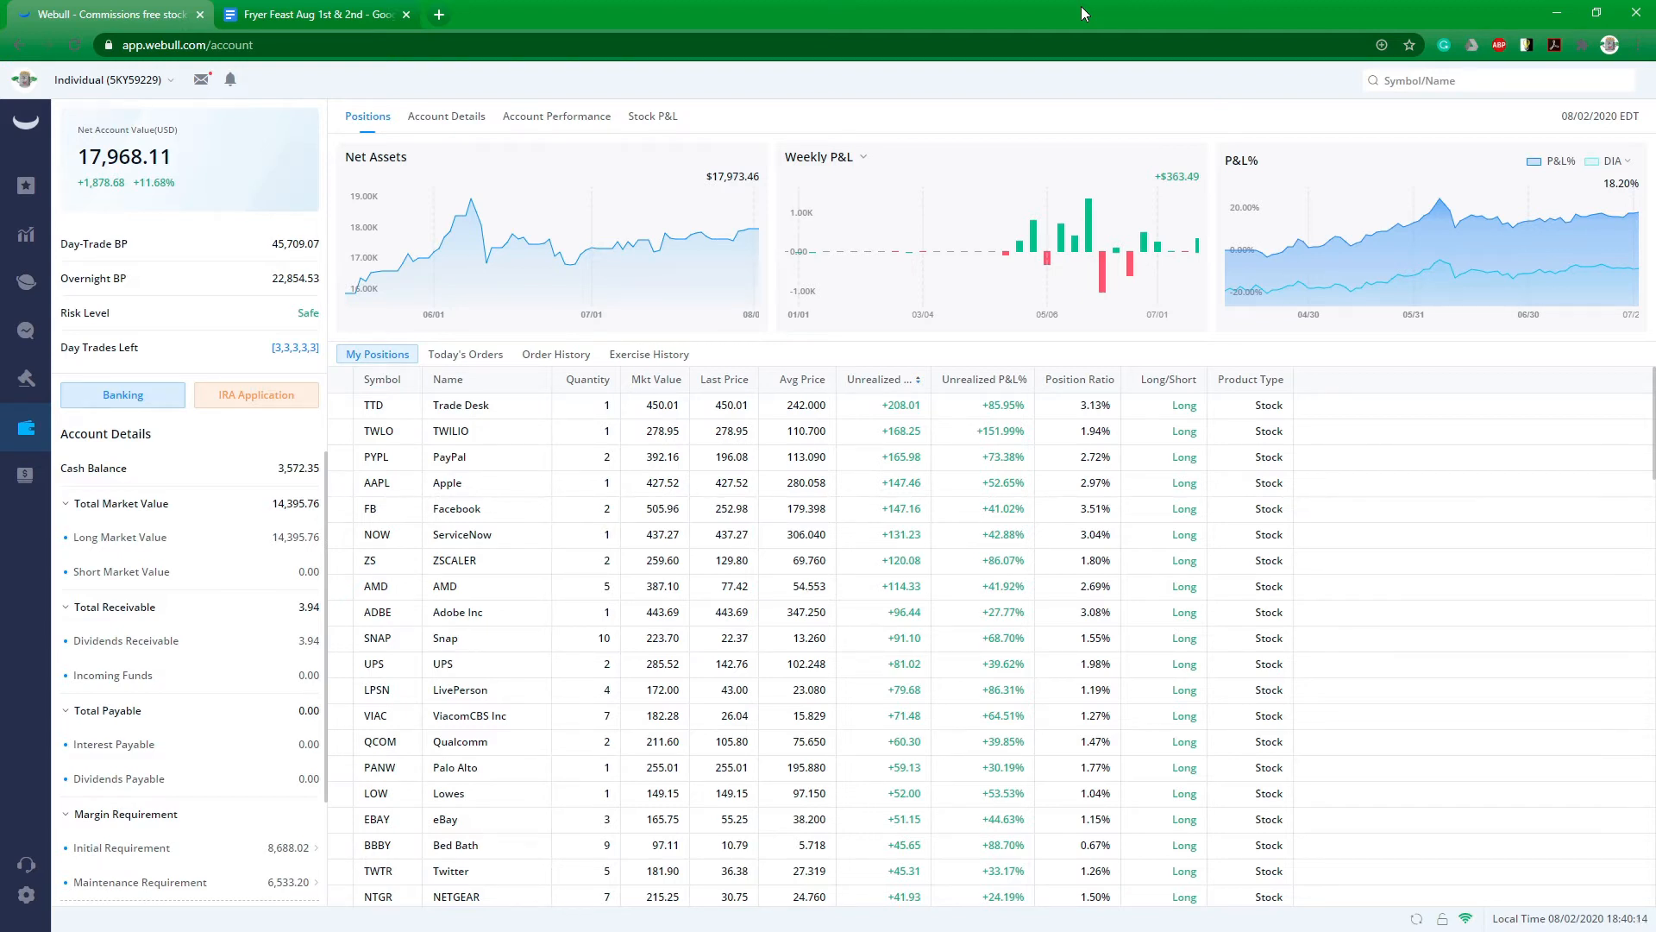
mouse_move(55, 169)
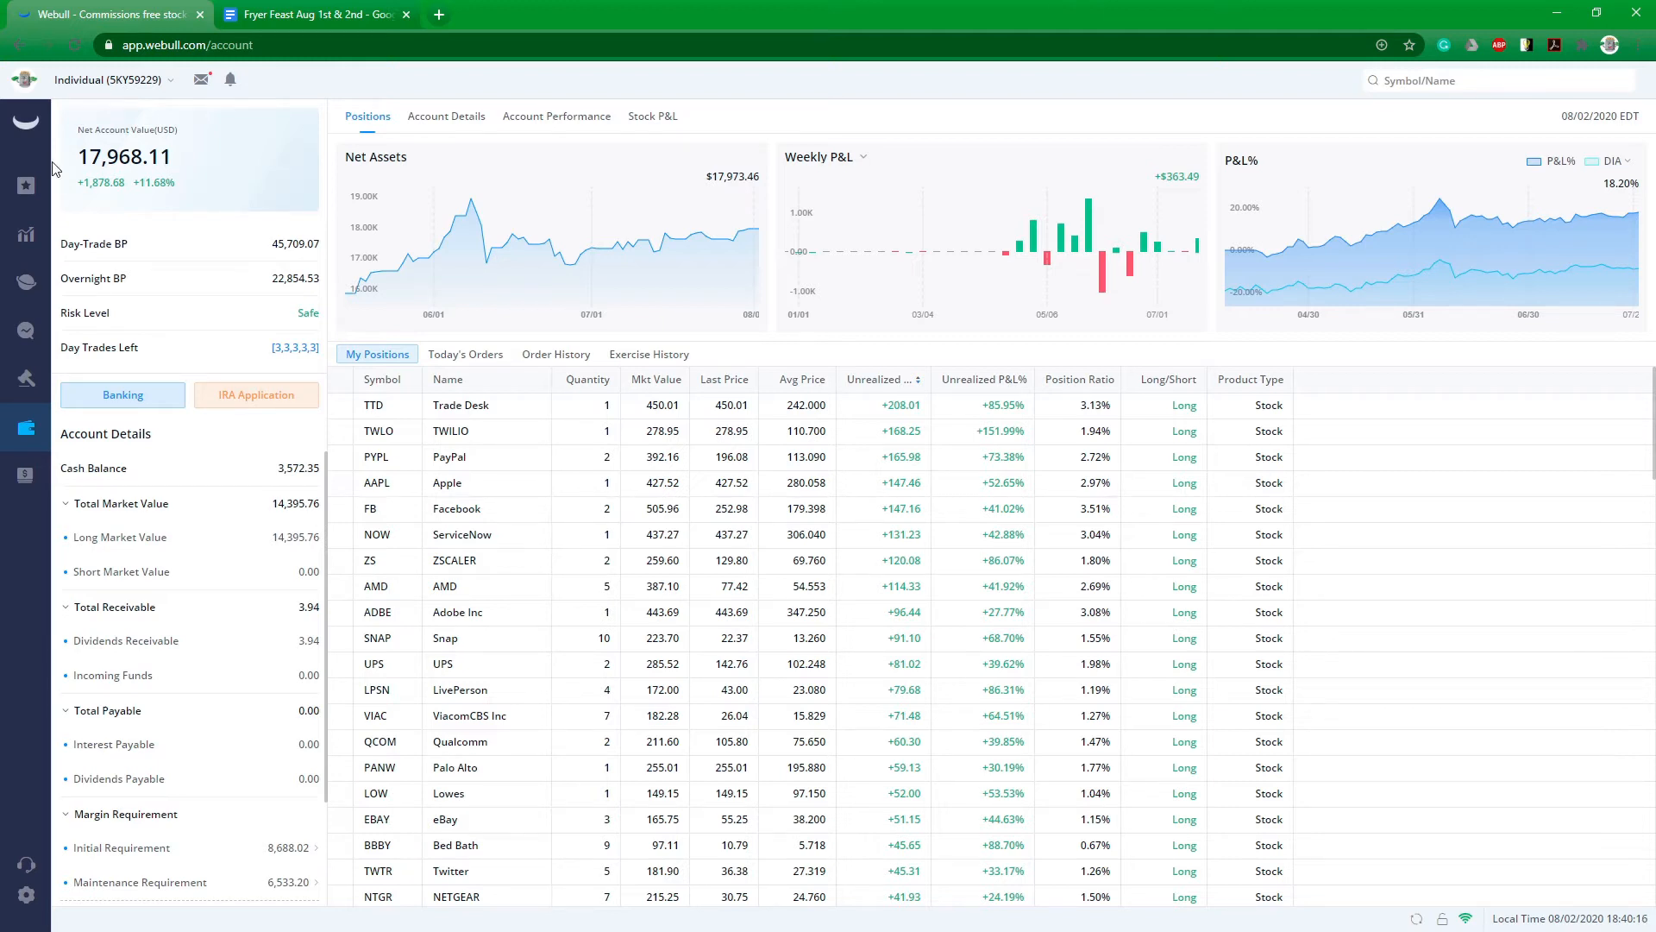
mouse_move(450, 231)
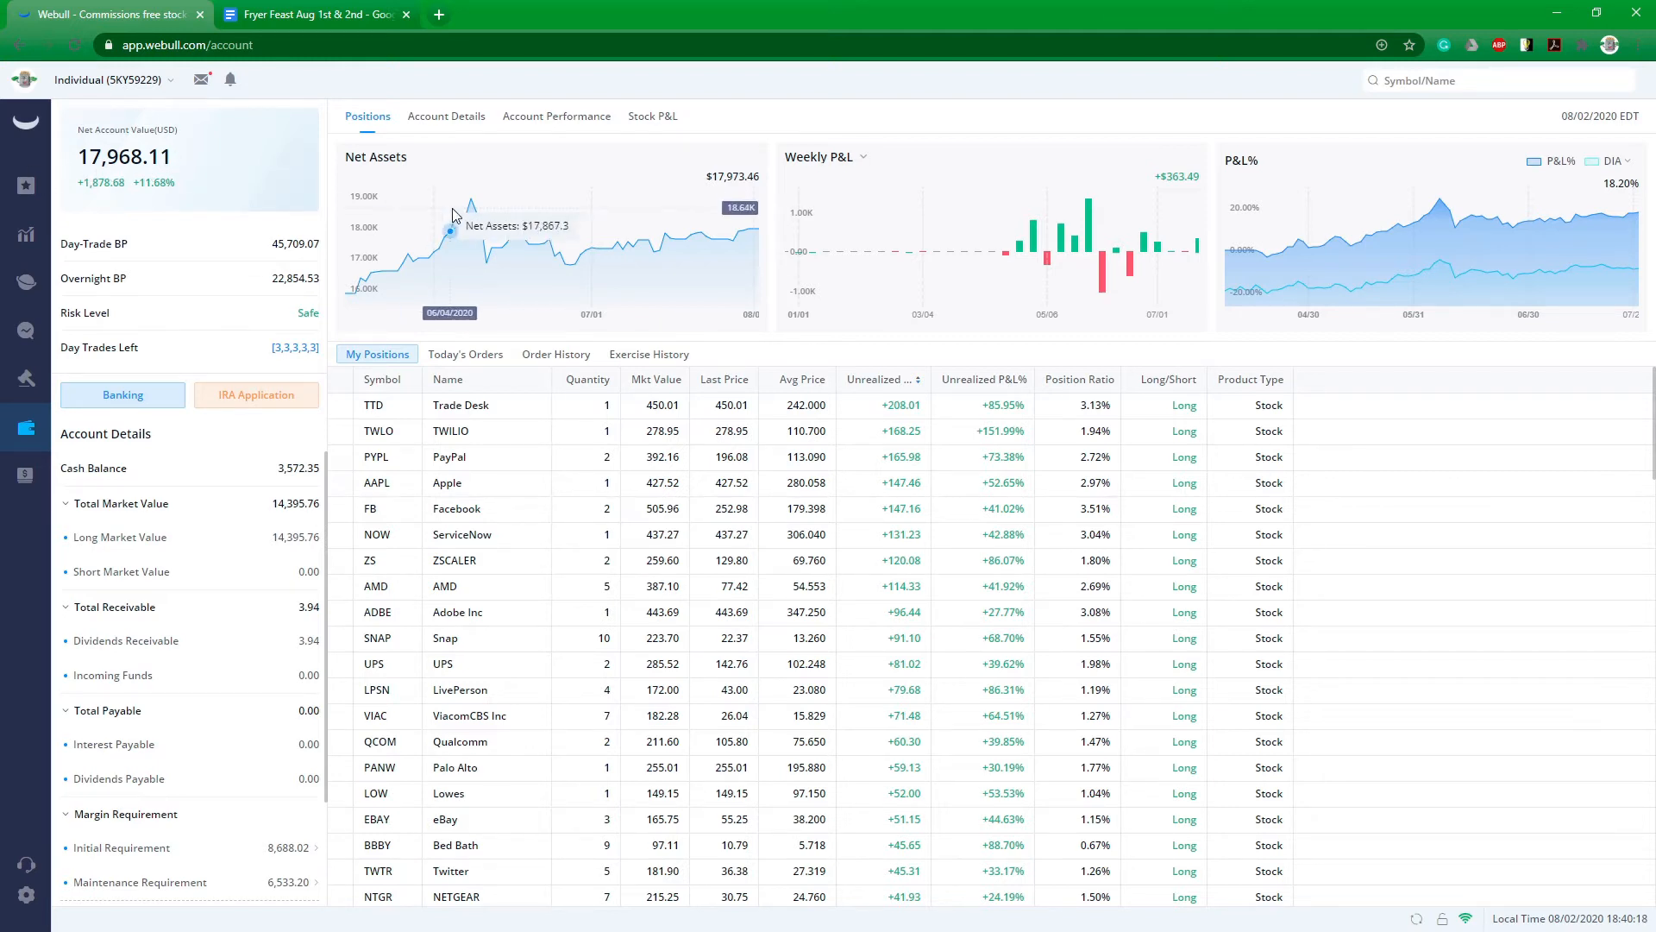
mouse_move(471, 201)
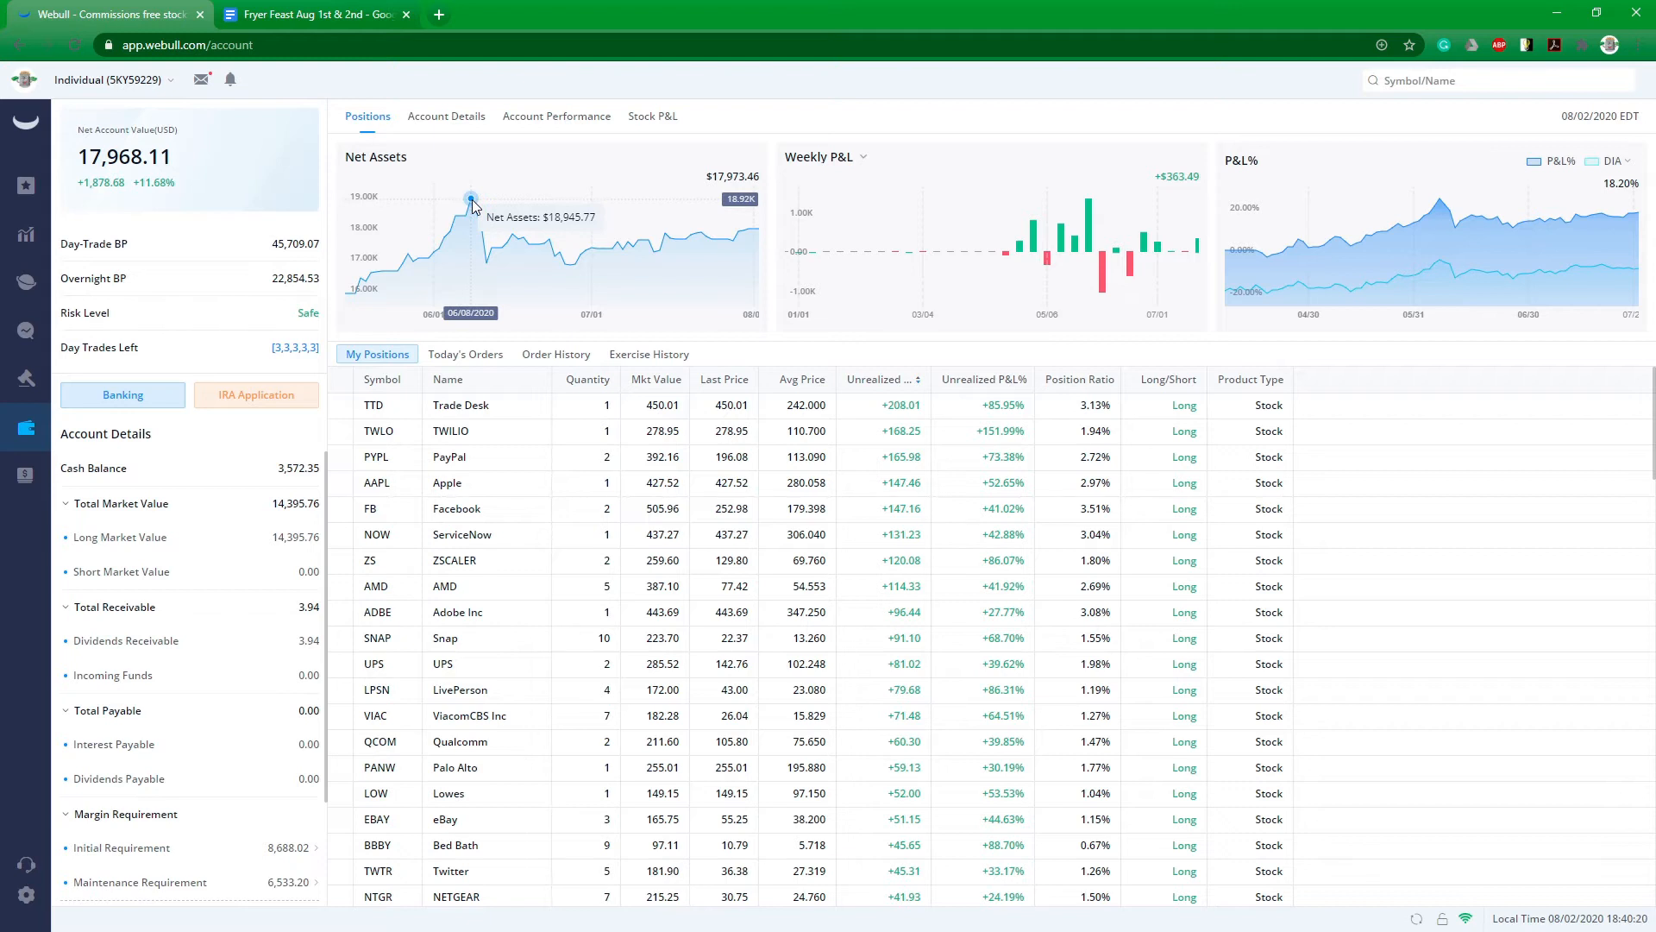
mouse_move(95, 178)
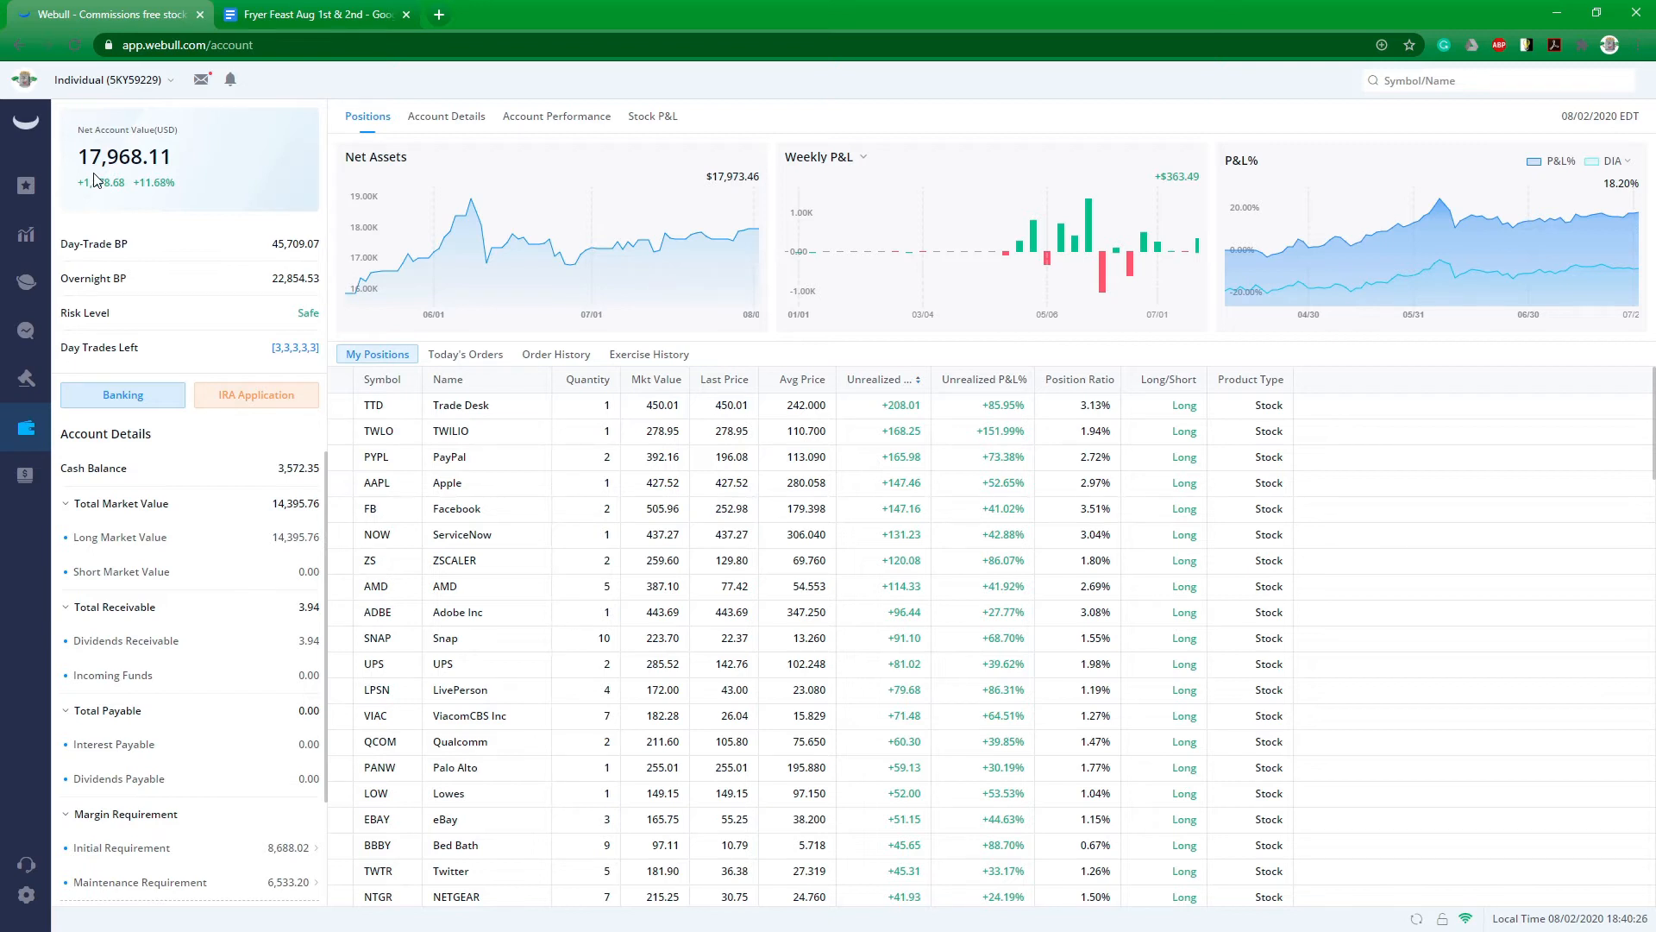
mouse_move(161, 204)
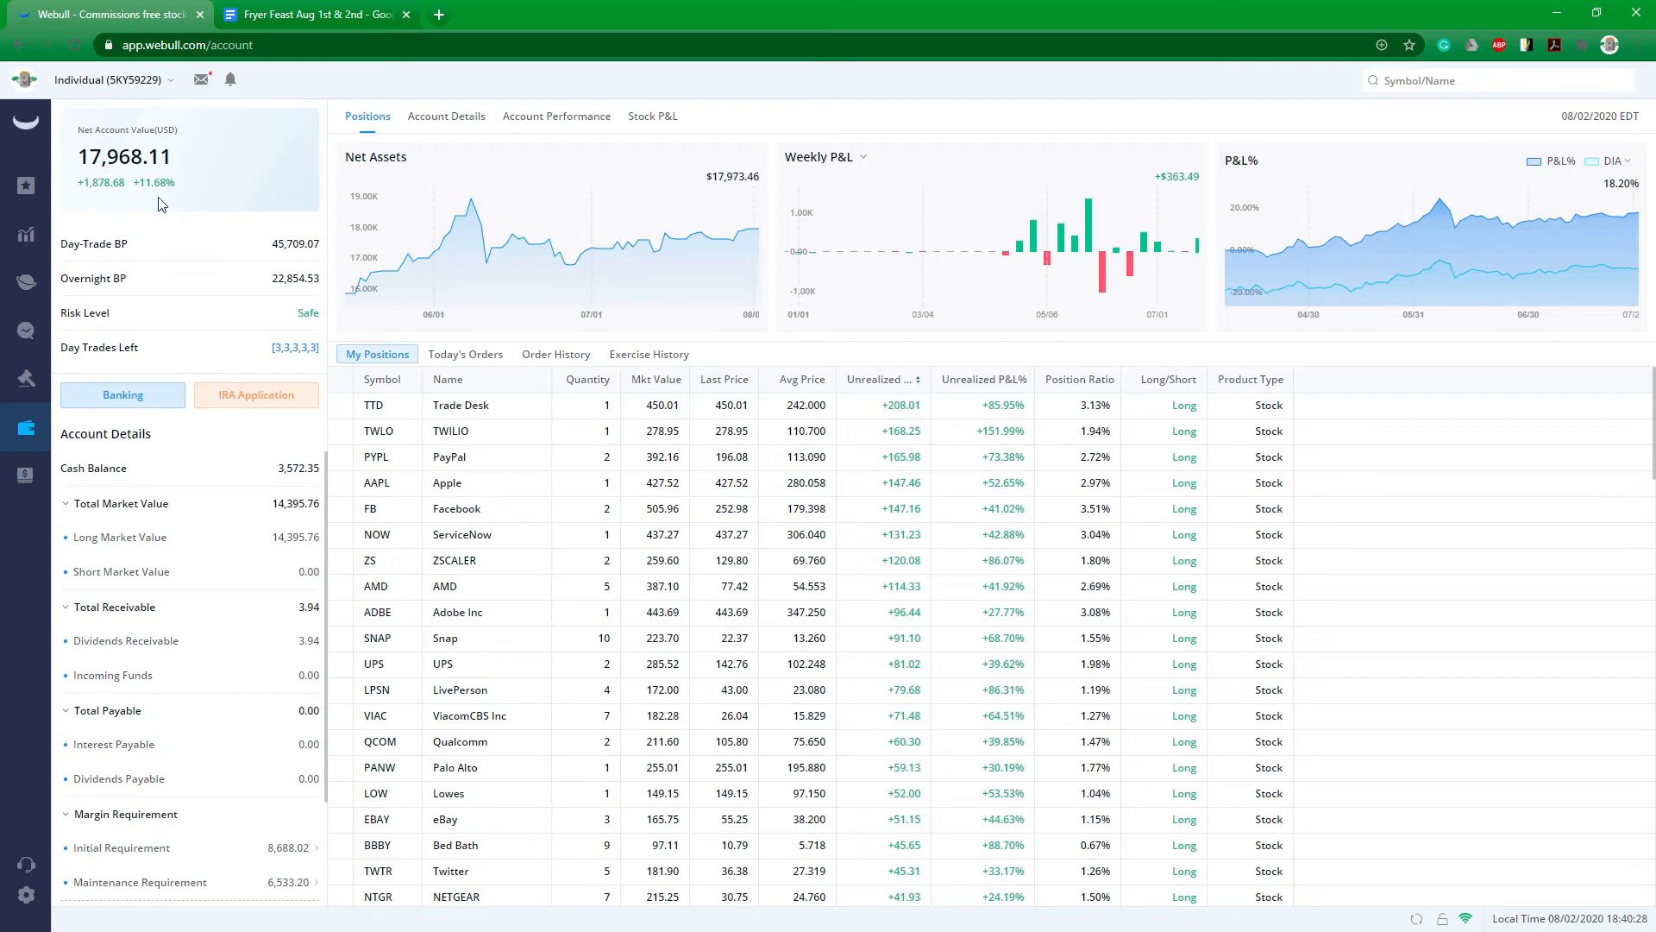
mouse_move(491, 248)
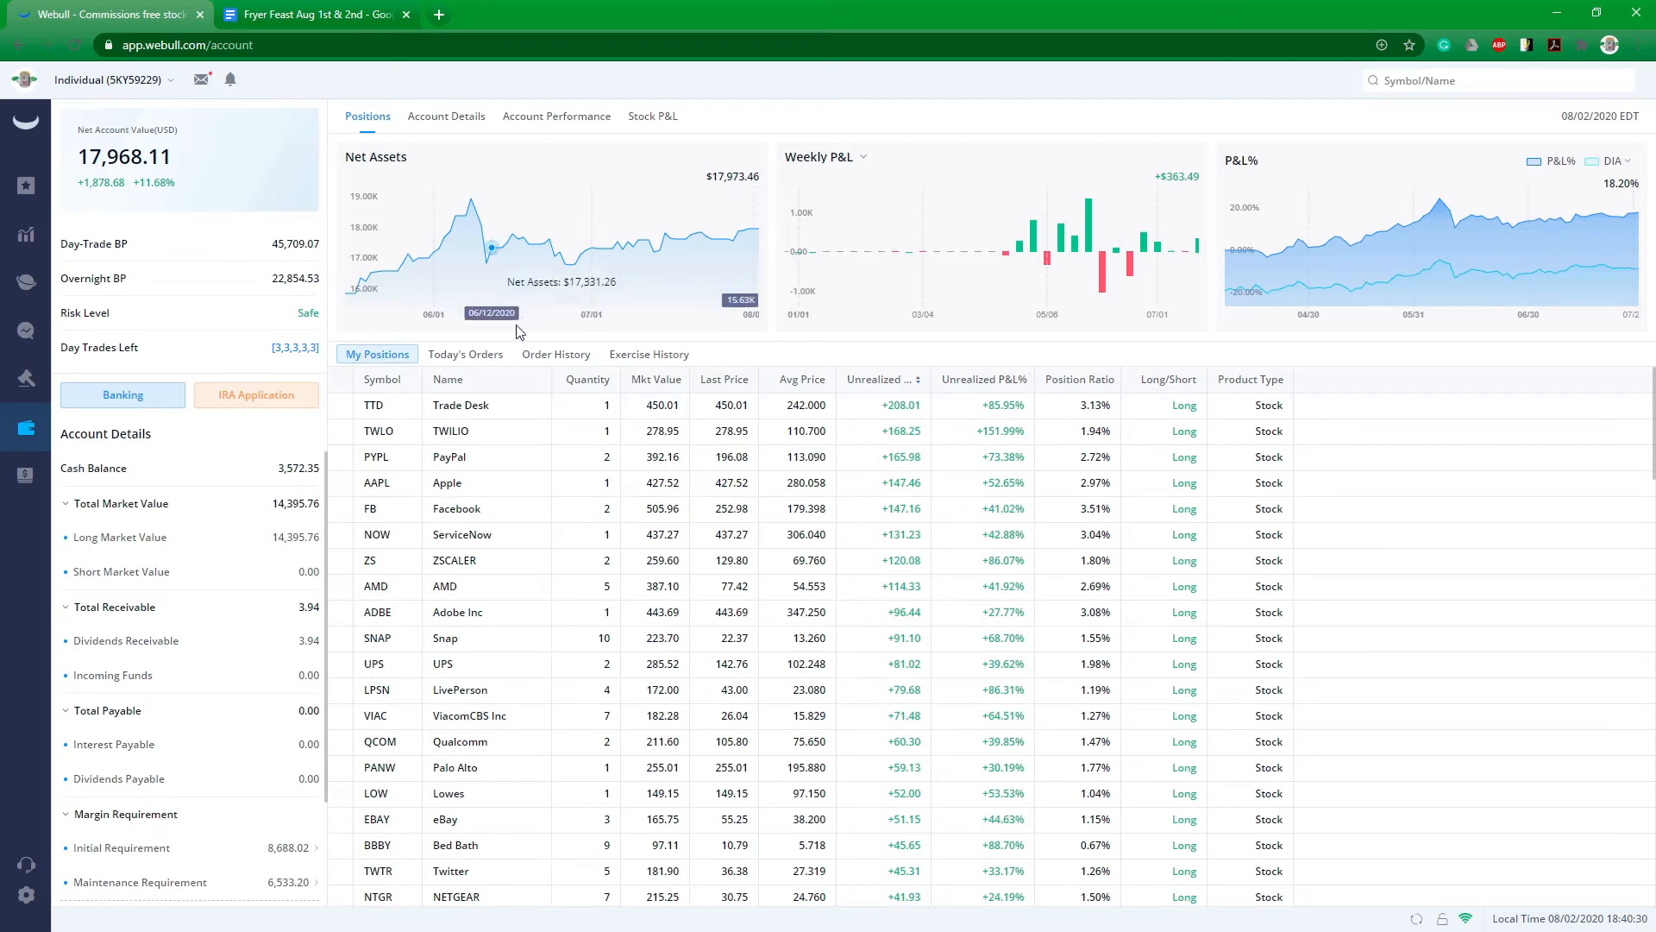
Switch from Webull to the Fryer Feast Aug 1st & 2nd Google Doc.
click(314, 14)
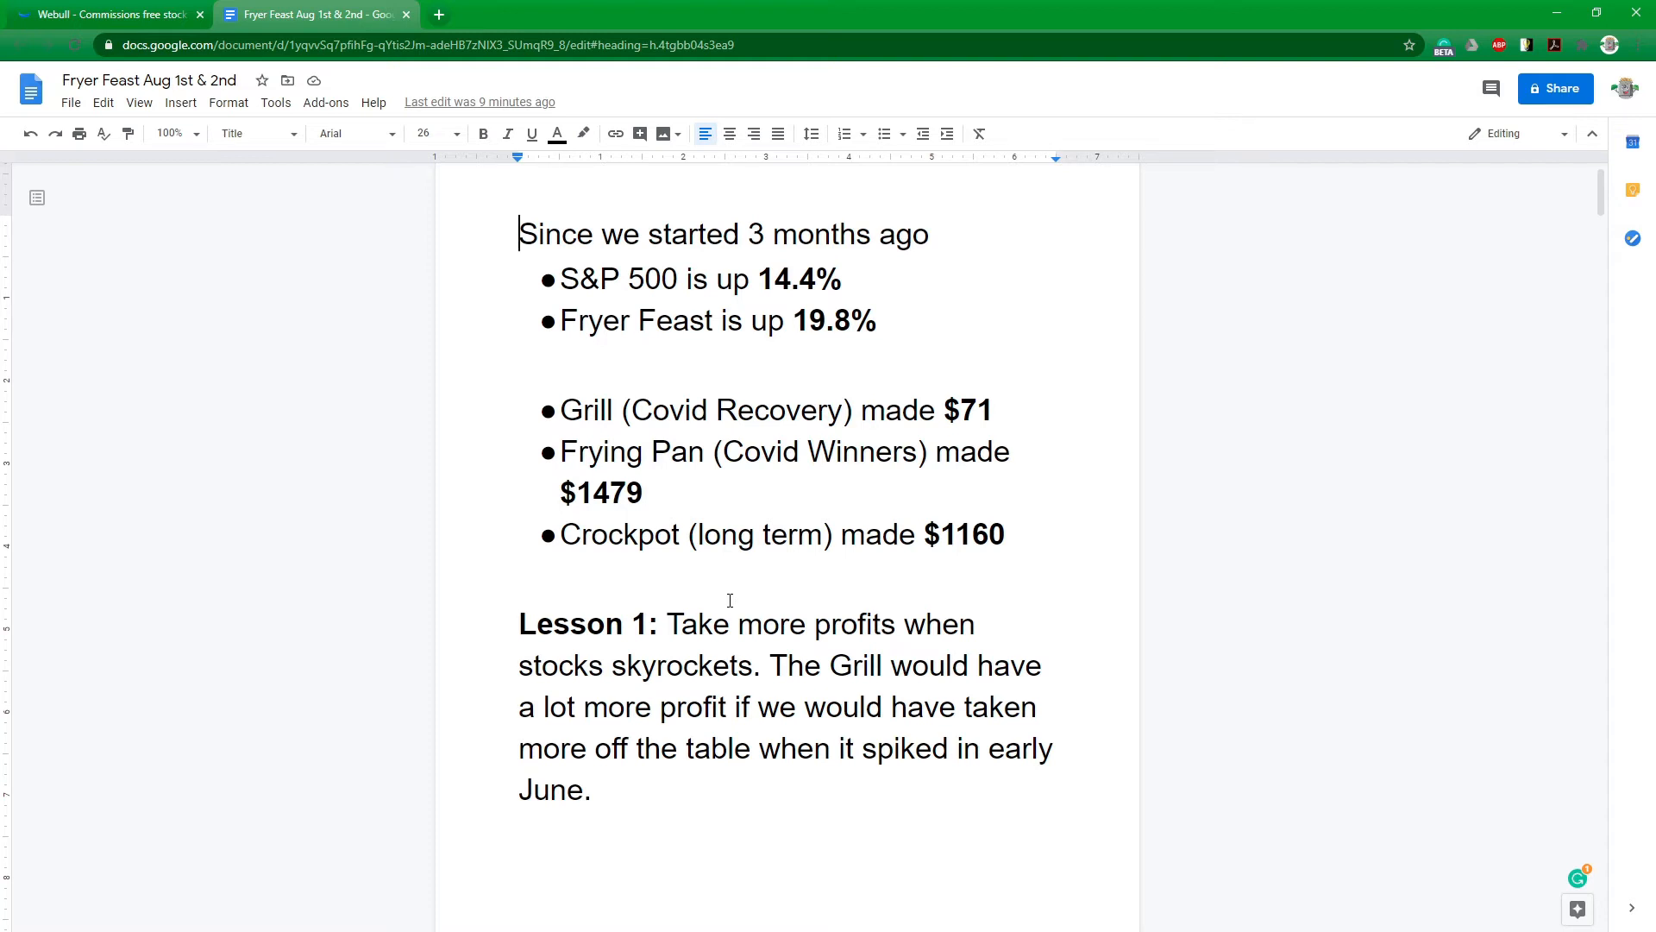
Scroll down to Lesson 2 on simplifying the 100-holding portfolio.
scroll(down, 3)
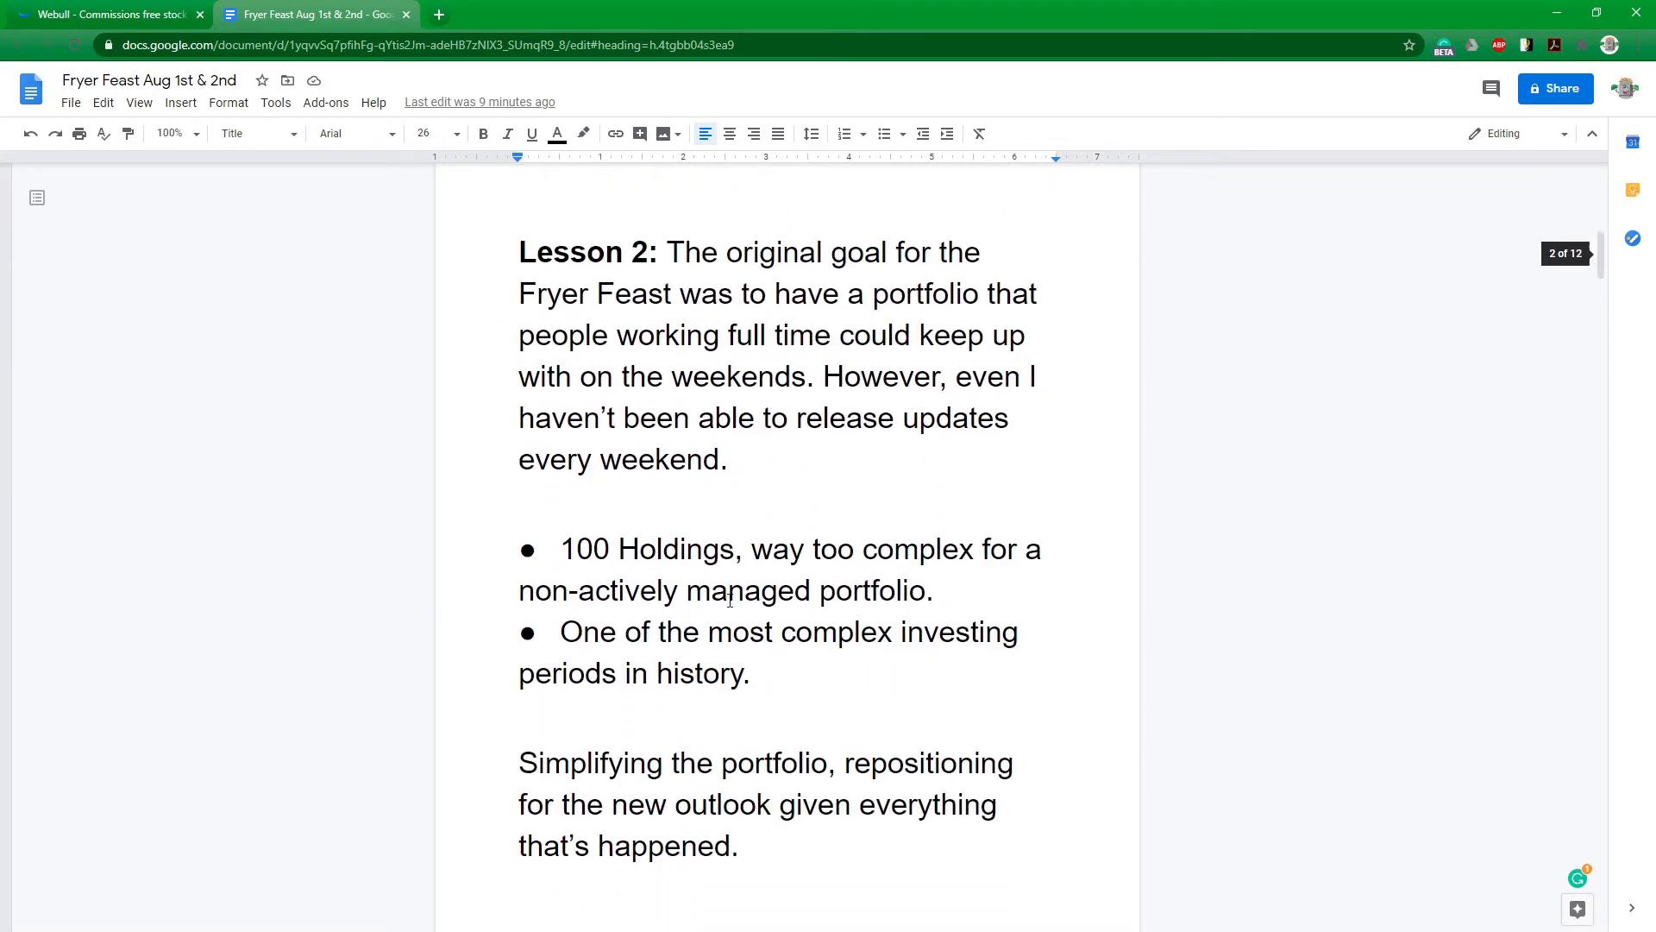
scroll(down, 3)
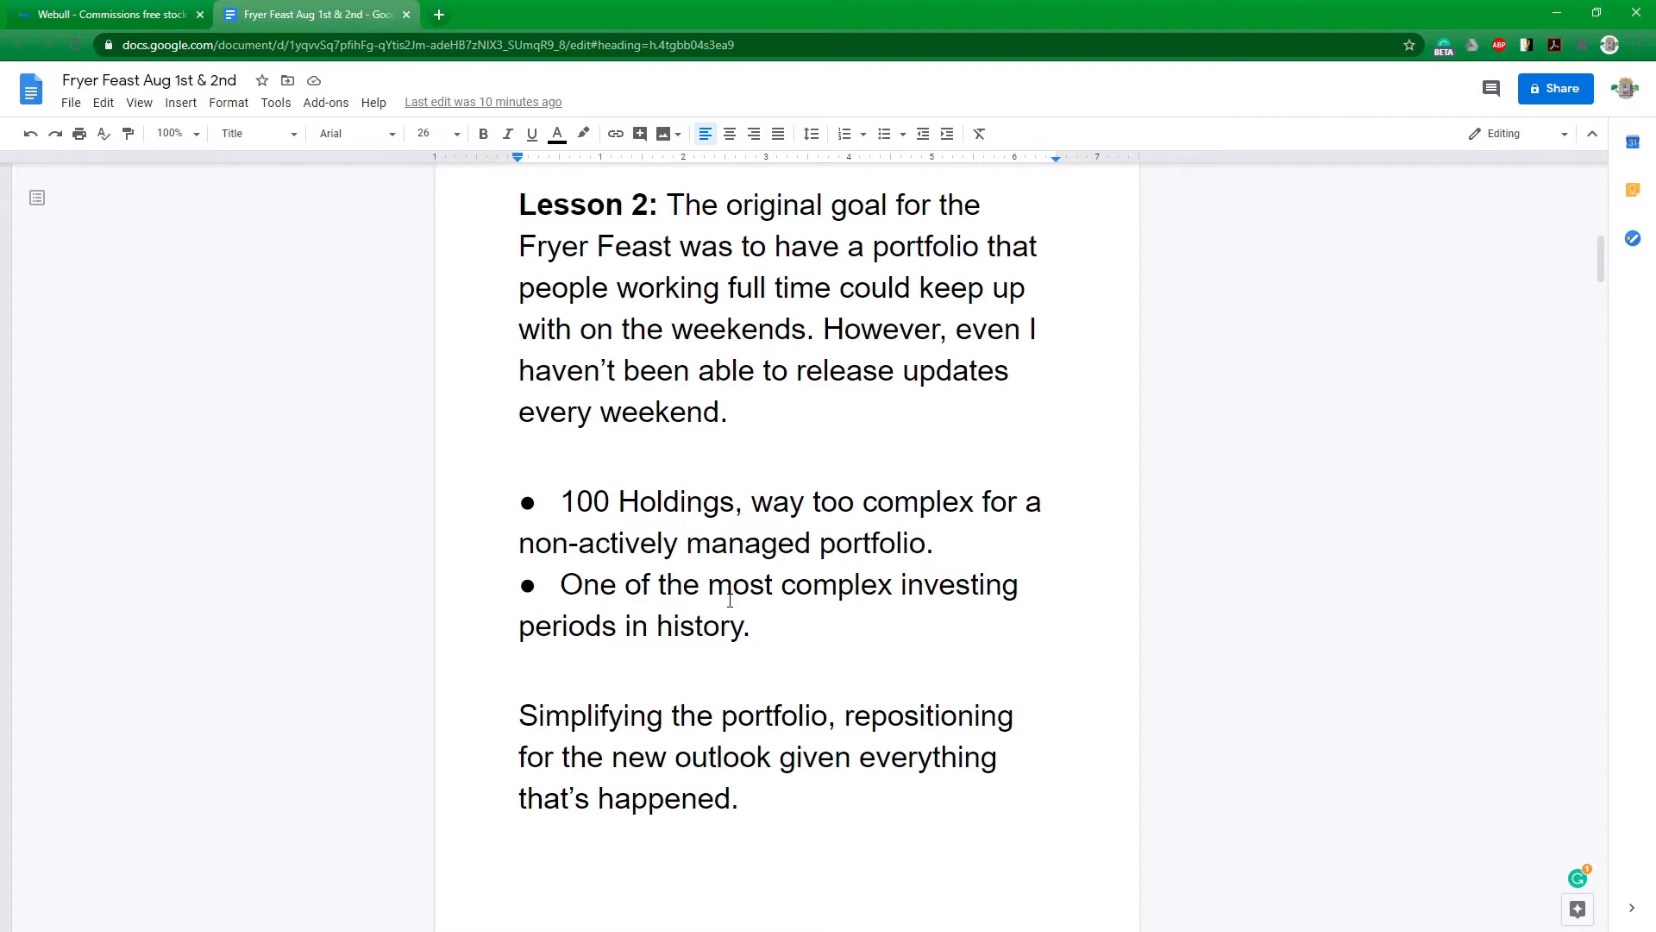
Scroll to the per-strategy company counts, with the Grill cut to 34.
scroll(down, 3)
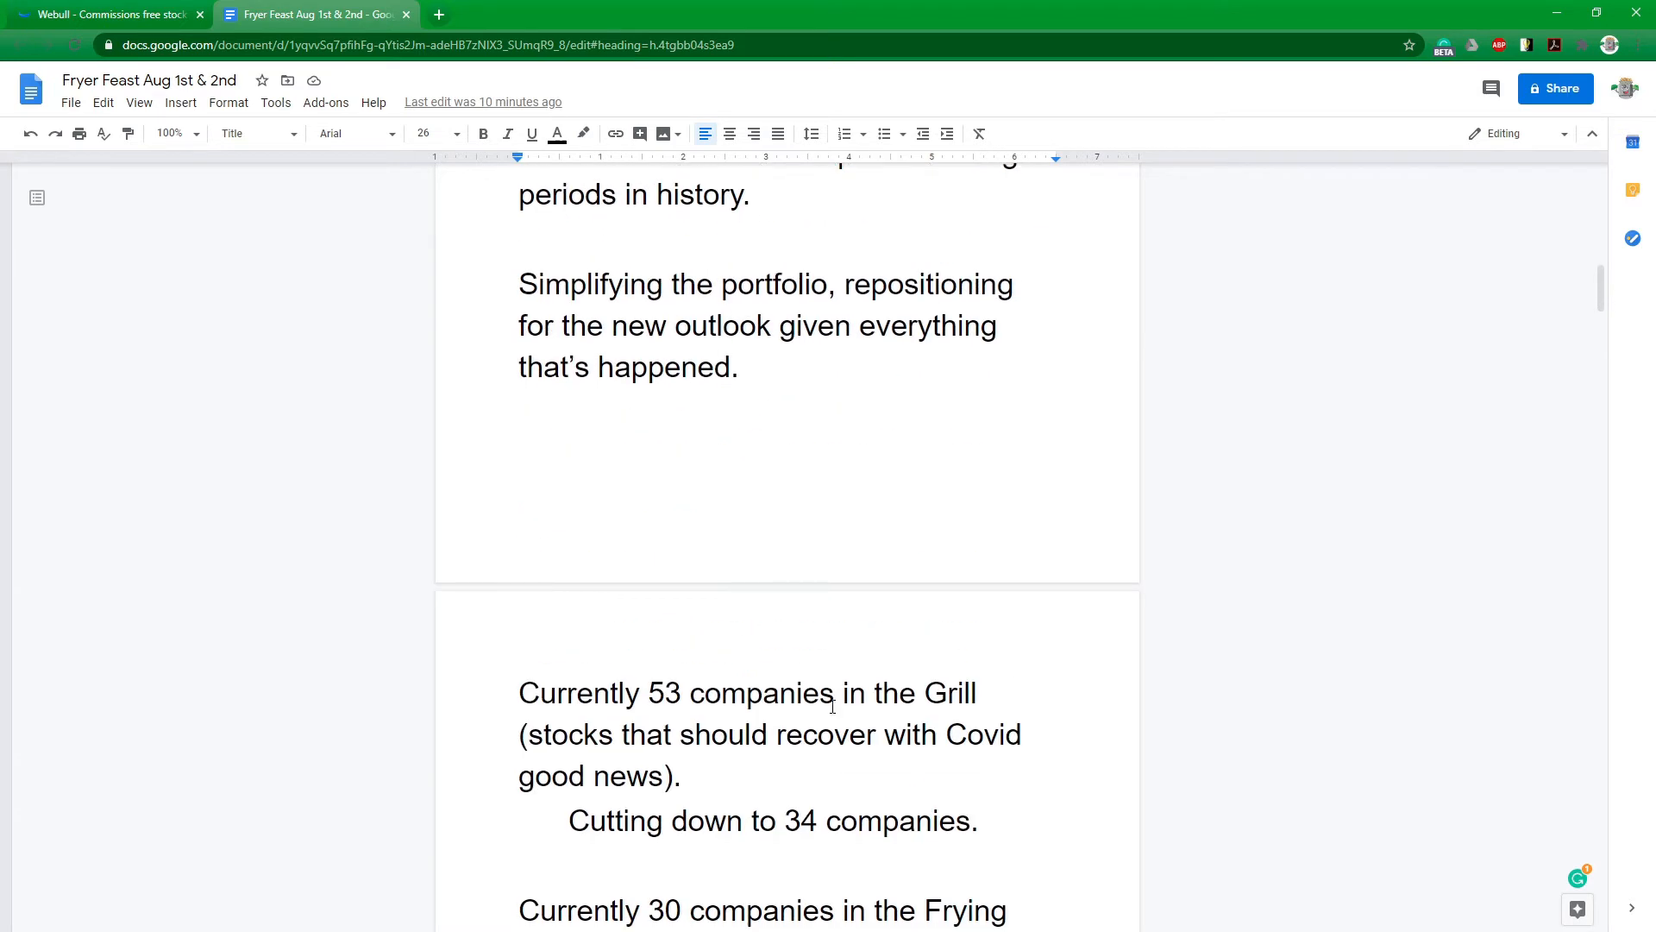
scroll(down, 3)
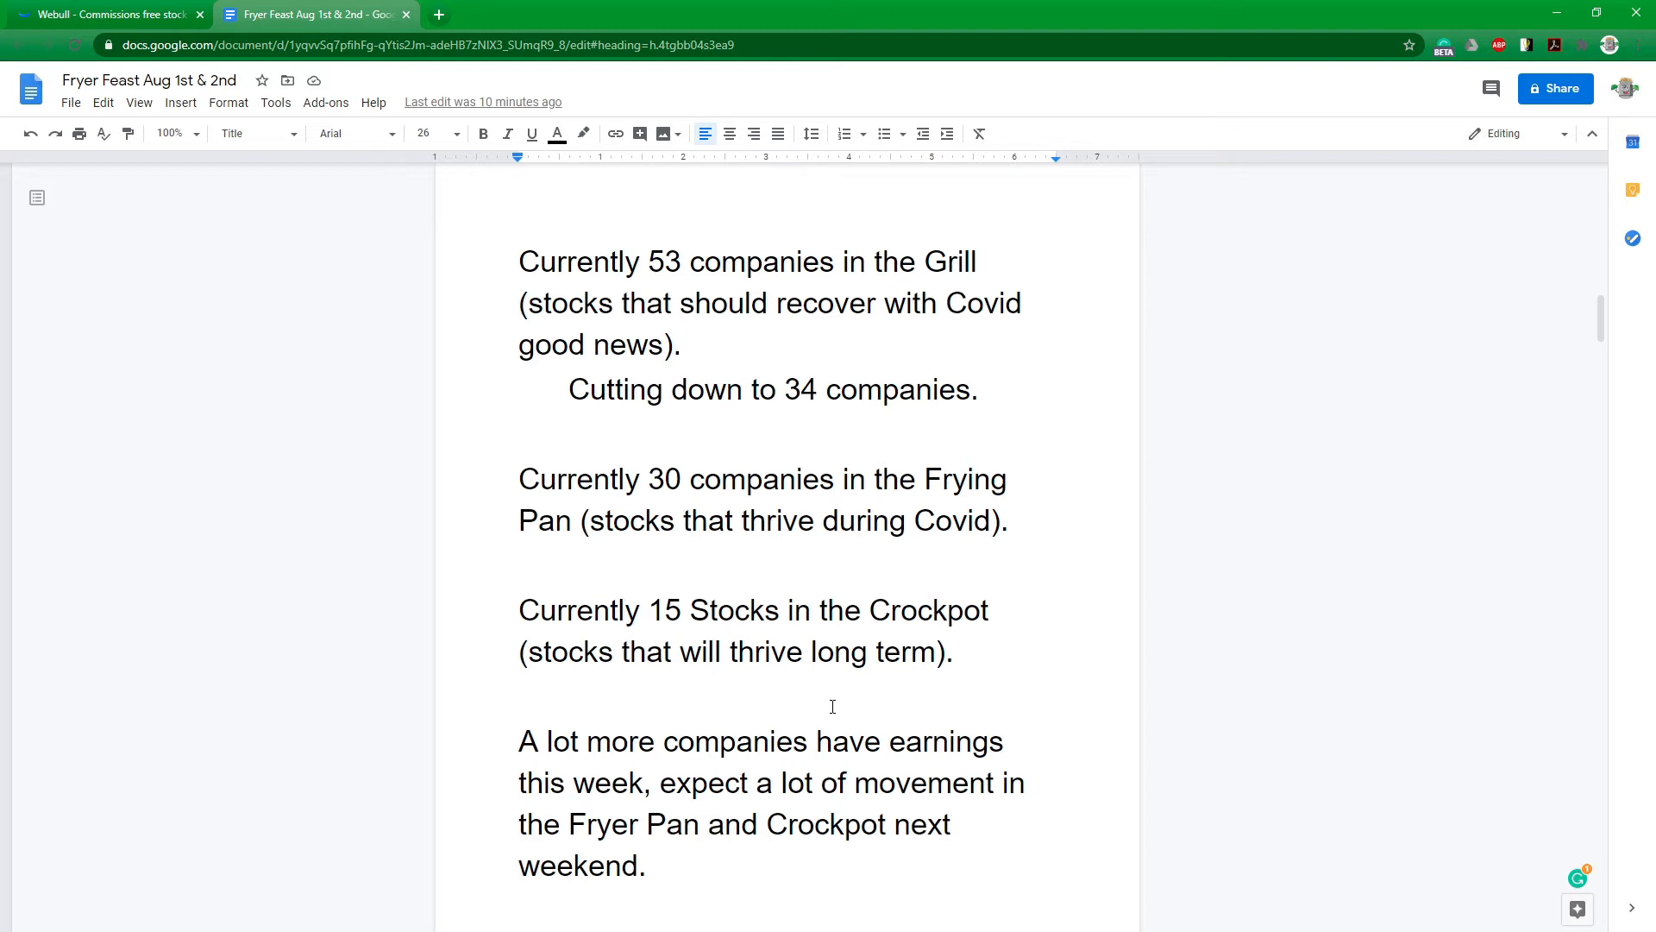
Scroll to the outlook on Covid's lasting effect and the ended $600 weekly bonus.
scroll(down, 3)
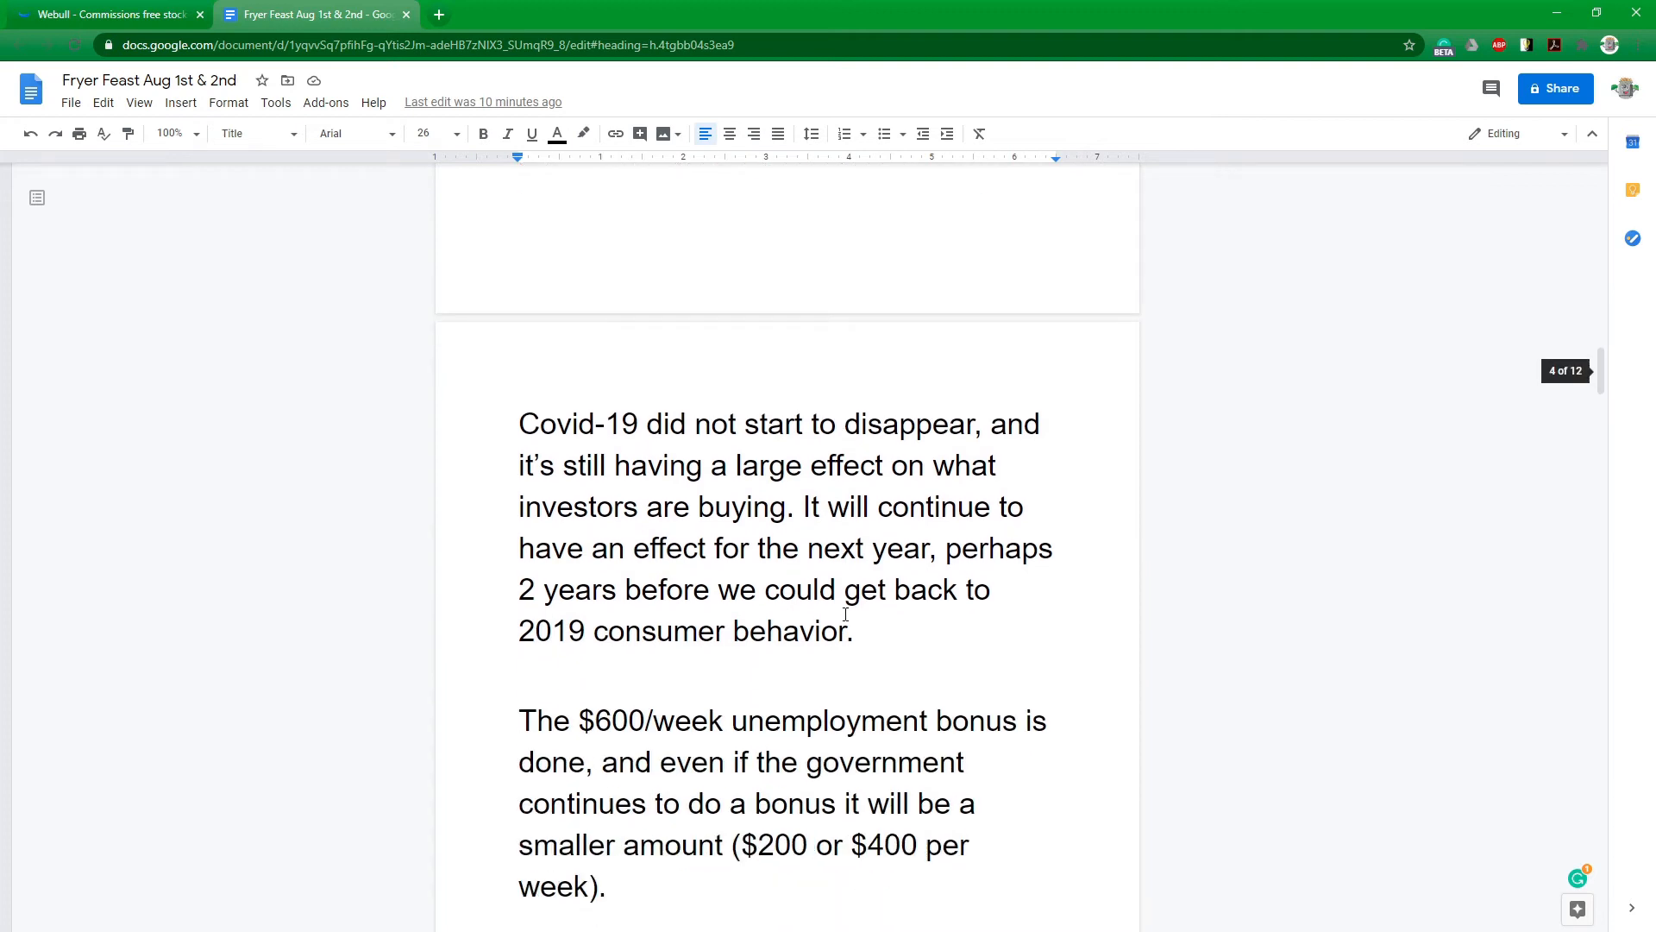
scroll(down, 3)
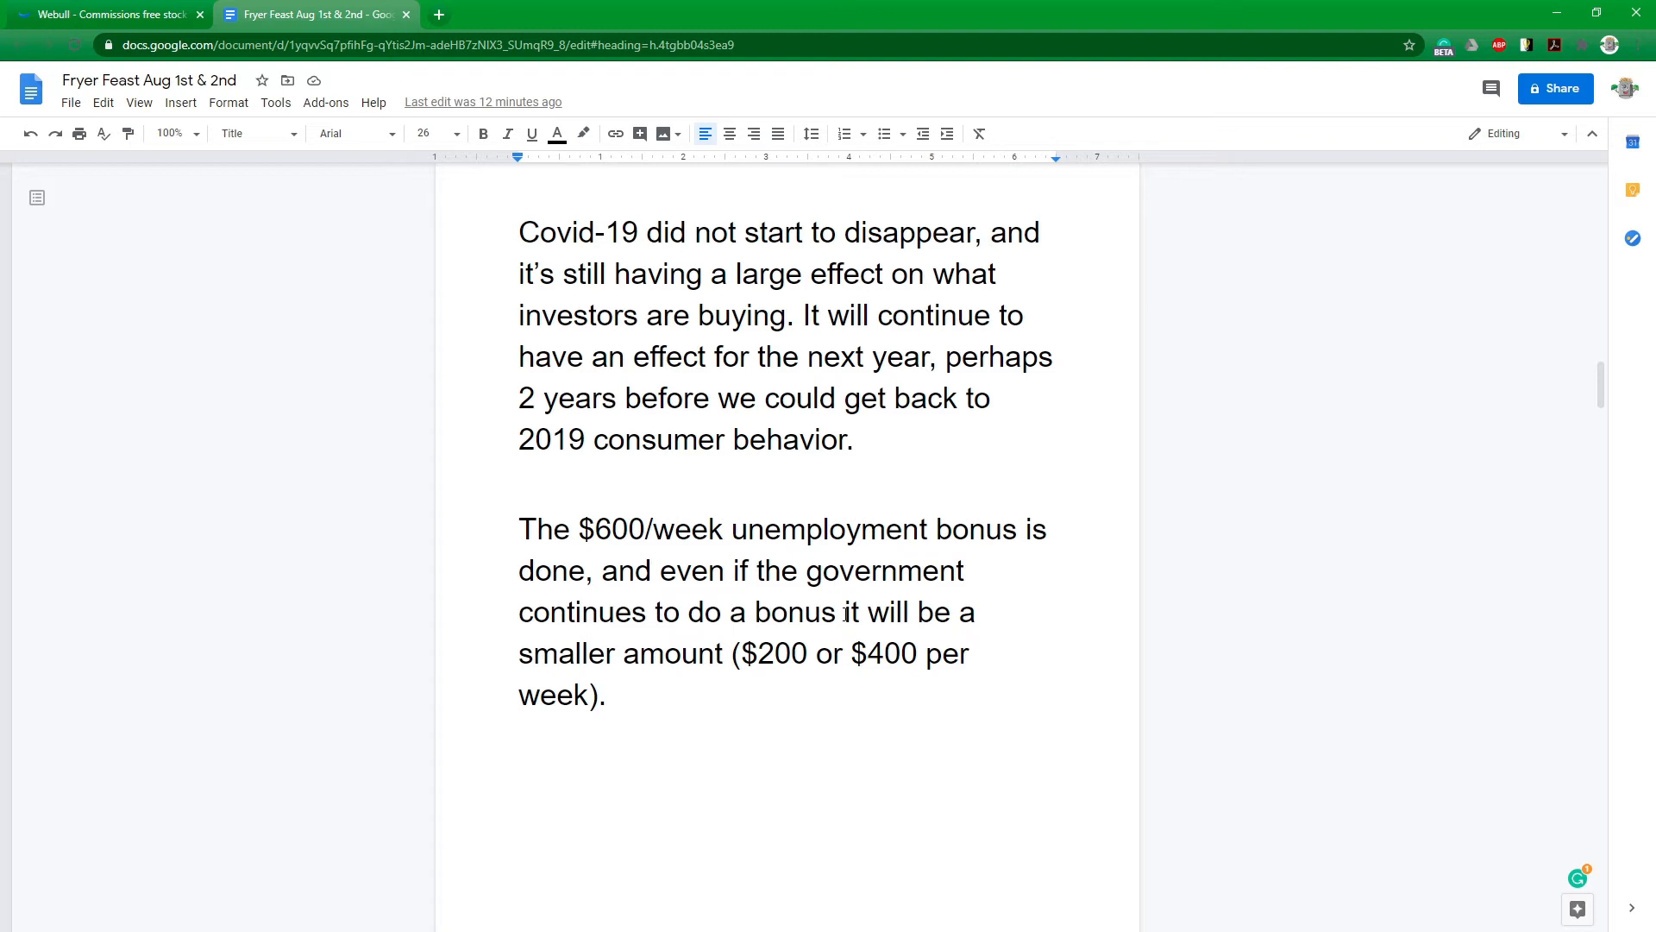
Scroll through the paragraphs on camping, remote work and corporate travel recovery.
scroll(down, 3)
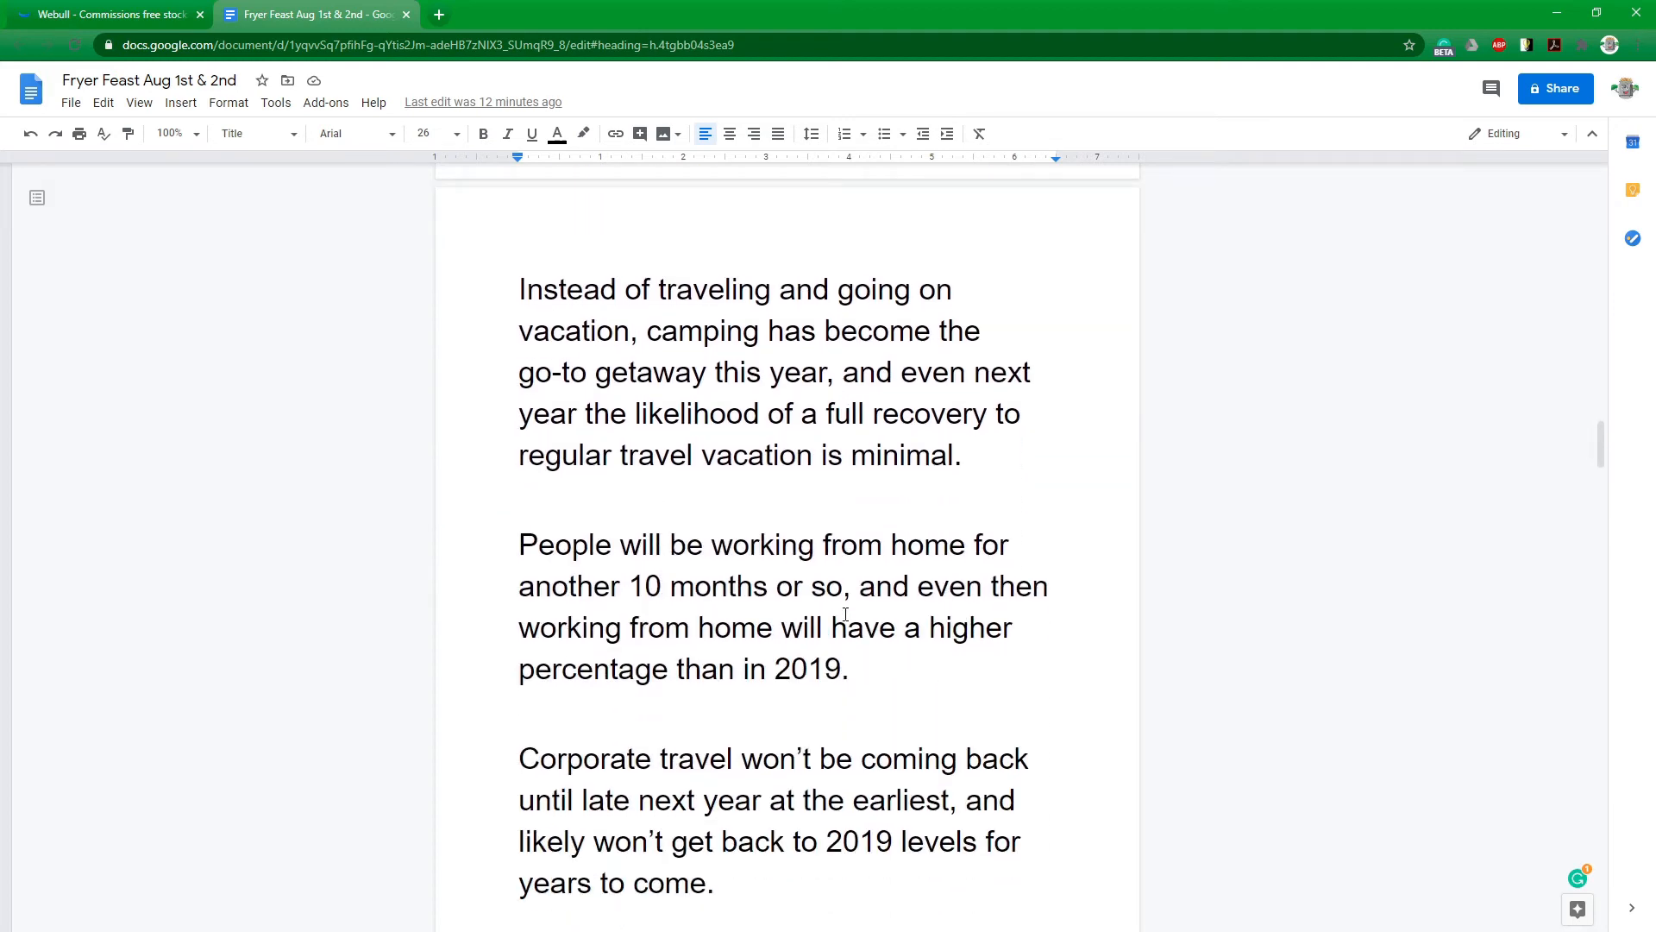
scroll(down, 3)
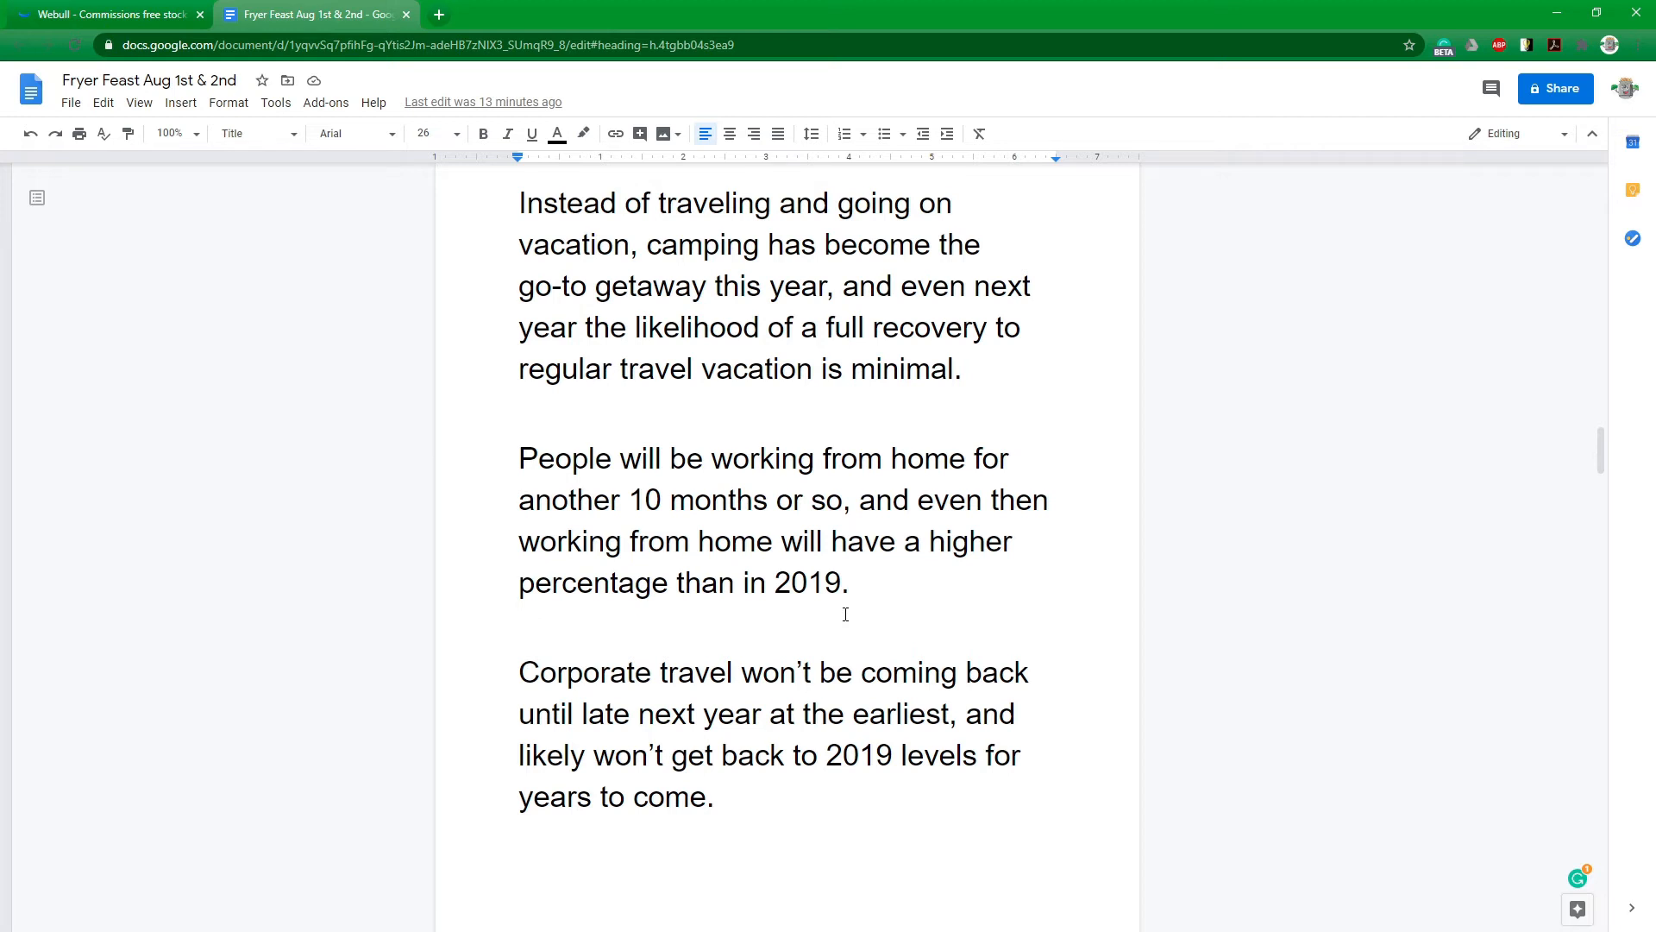
scroll(down, 3)
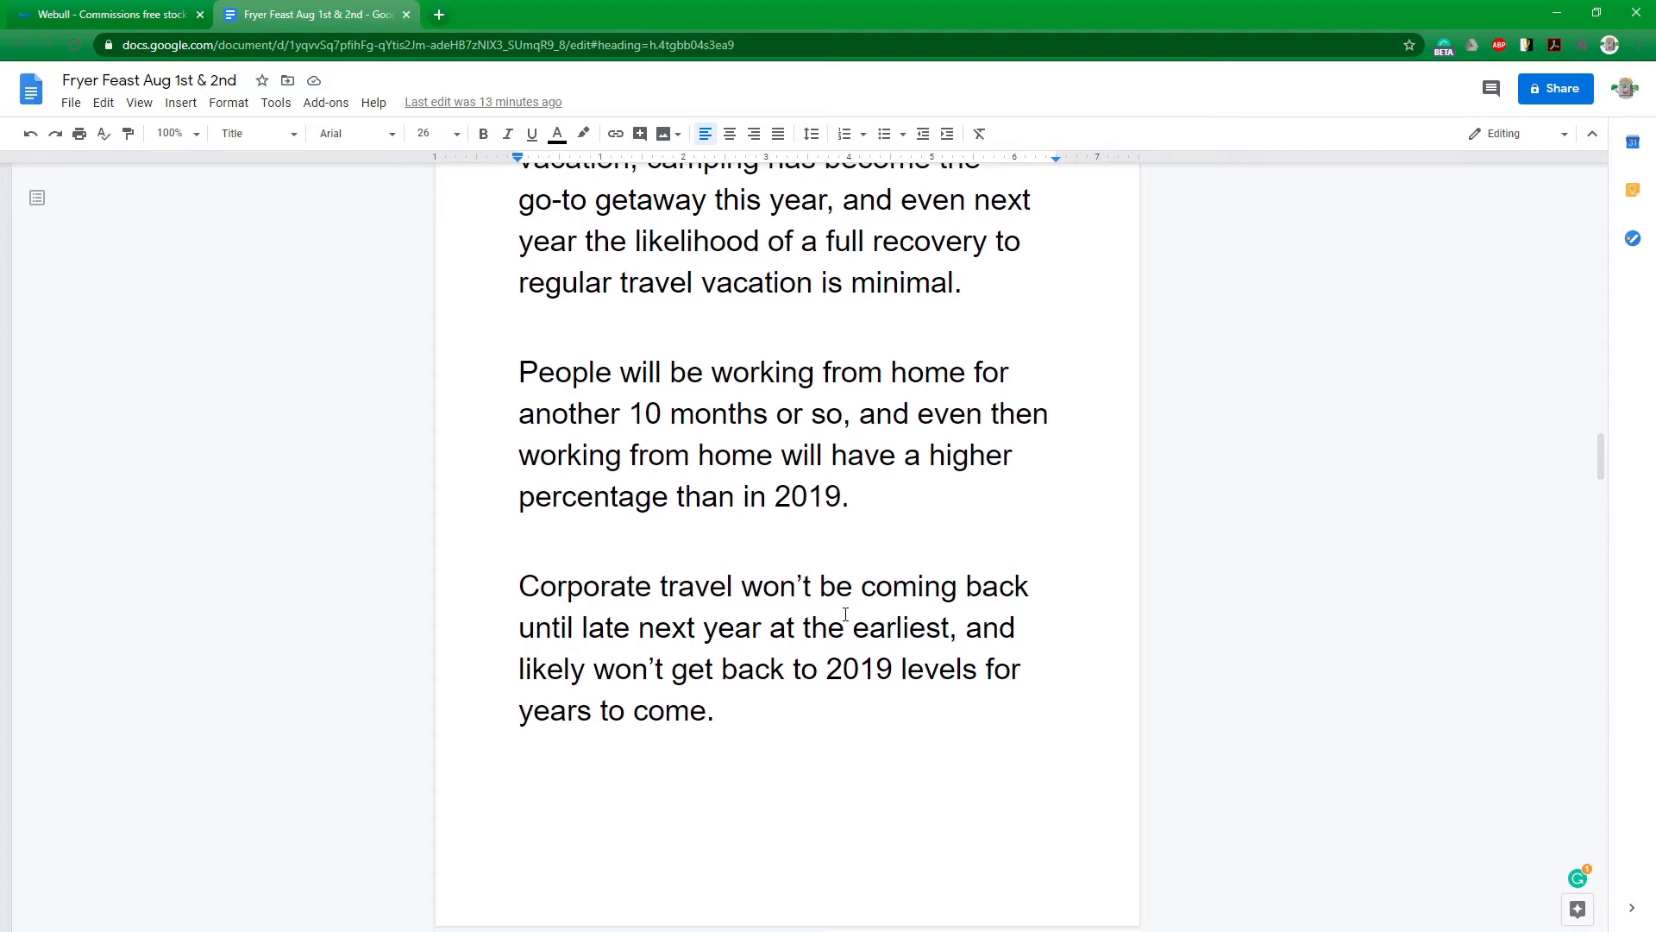
Scroll to the housing growth and home-improvement spending paragraphs.
scroll(down, 3)
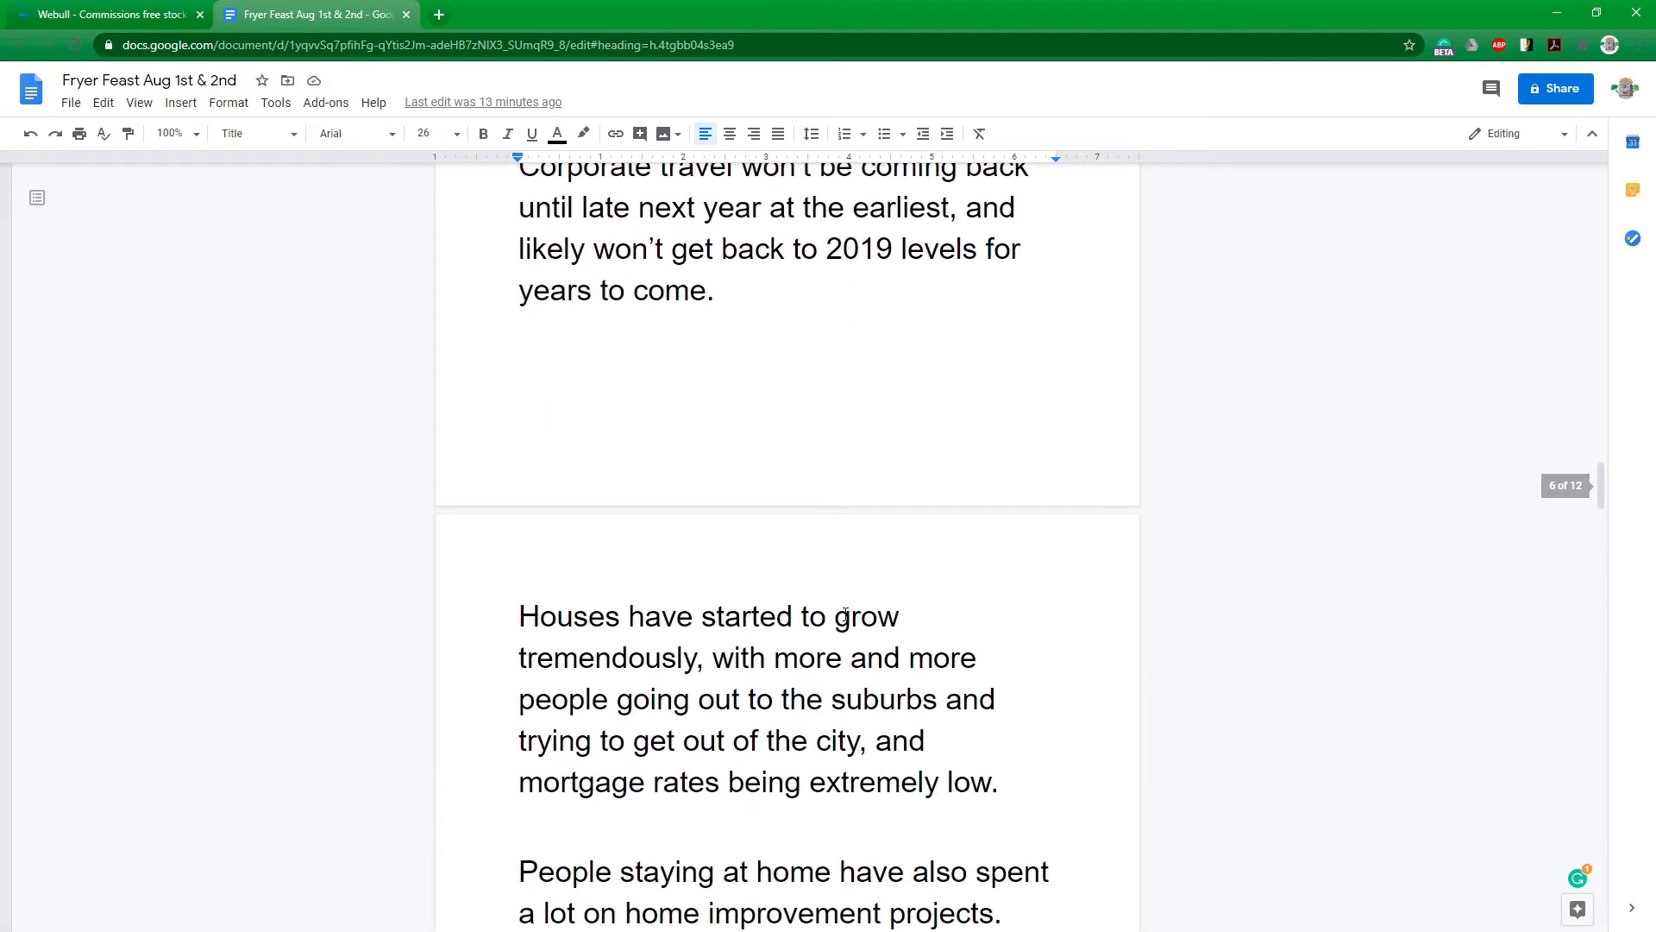
scroll(down, 3)
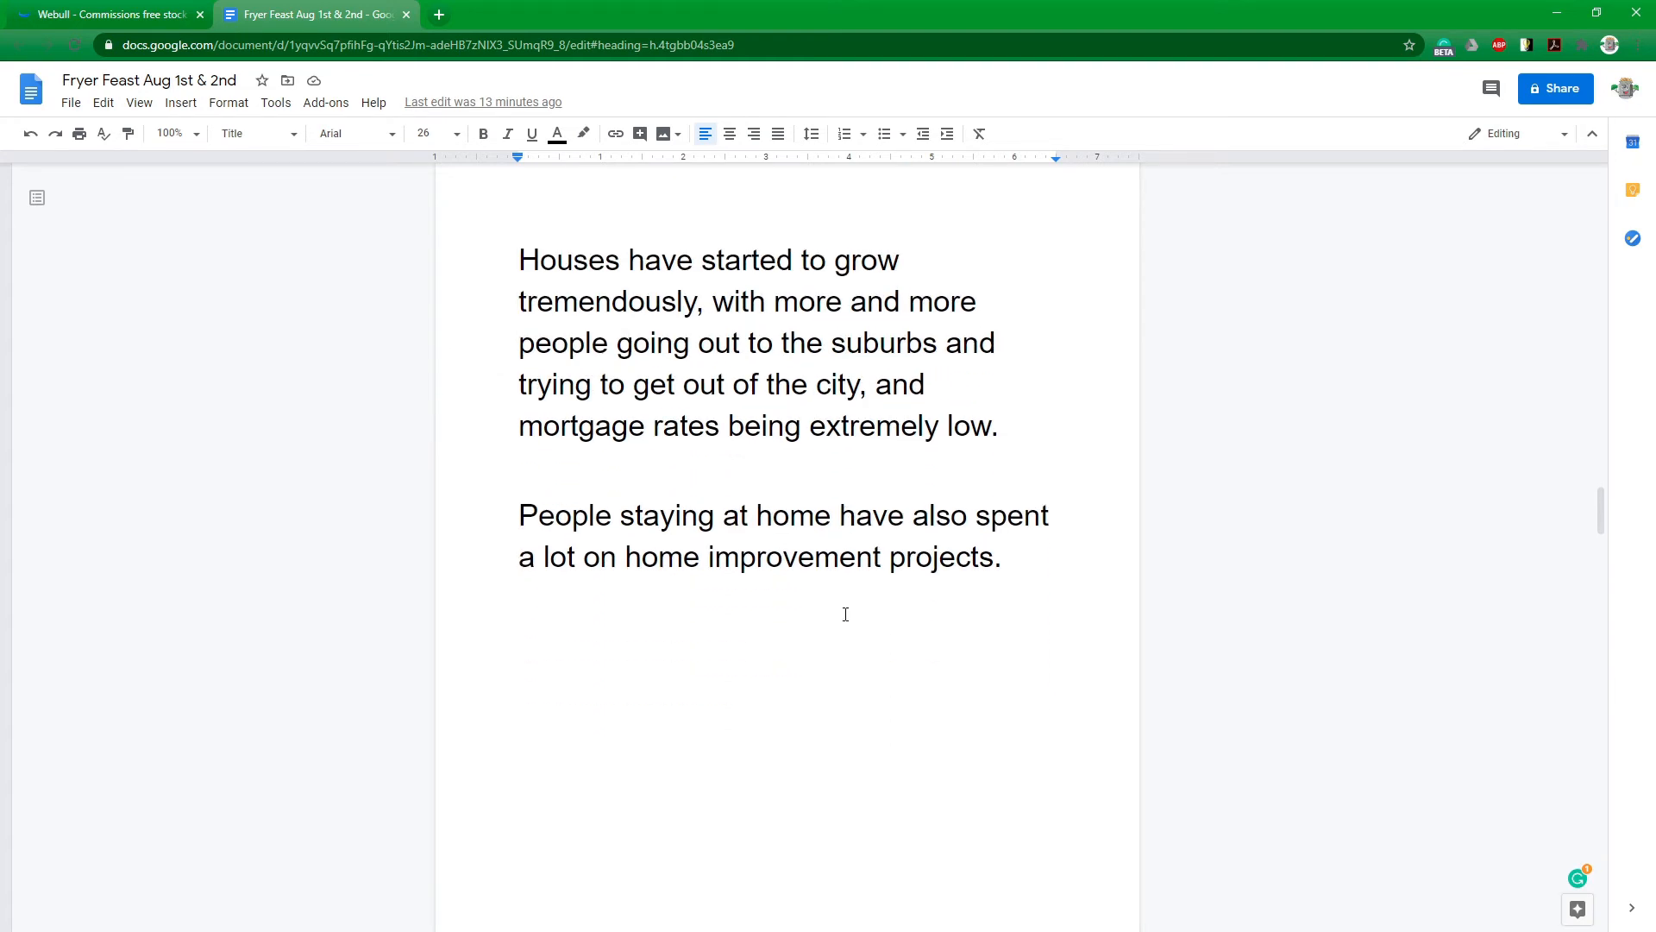
mouse_move(837, 594)
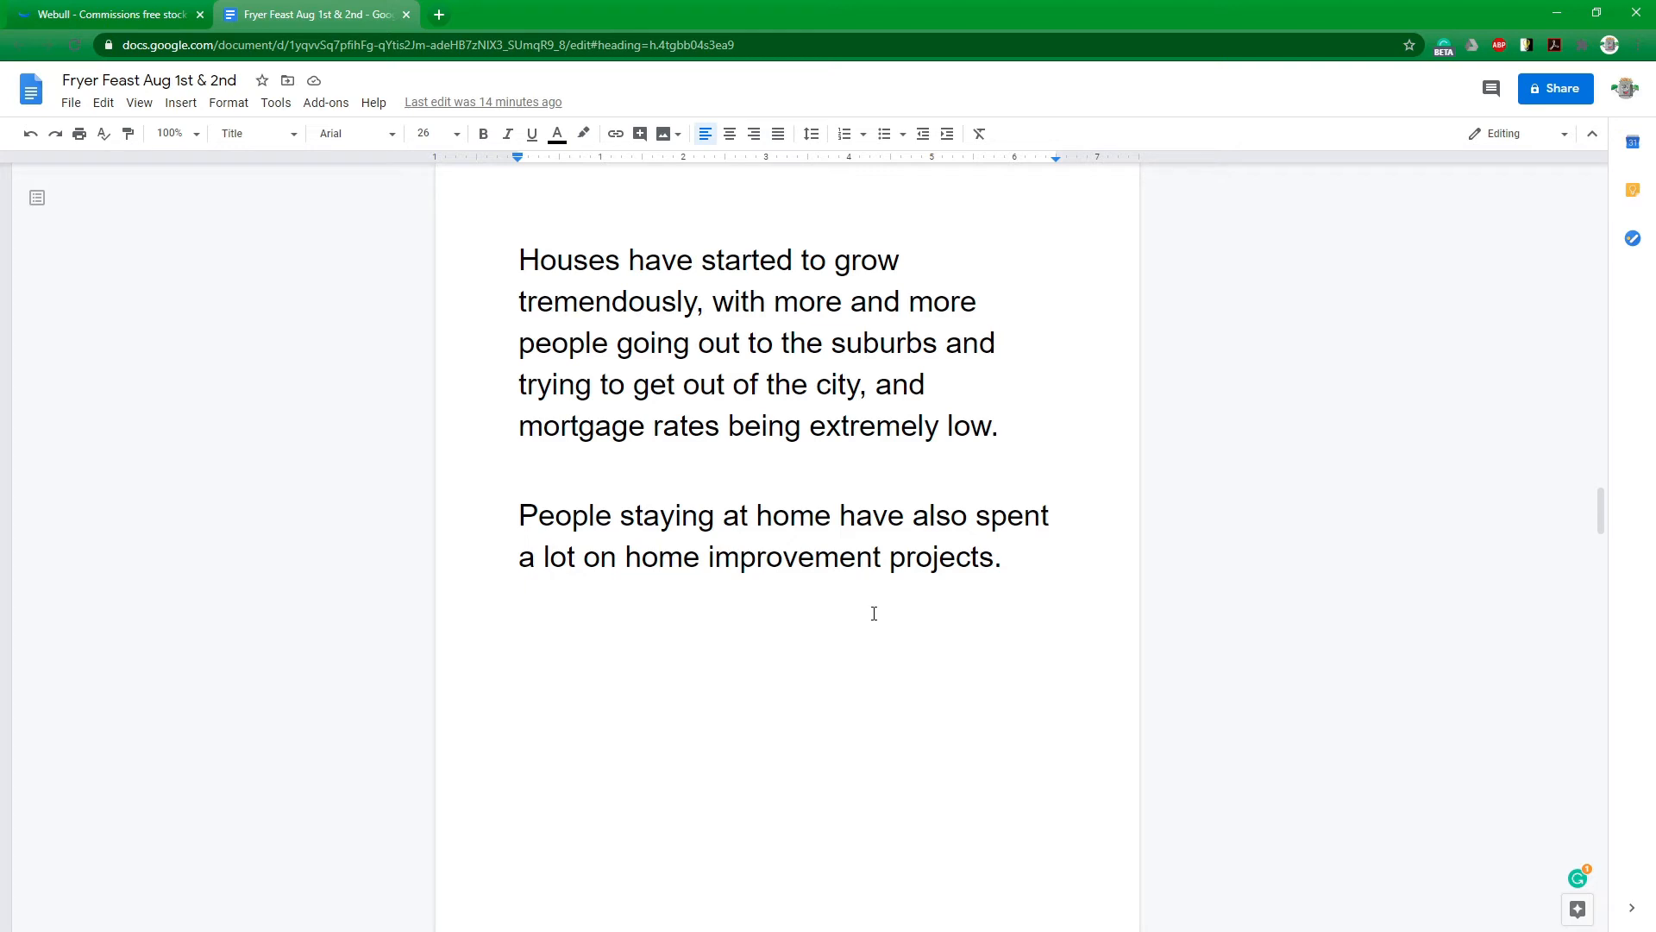
Scroll to tomorrow's trades (buy SFIX, SNAP; sell FB) and the $5,000 Grill target.
scroll(down, 3)
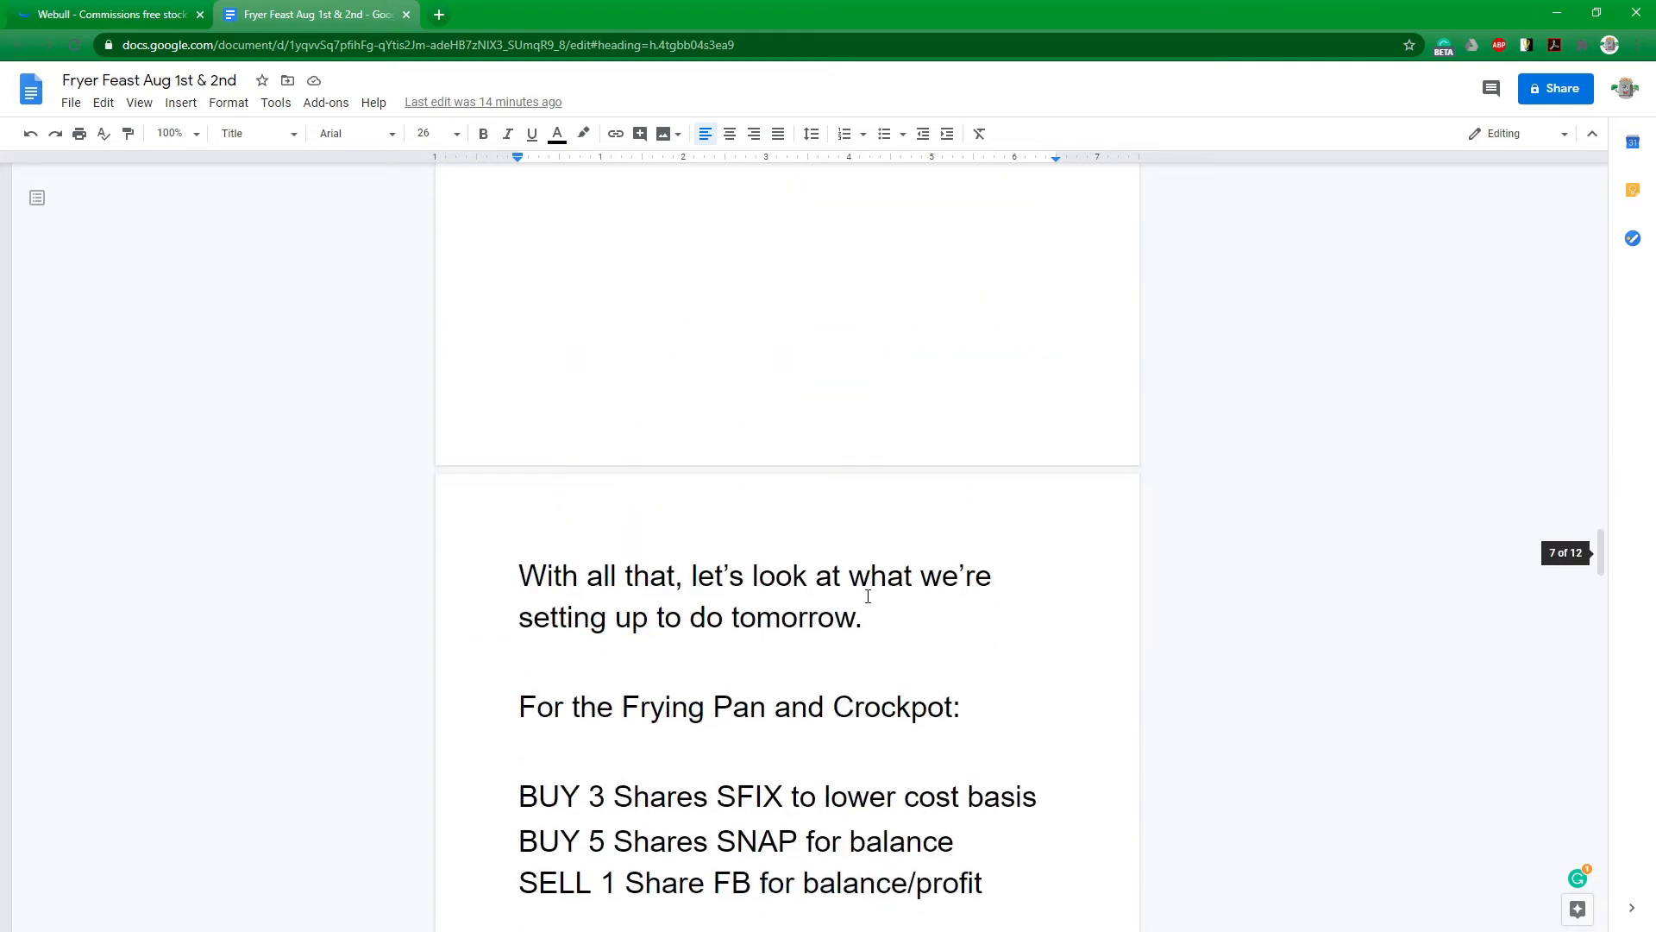
scroll(down, 3)
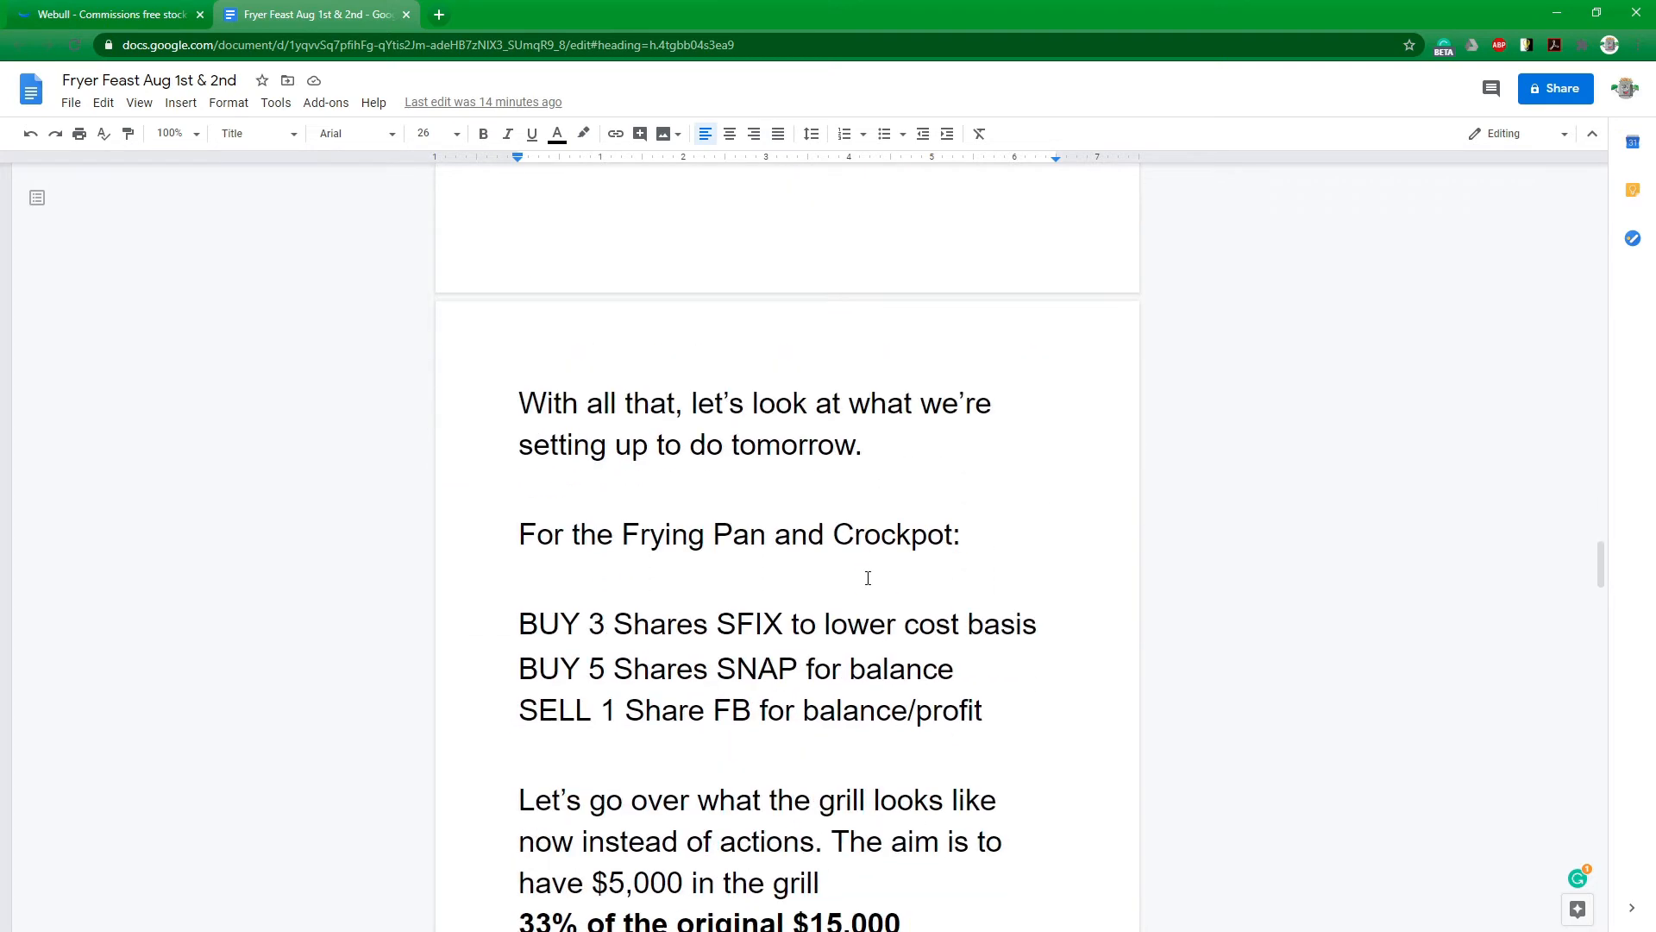
scroll(down, 3)
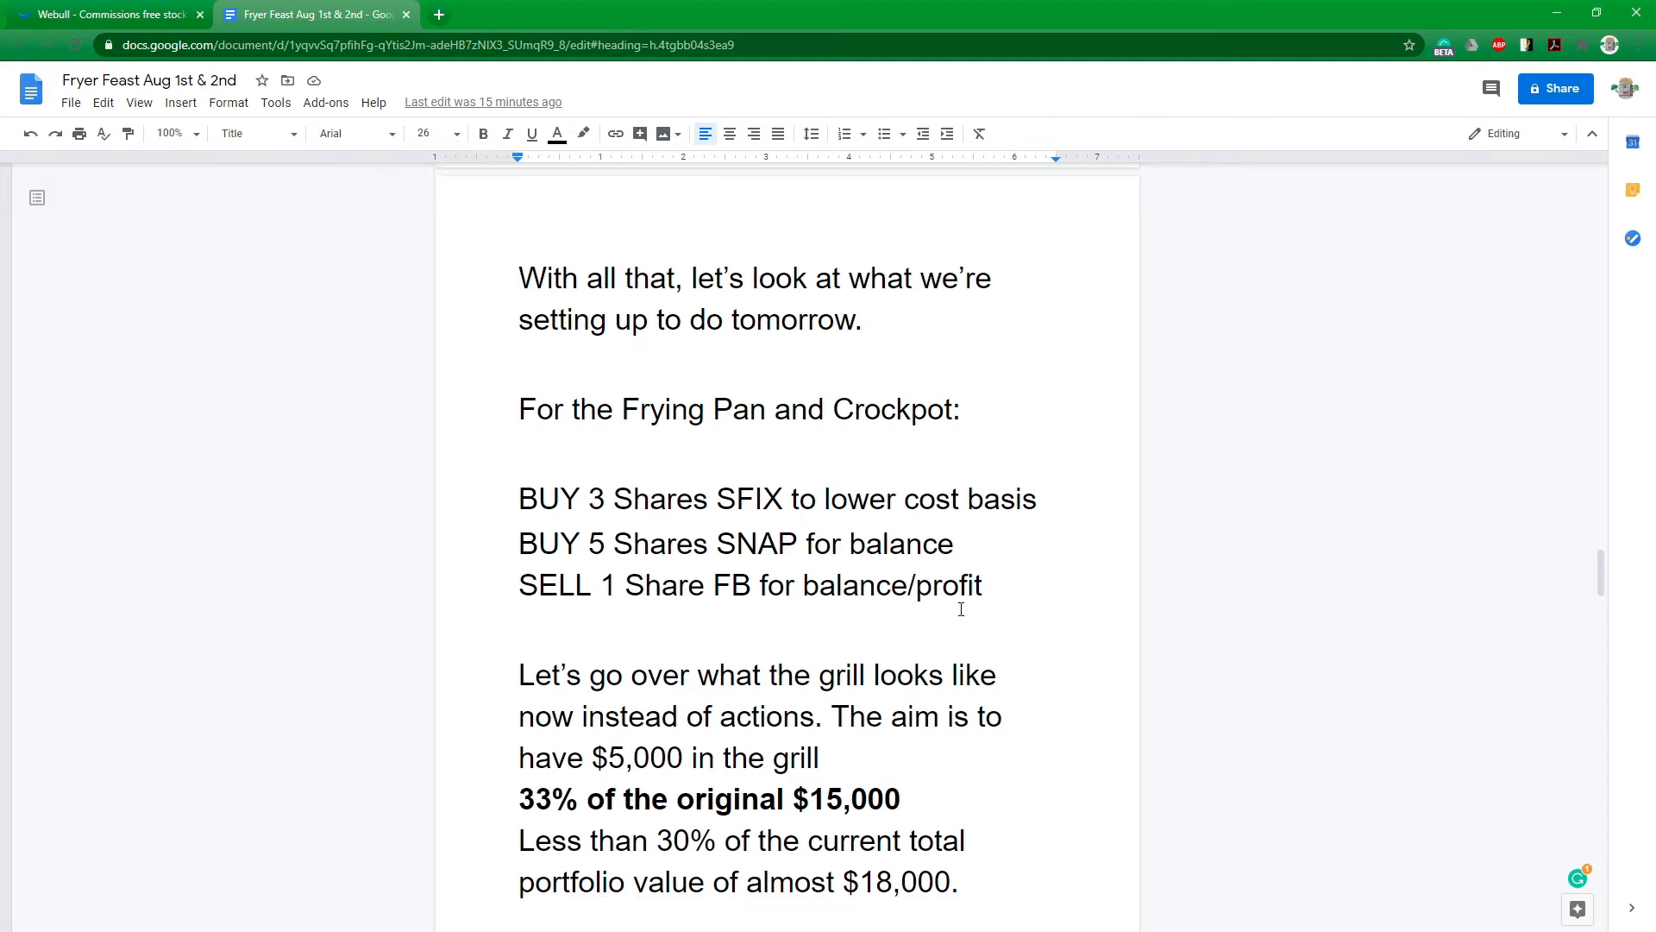
scroll(down, 3)
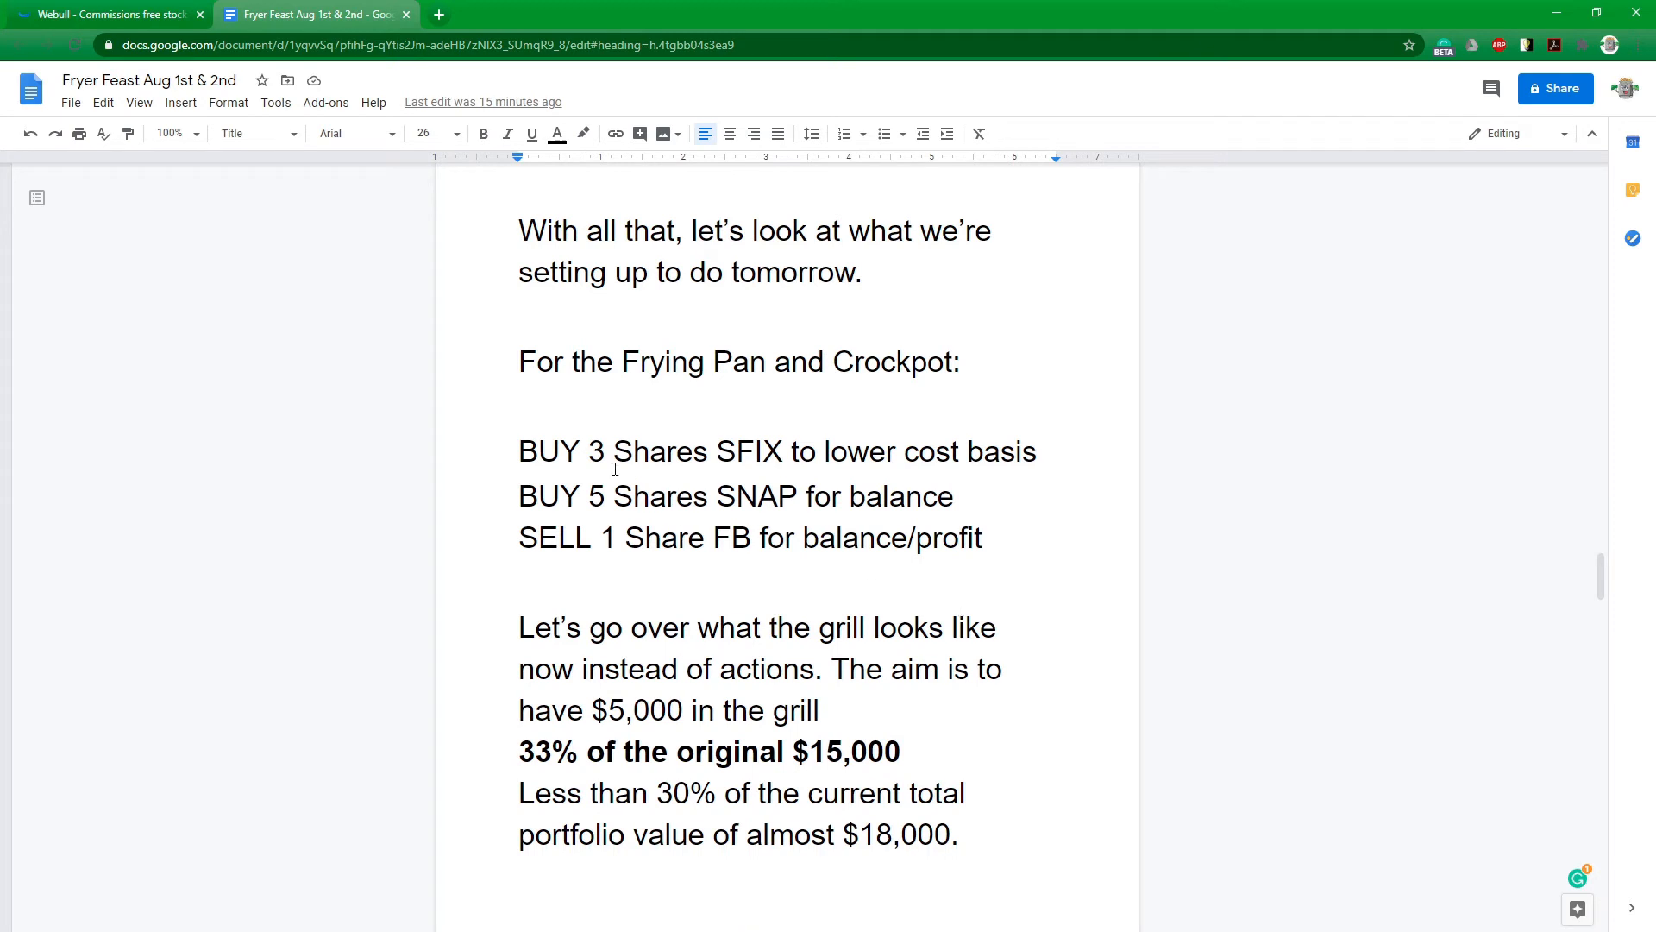
mouse_move(654, 544)
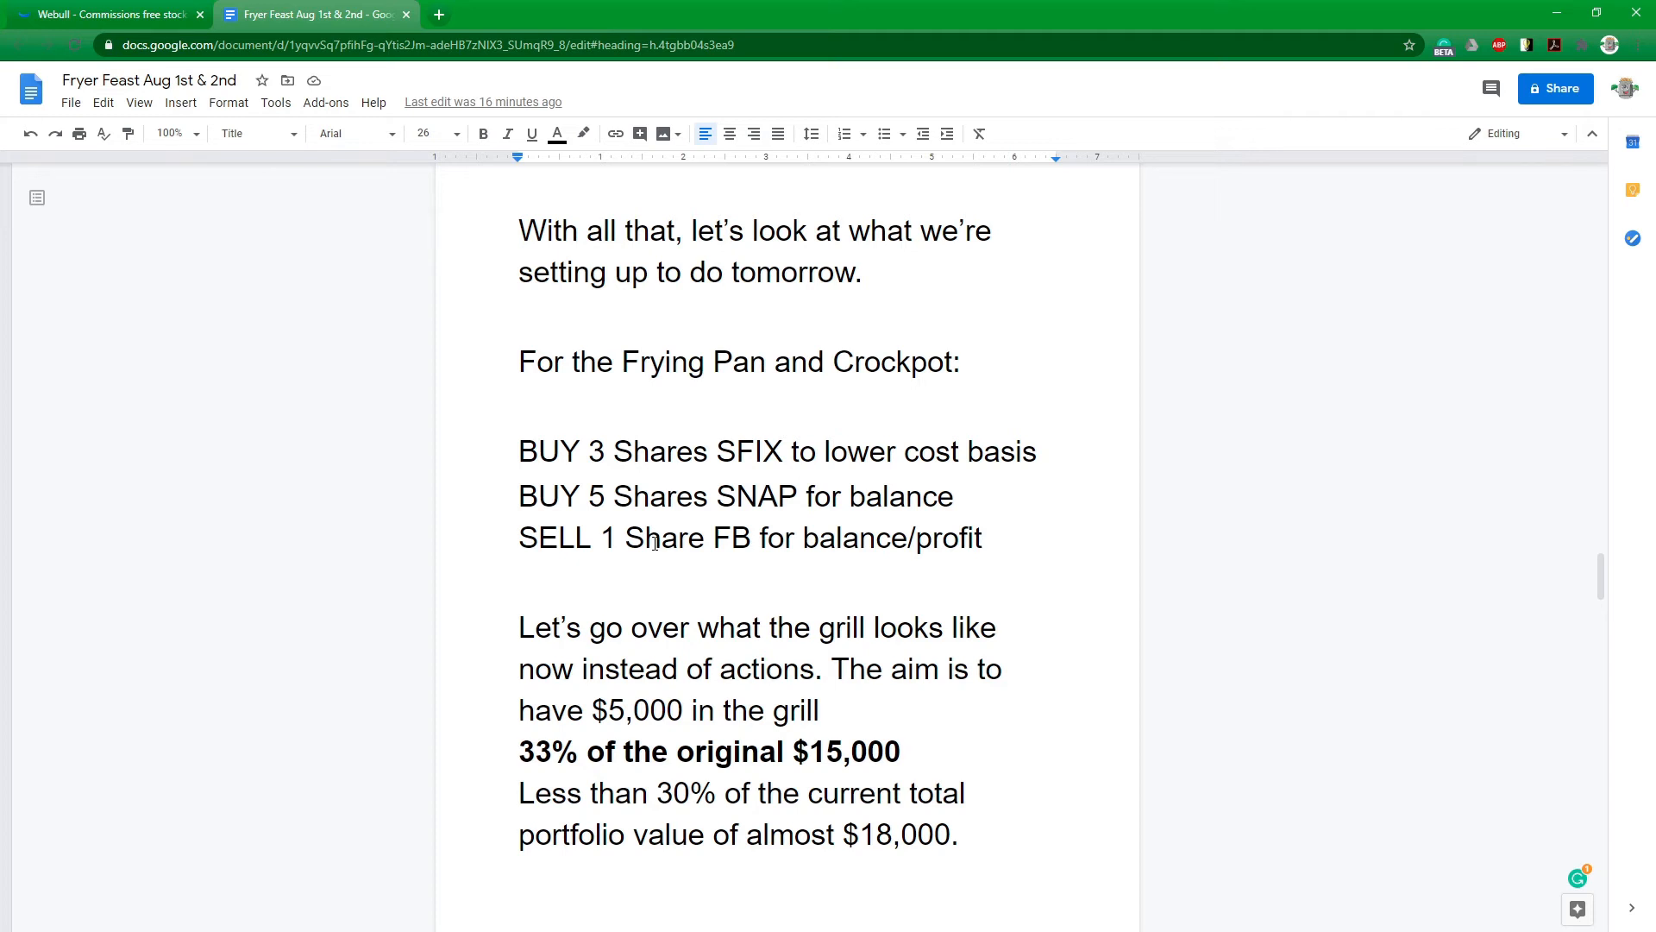
scroll(down, 3)
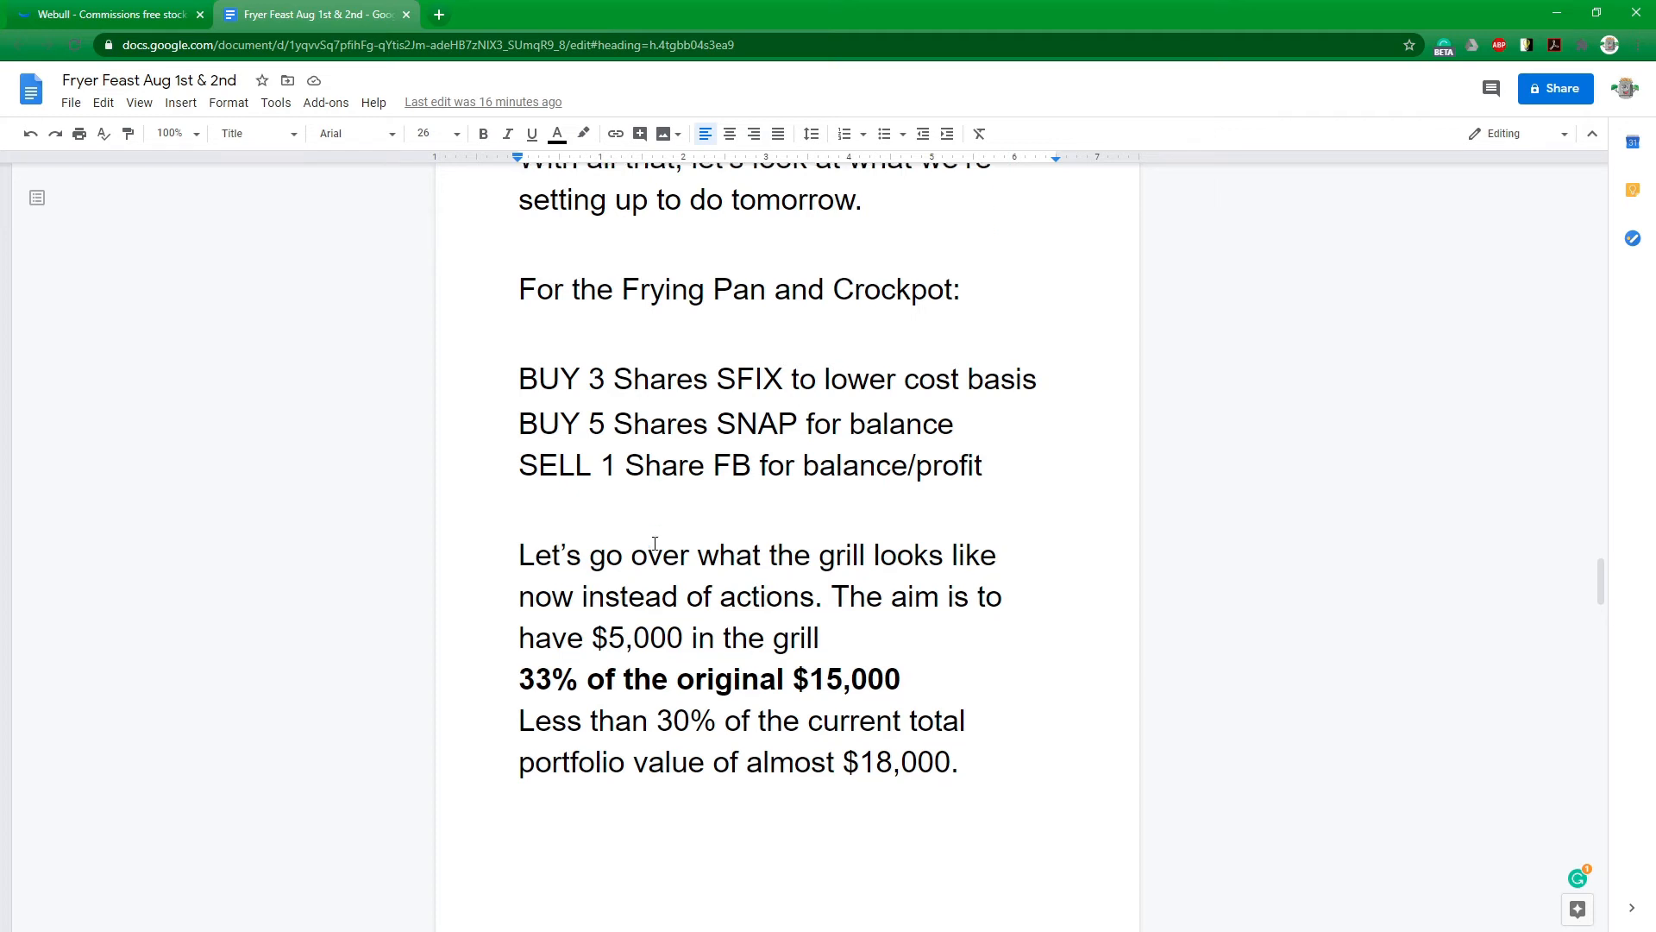
scroll(down, 3)
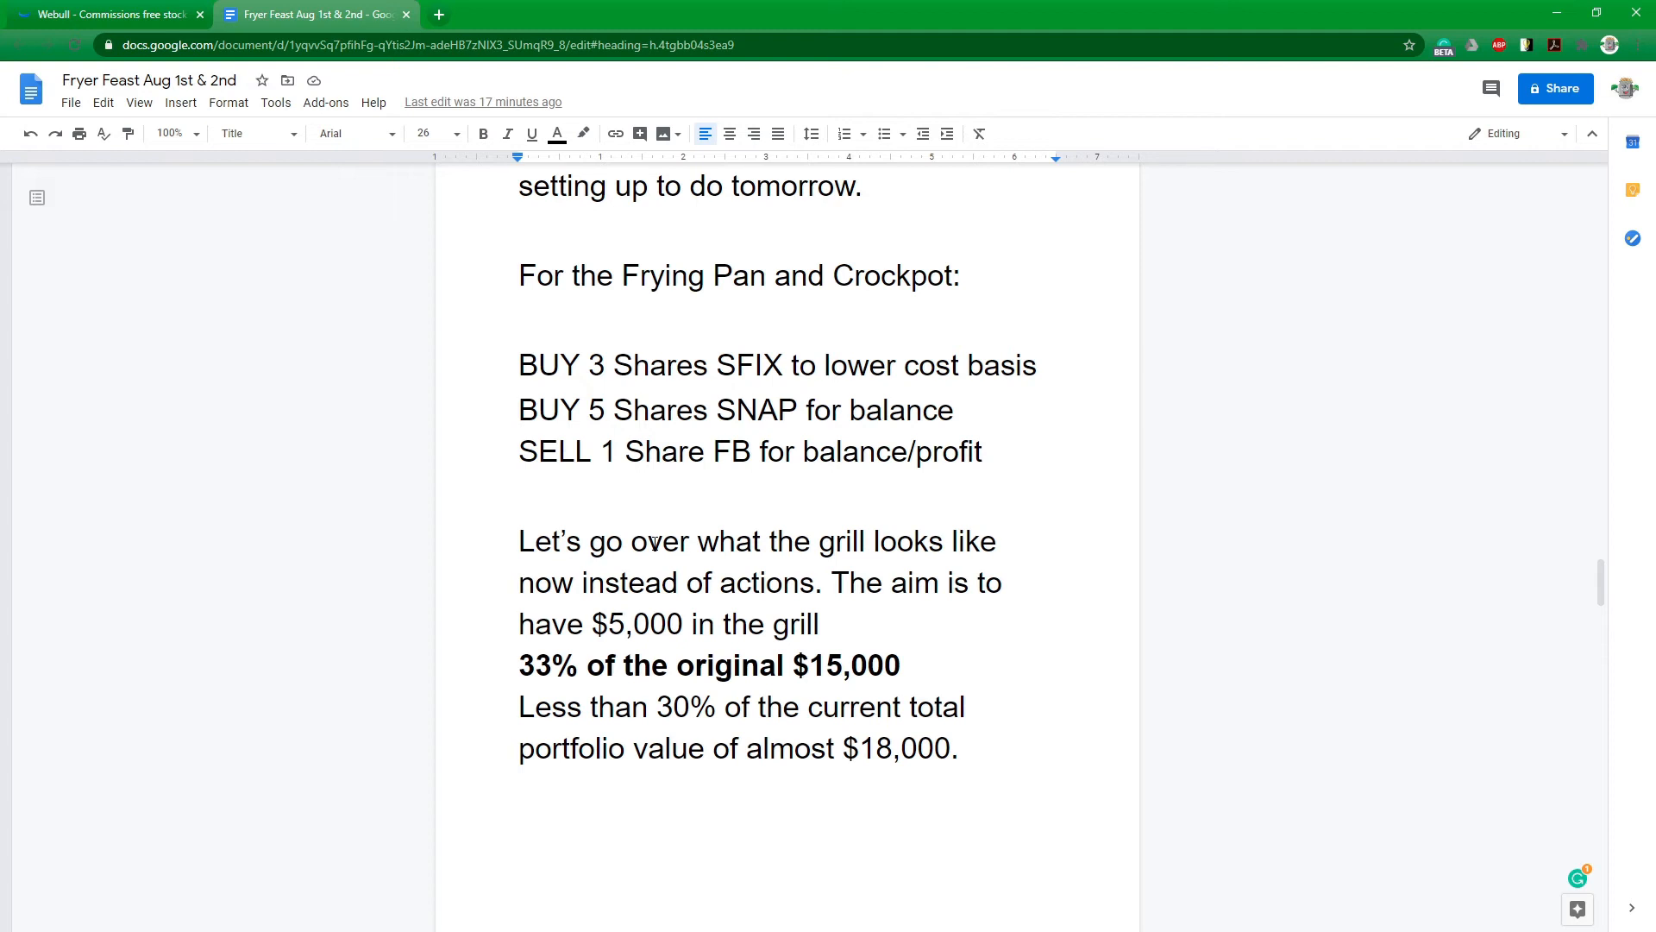
Scroll to the Grill allocation table for Hotels (XHR, SOHO, PK) and Casinos (WYNN, MGM, GDEN).
scroll(down, 3)
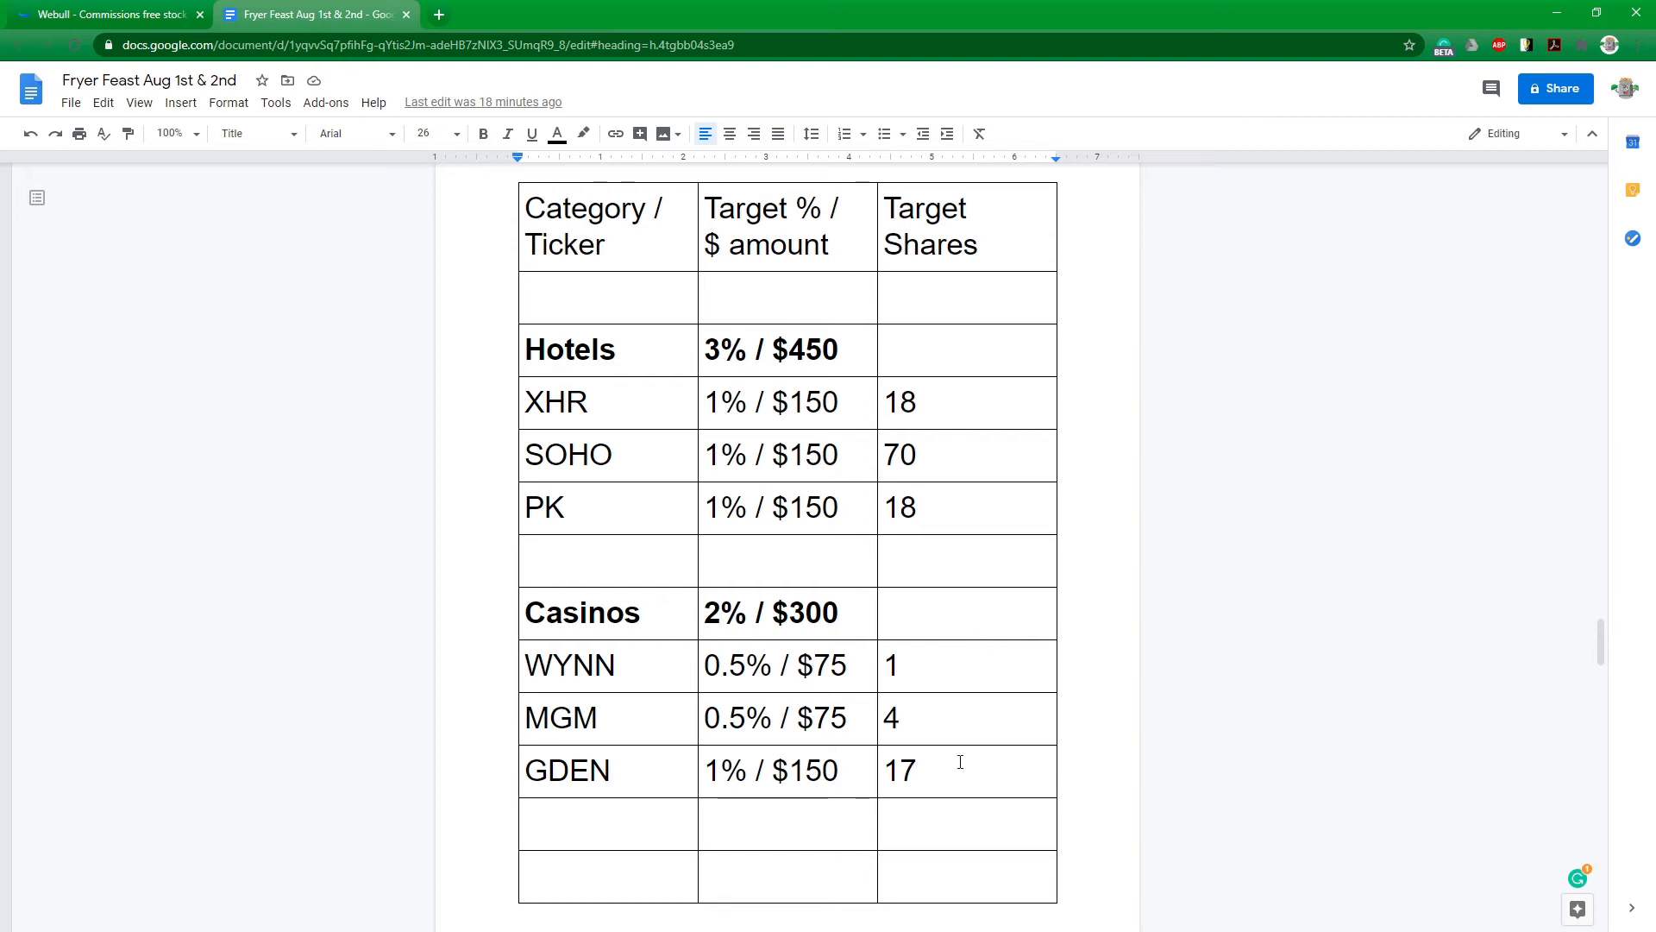
mouse_move(993, 494)
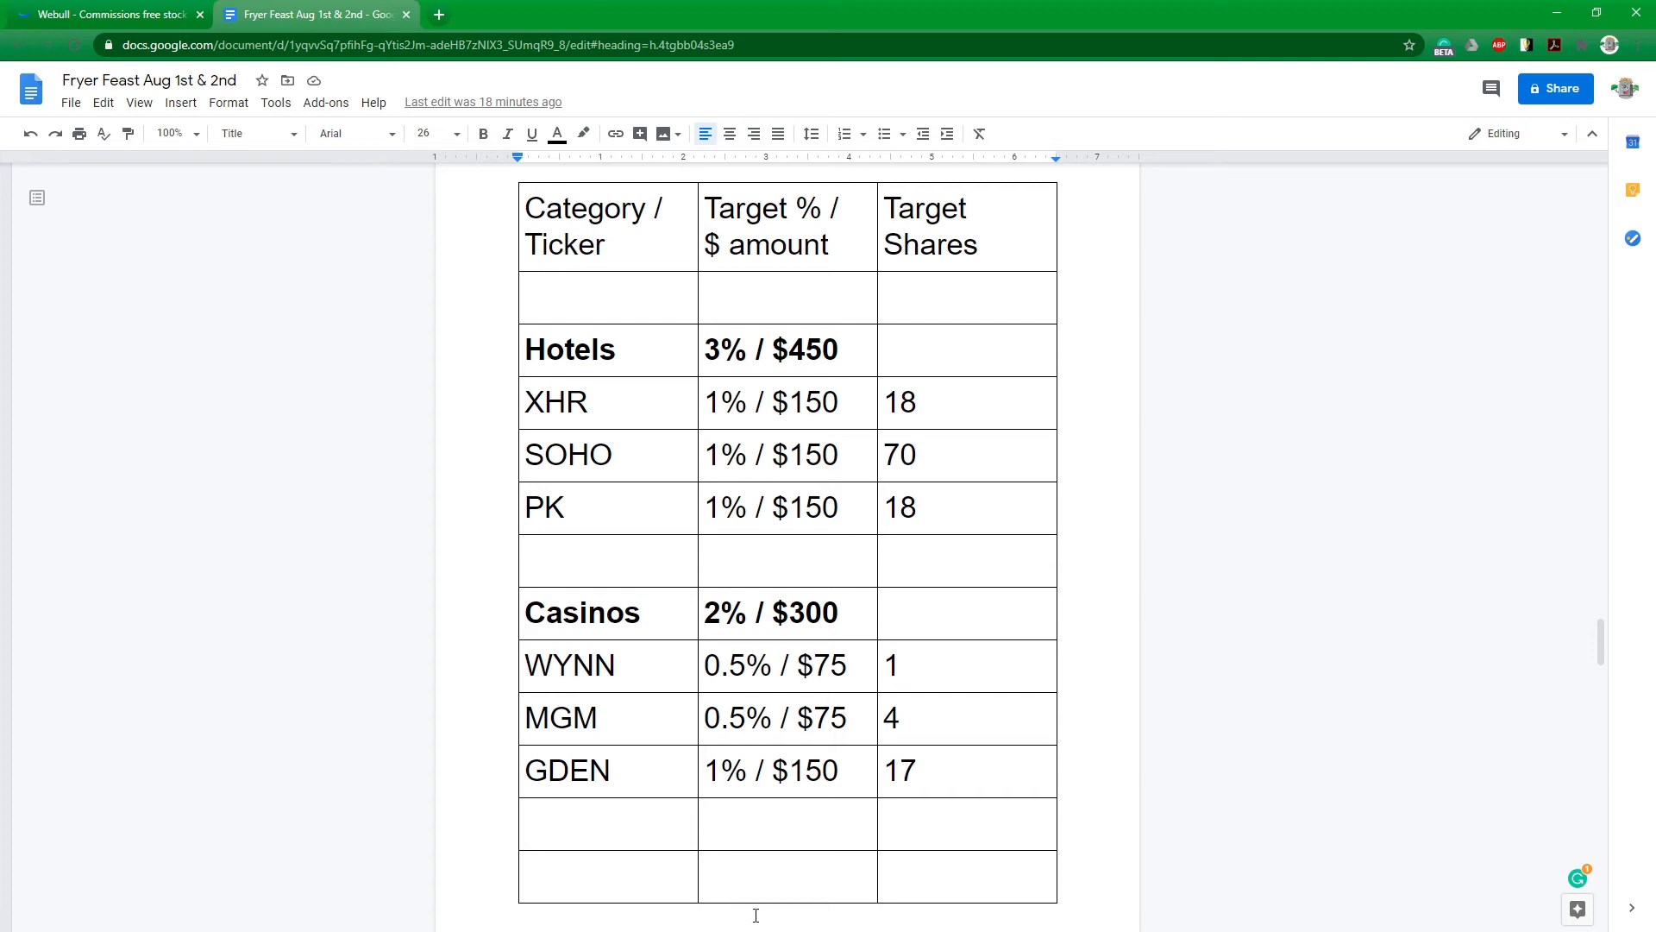
mouse_move(785, 813)
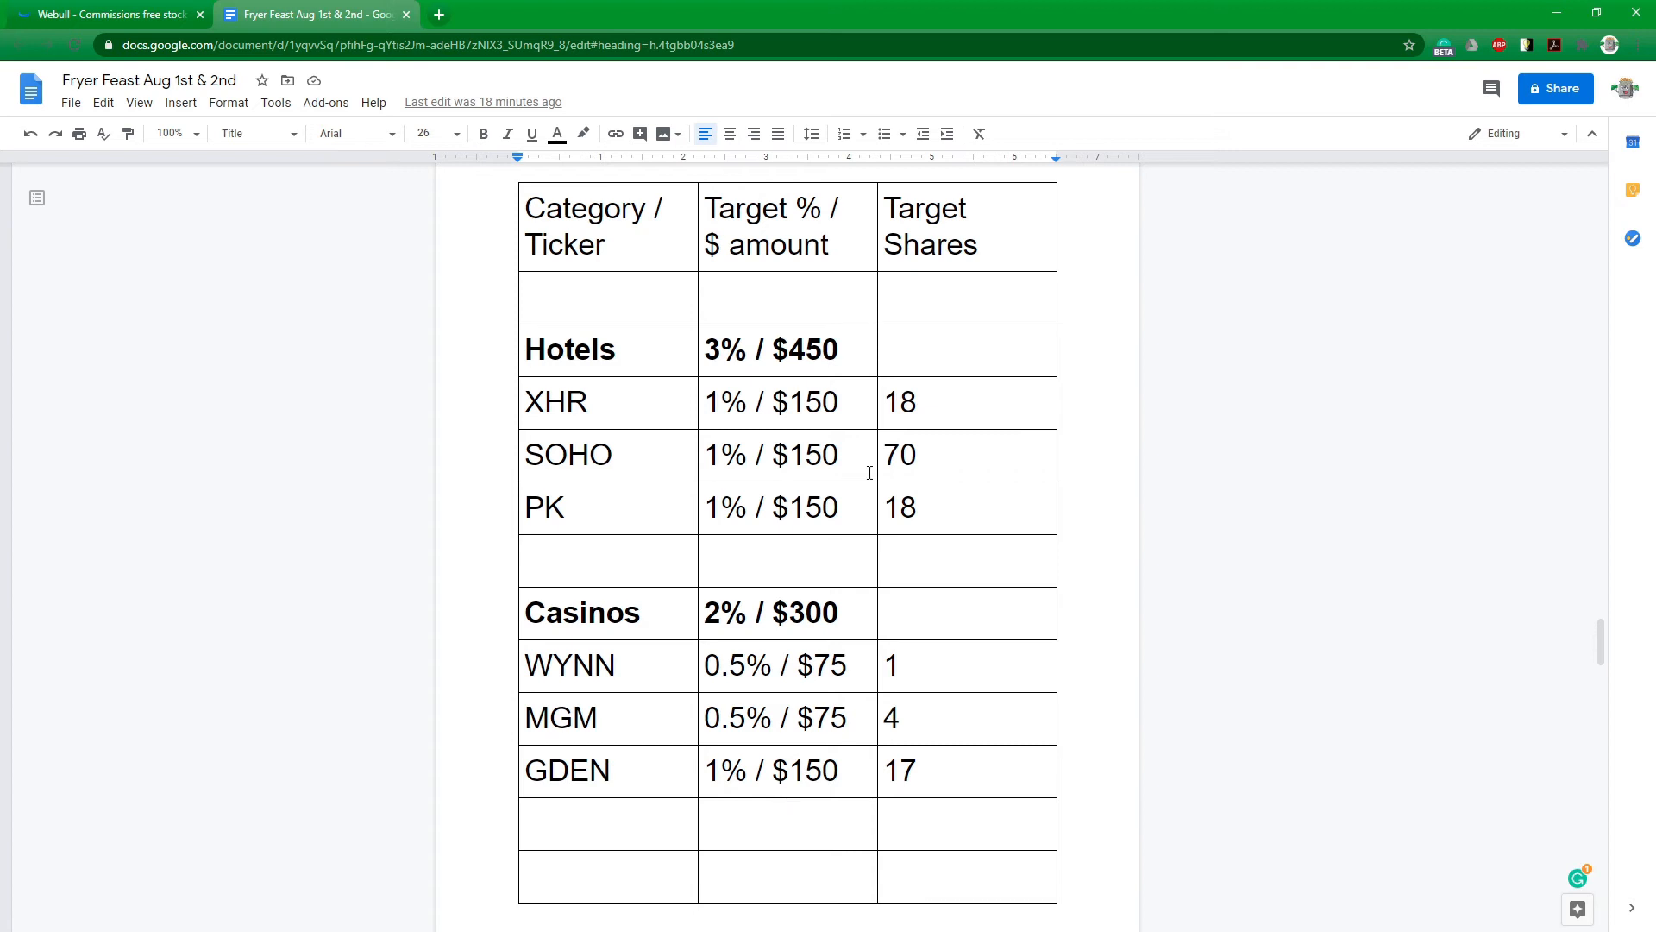
mouse_move(1016, 526)
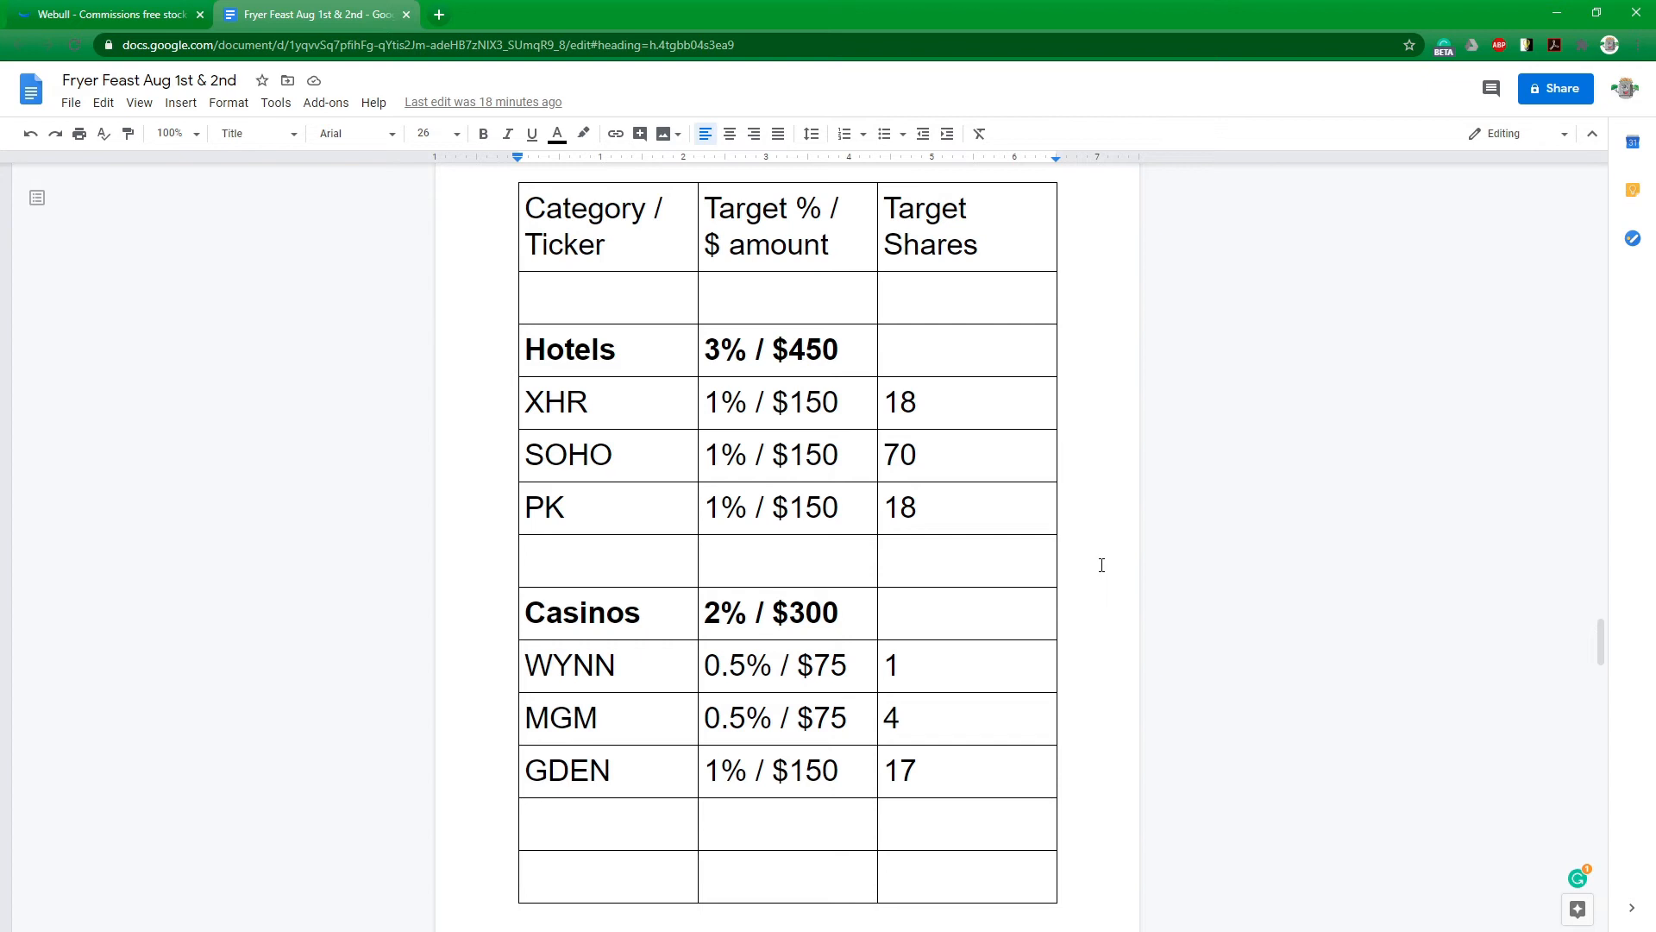
mouse_move(1101, 570)
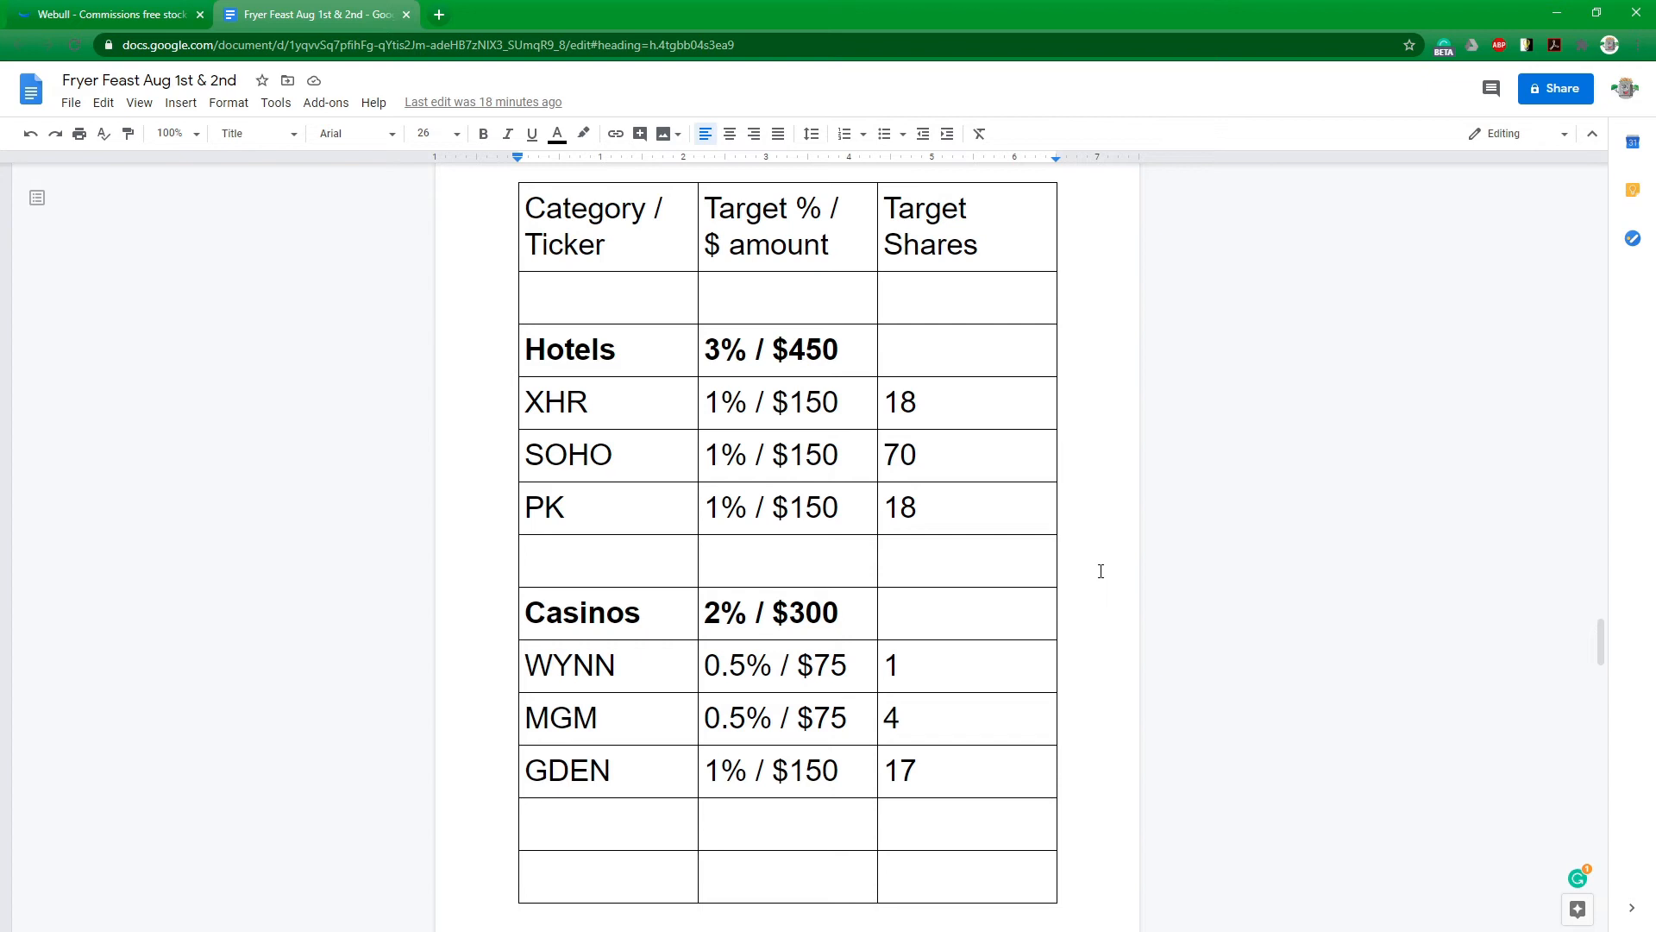
scroll(down, 3)
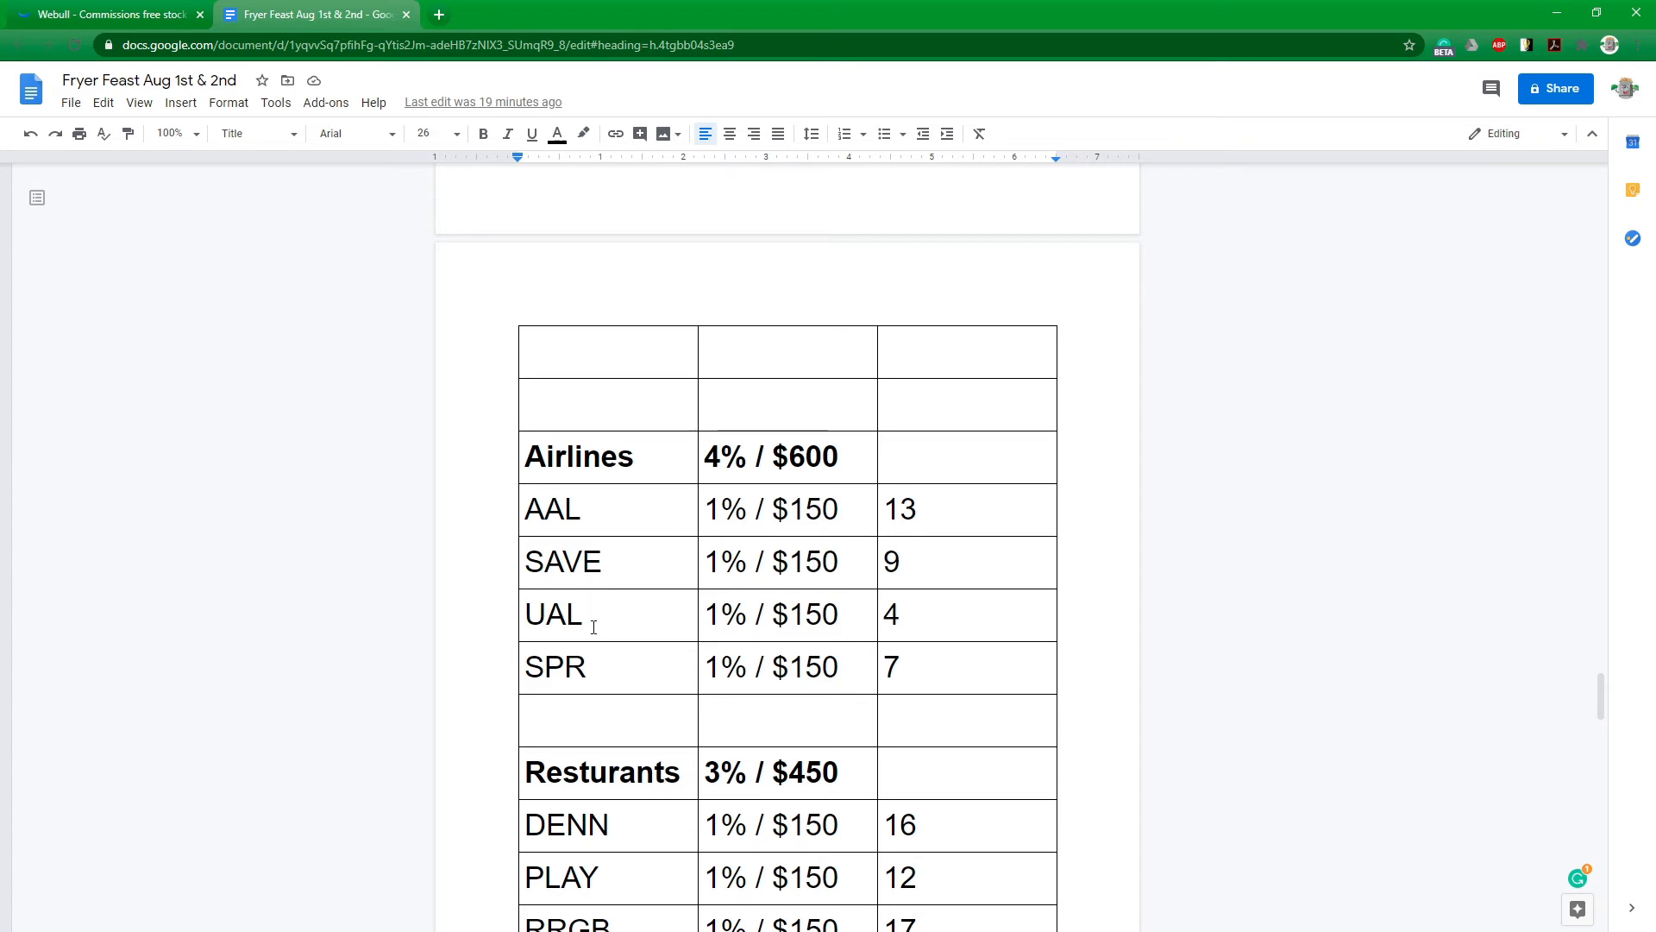
mouse_move(639, 618)
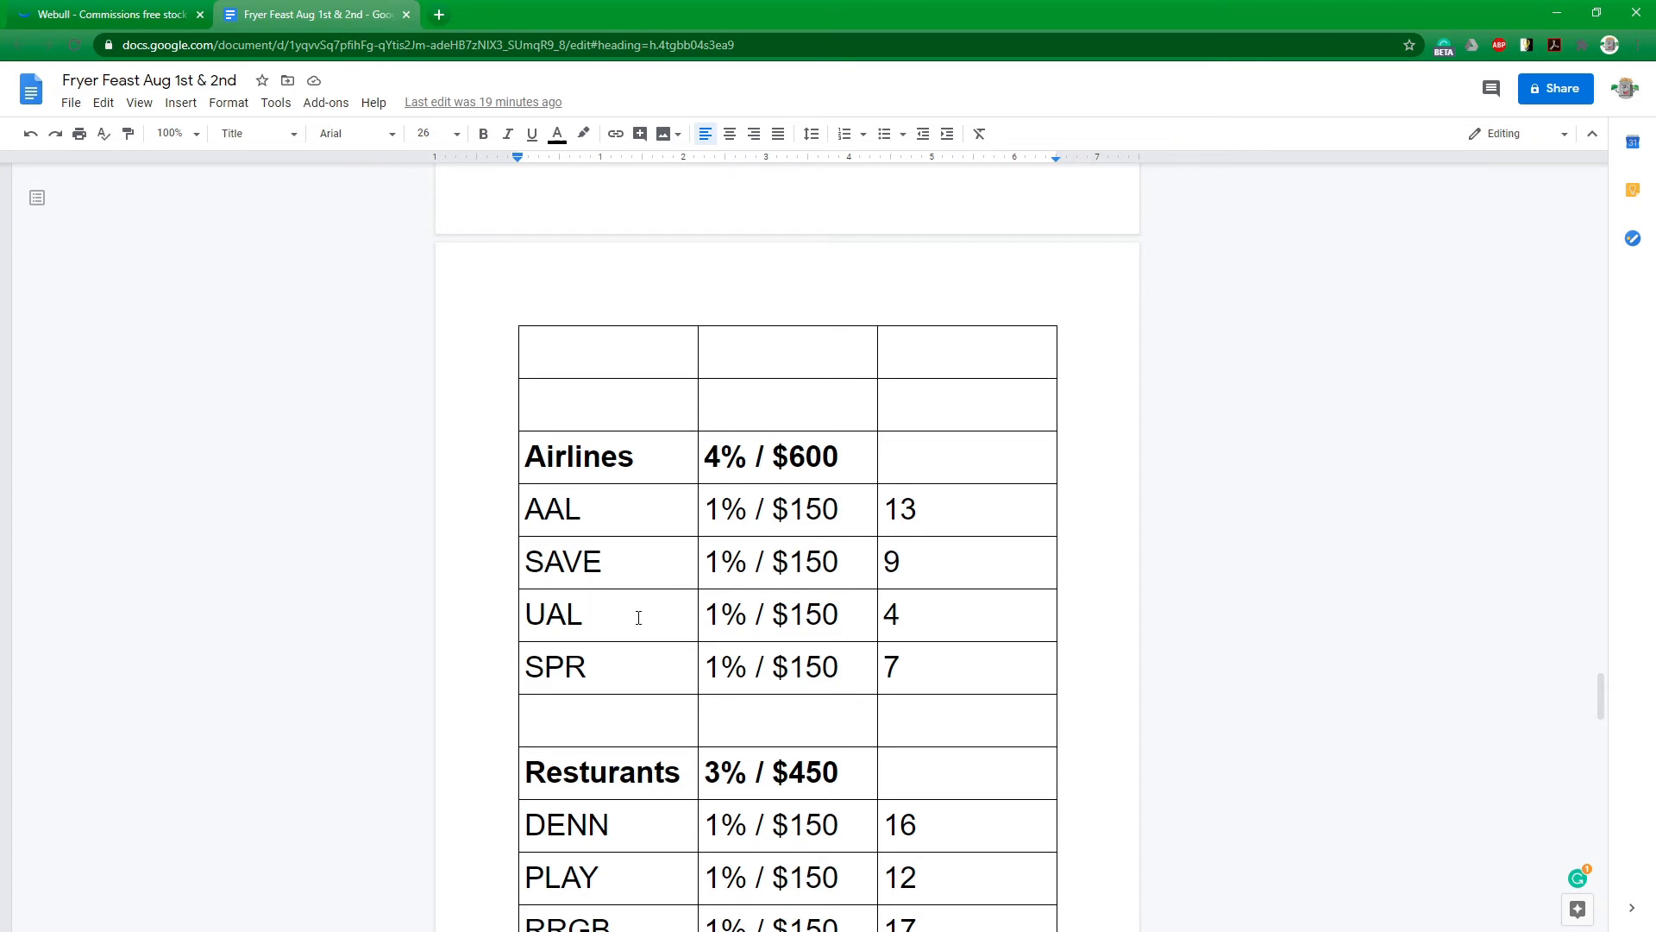
mouse_move(649, 676)
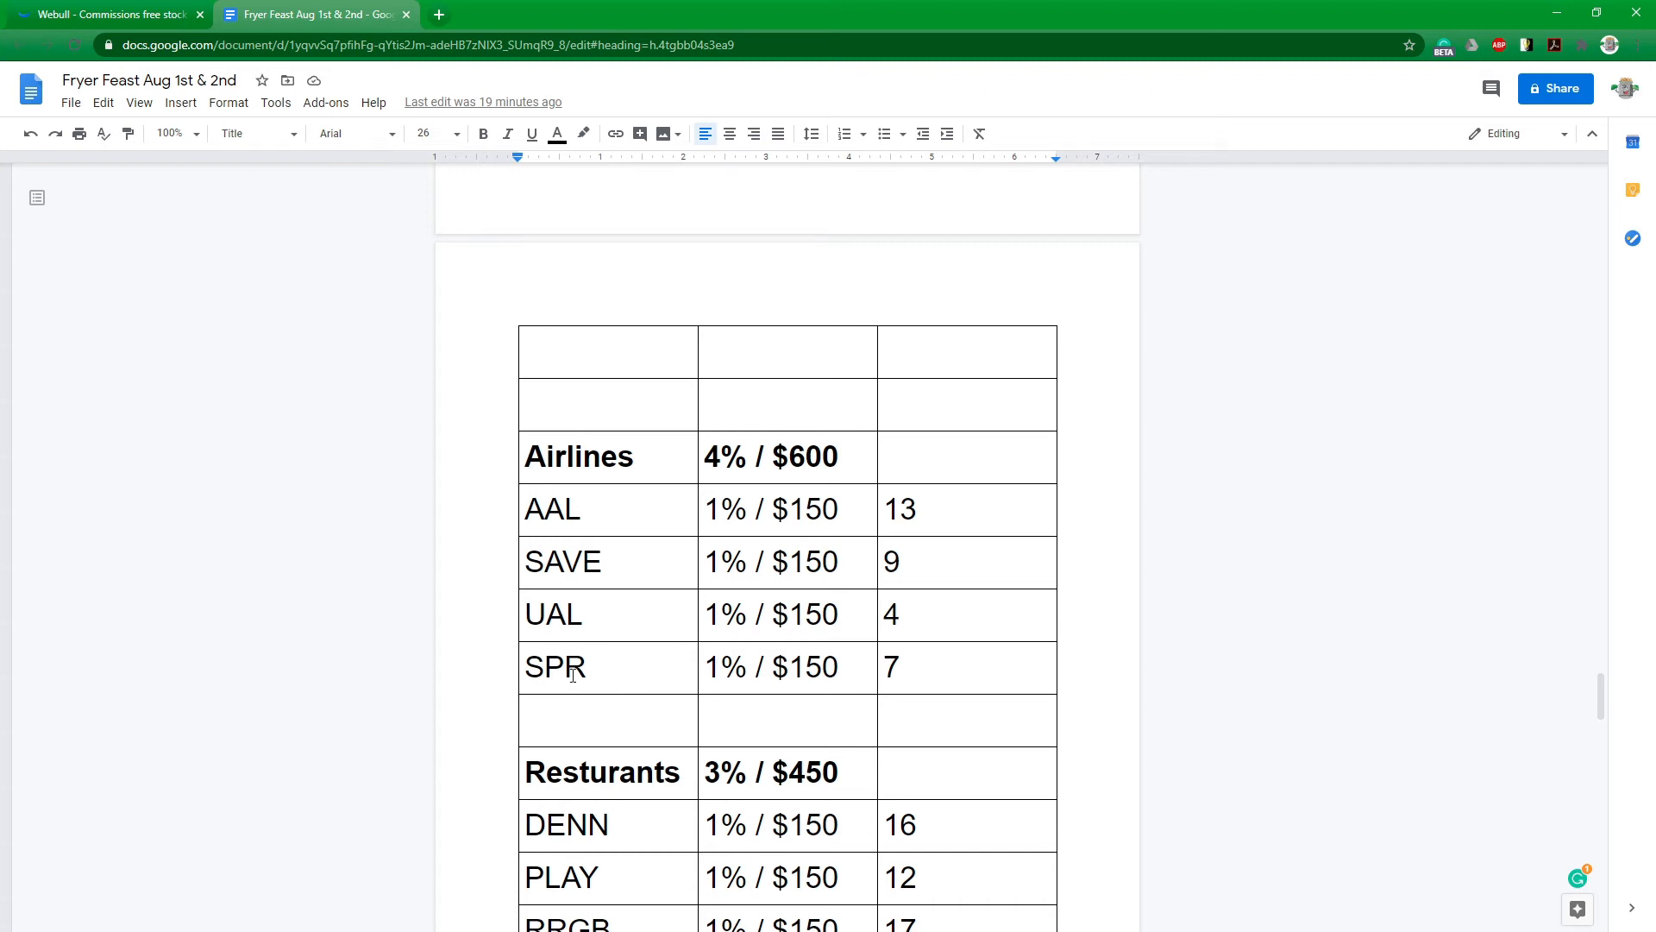
mouse_move(808, 668)
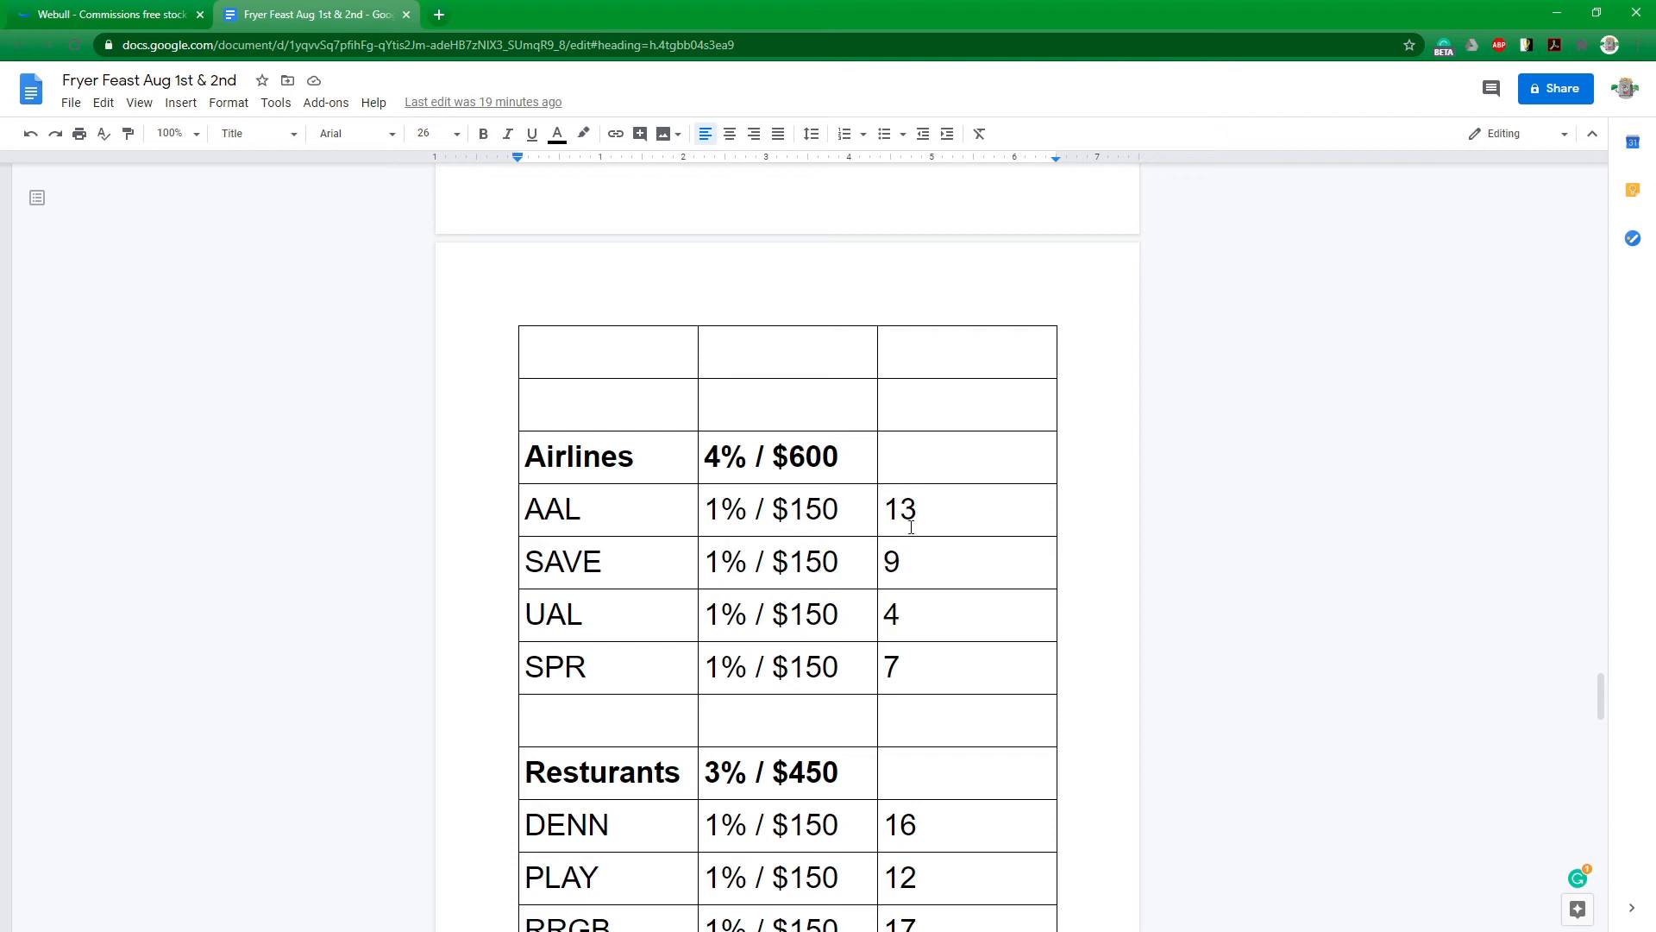
mouse_move(757, 691)
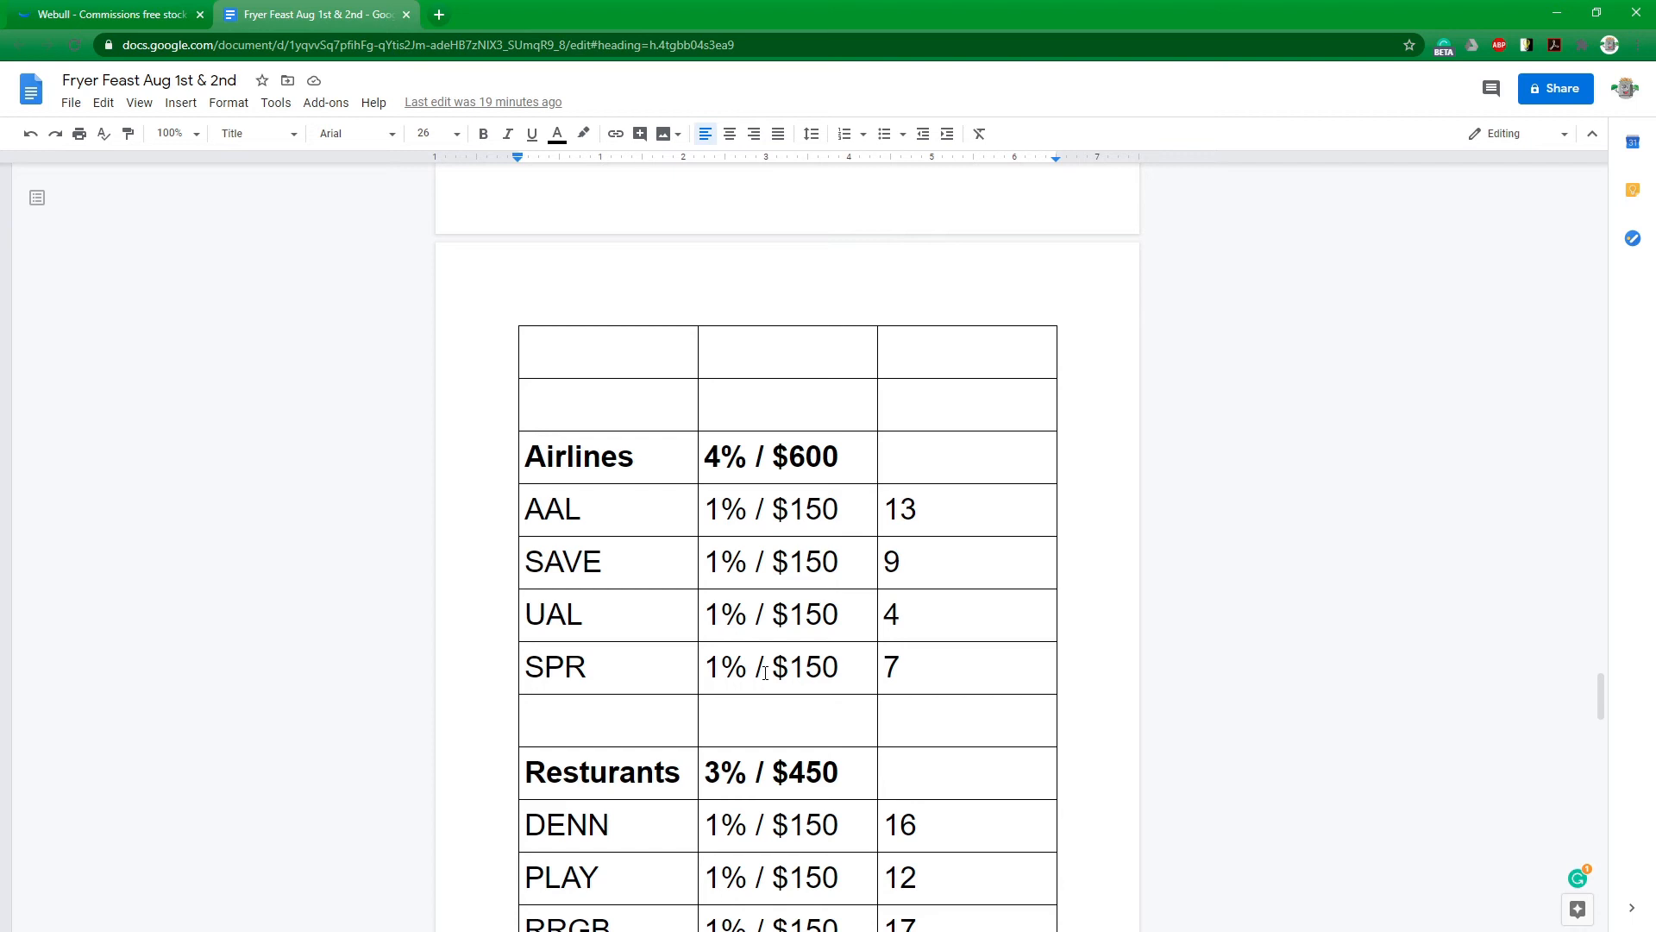
mouse_move(833, 520)
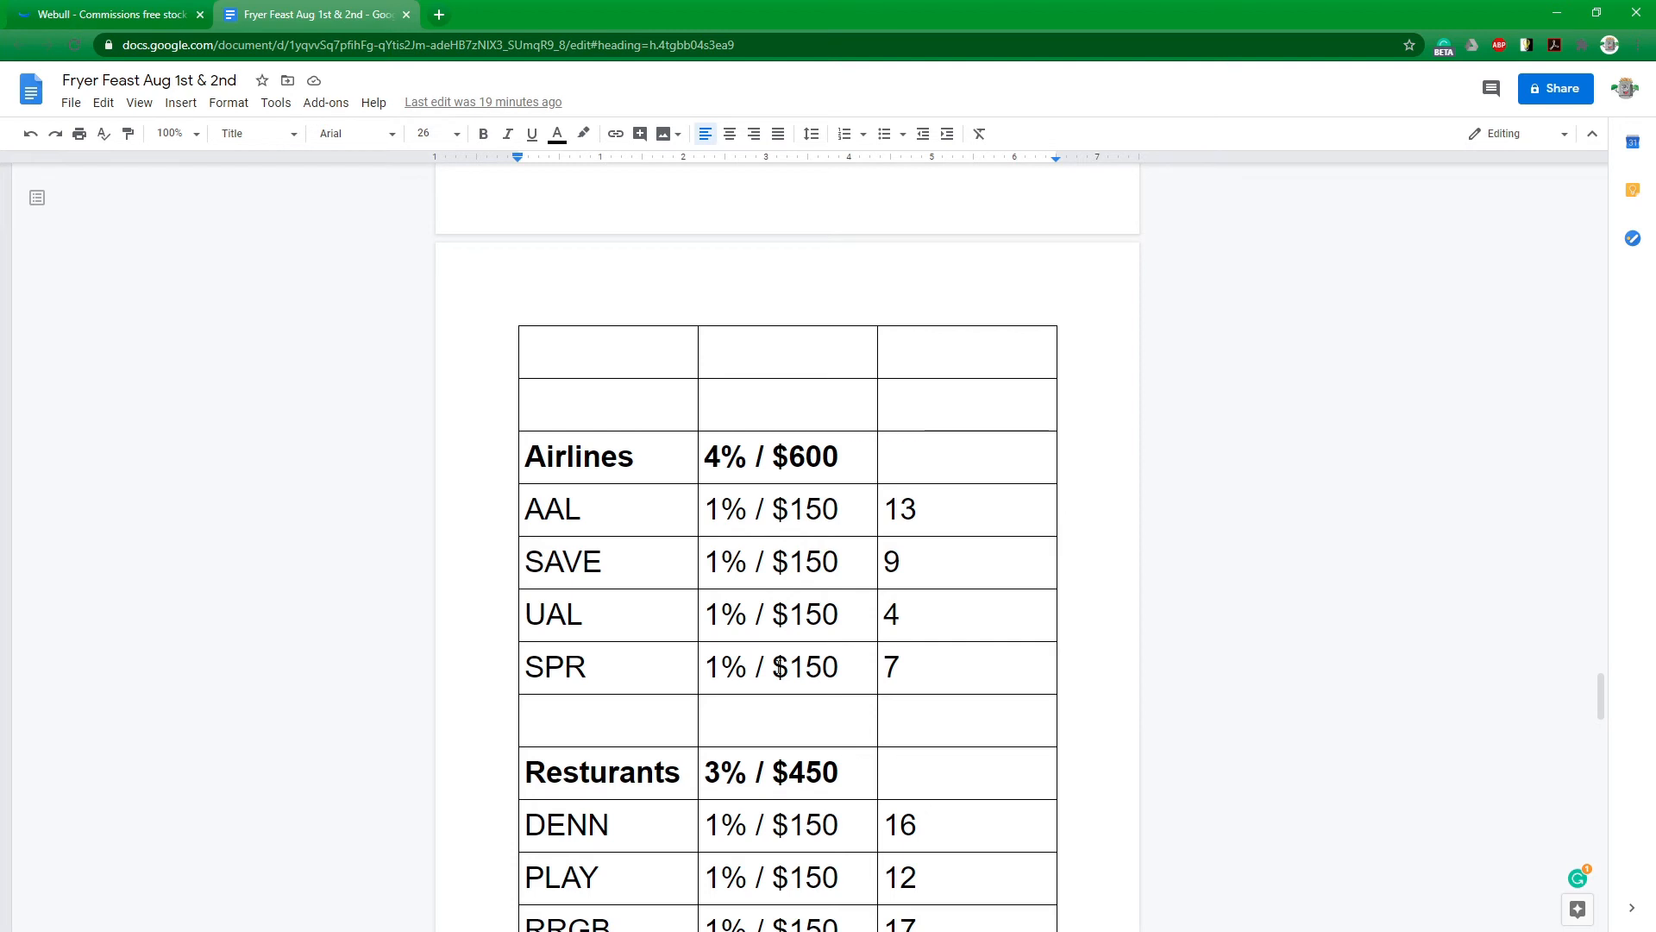
scroll(down, 3)
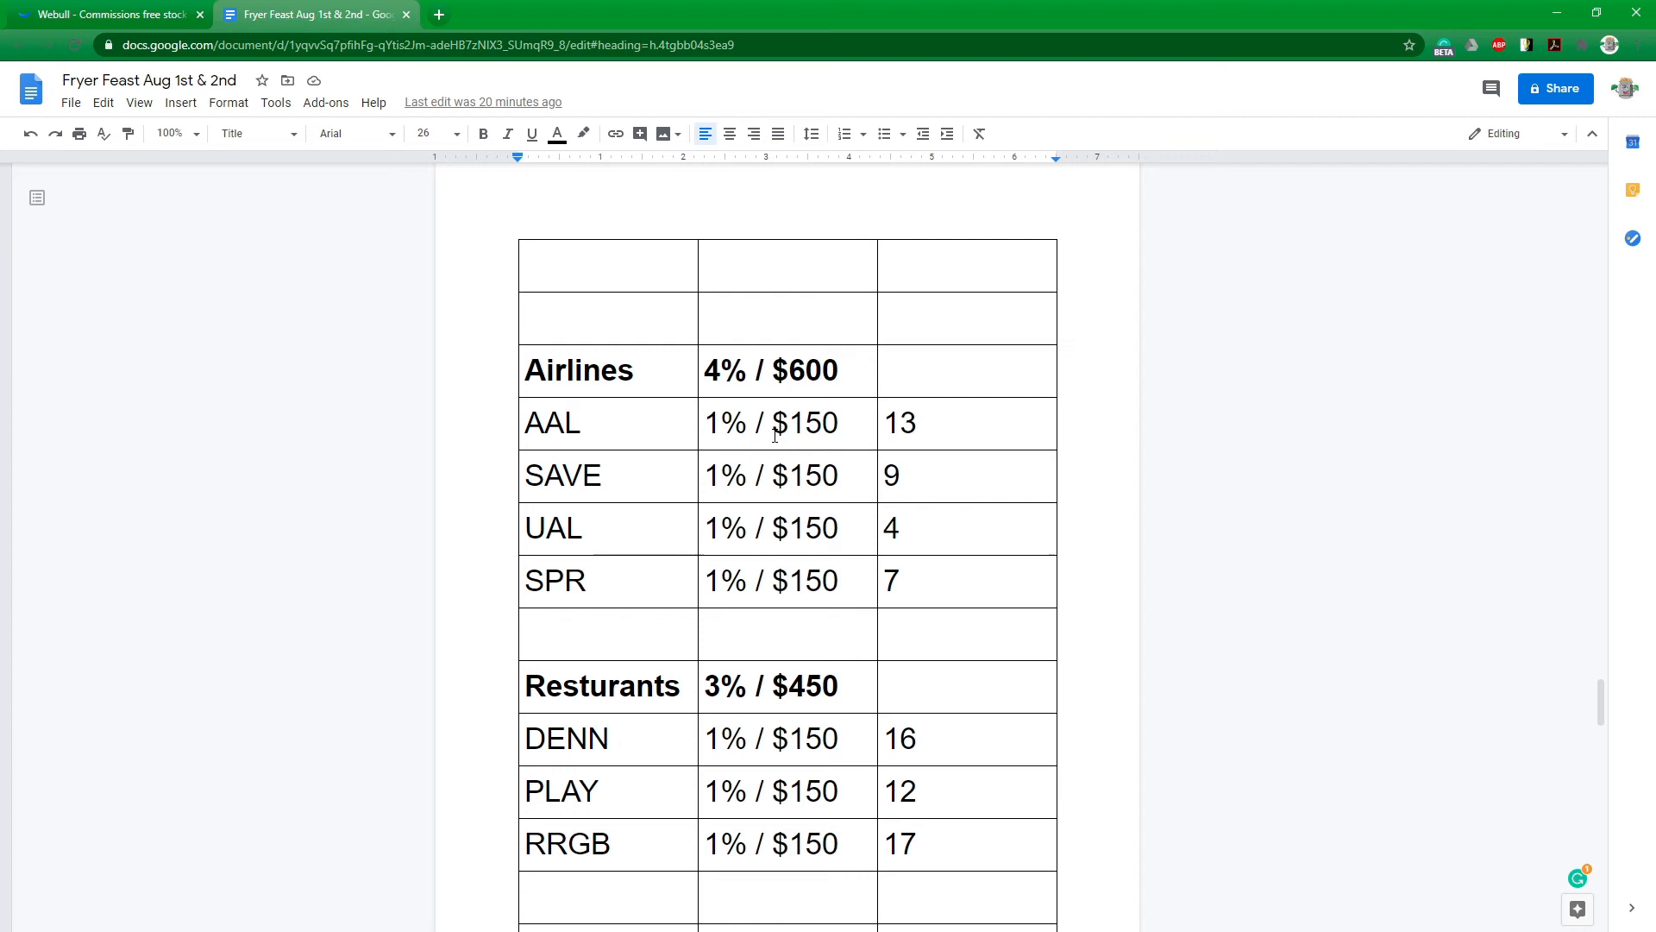
mouse_move(1282, 468)
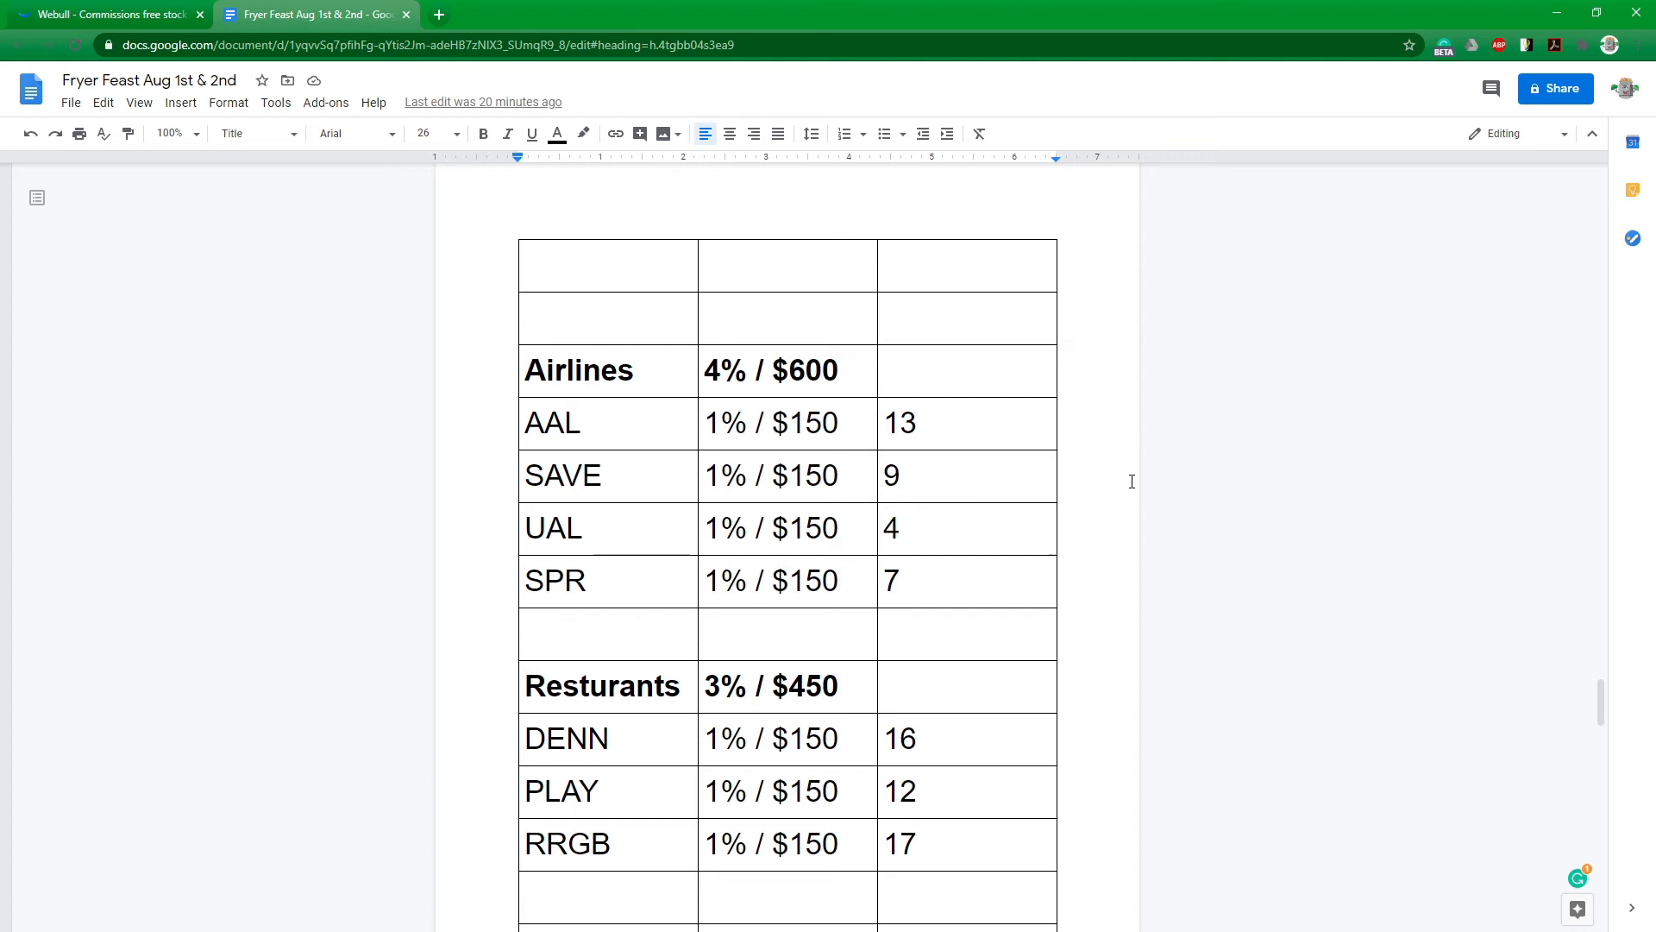
Scroll past Airlines to the Resturants rows and the Retail 3%/$450 section starting with KSS.
scroll(down, 3)
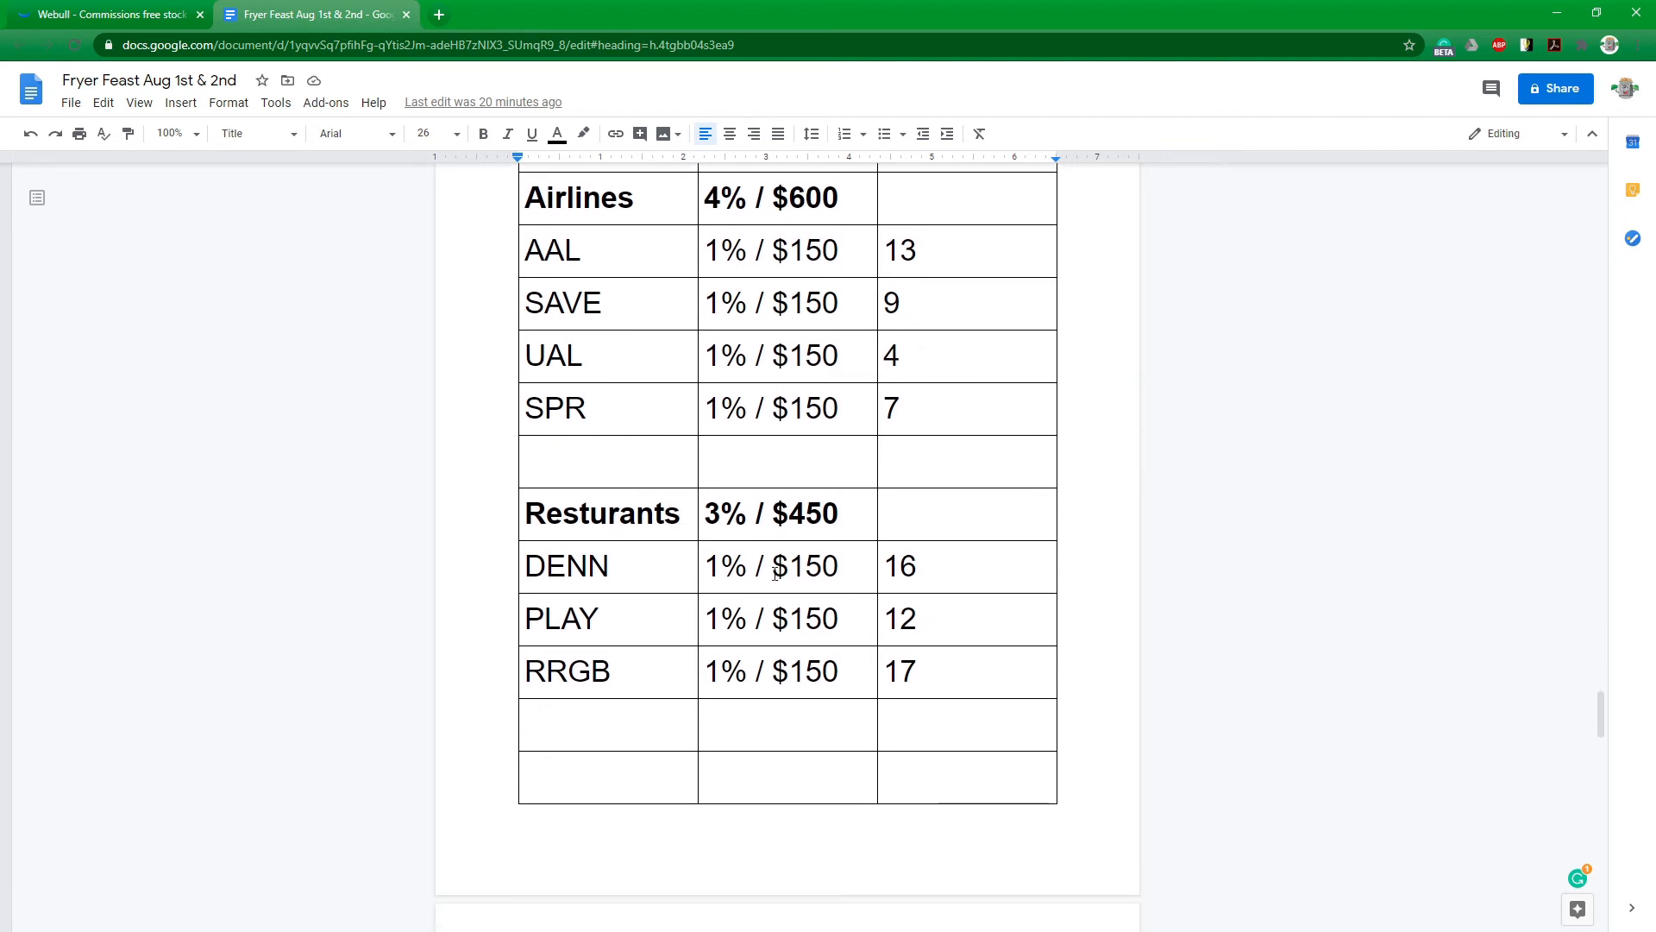
mouse_move(673, 644)
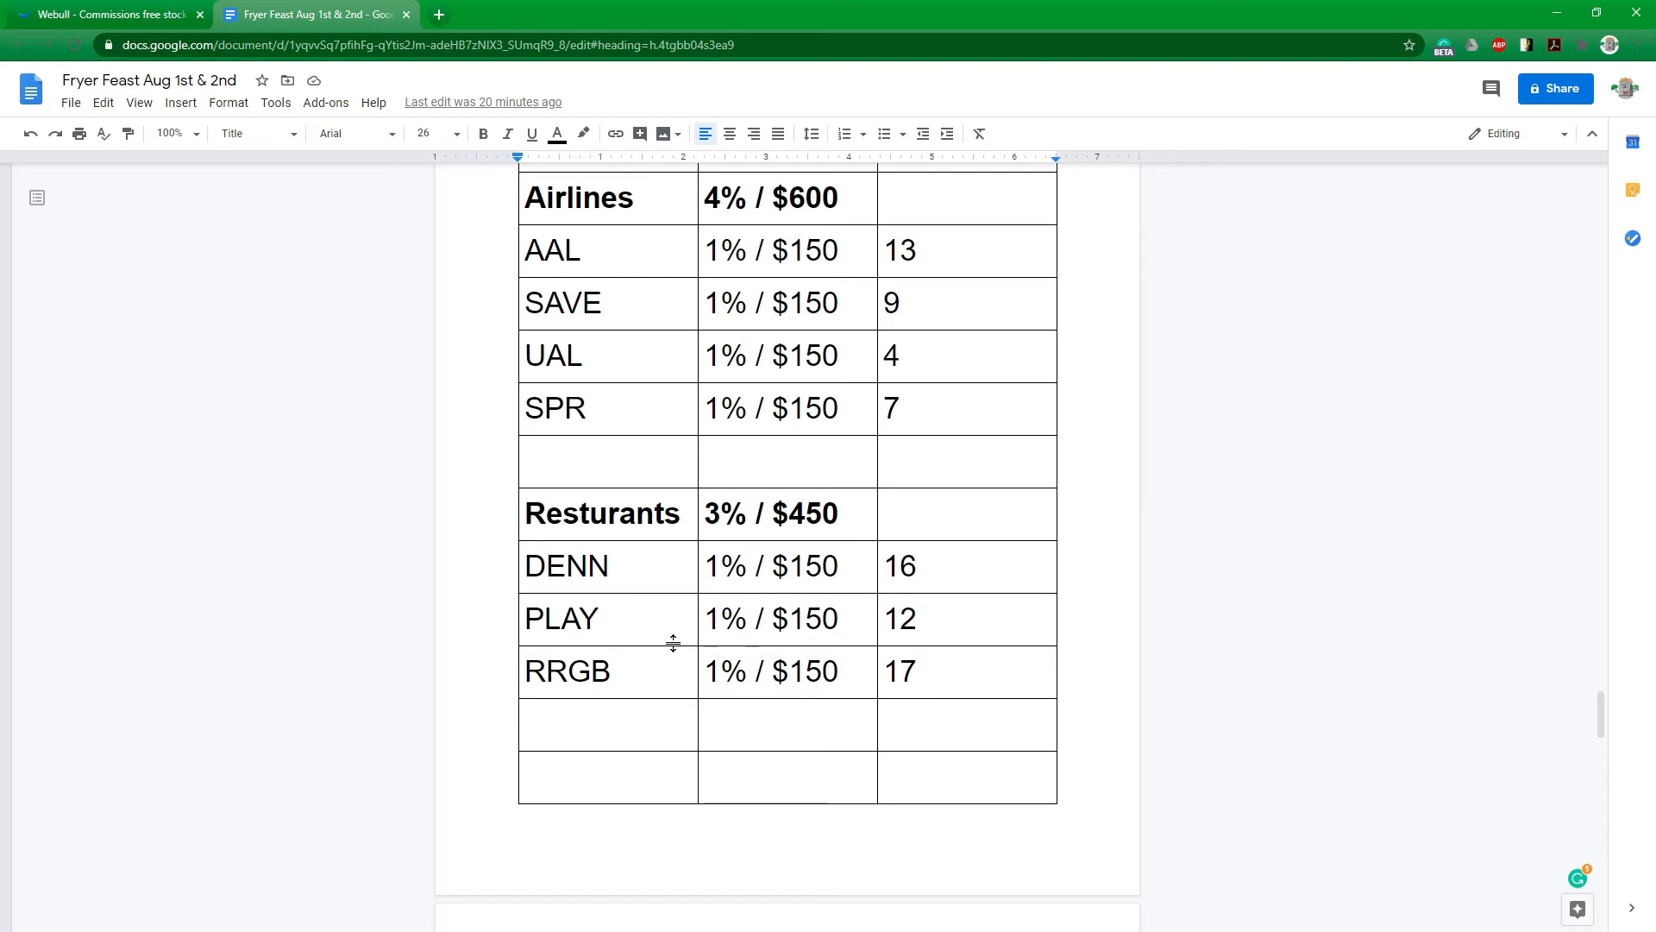
mouse_move(673, 690)
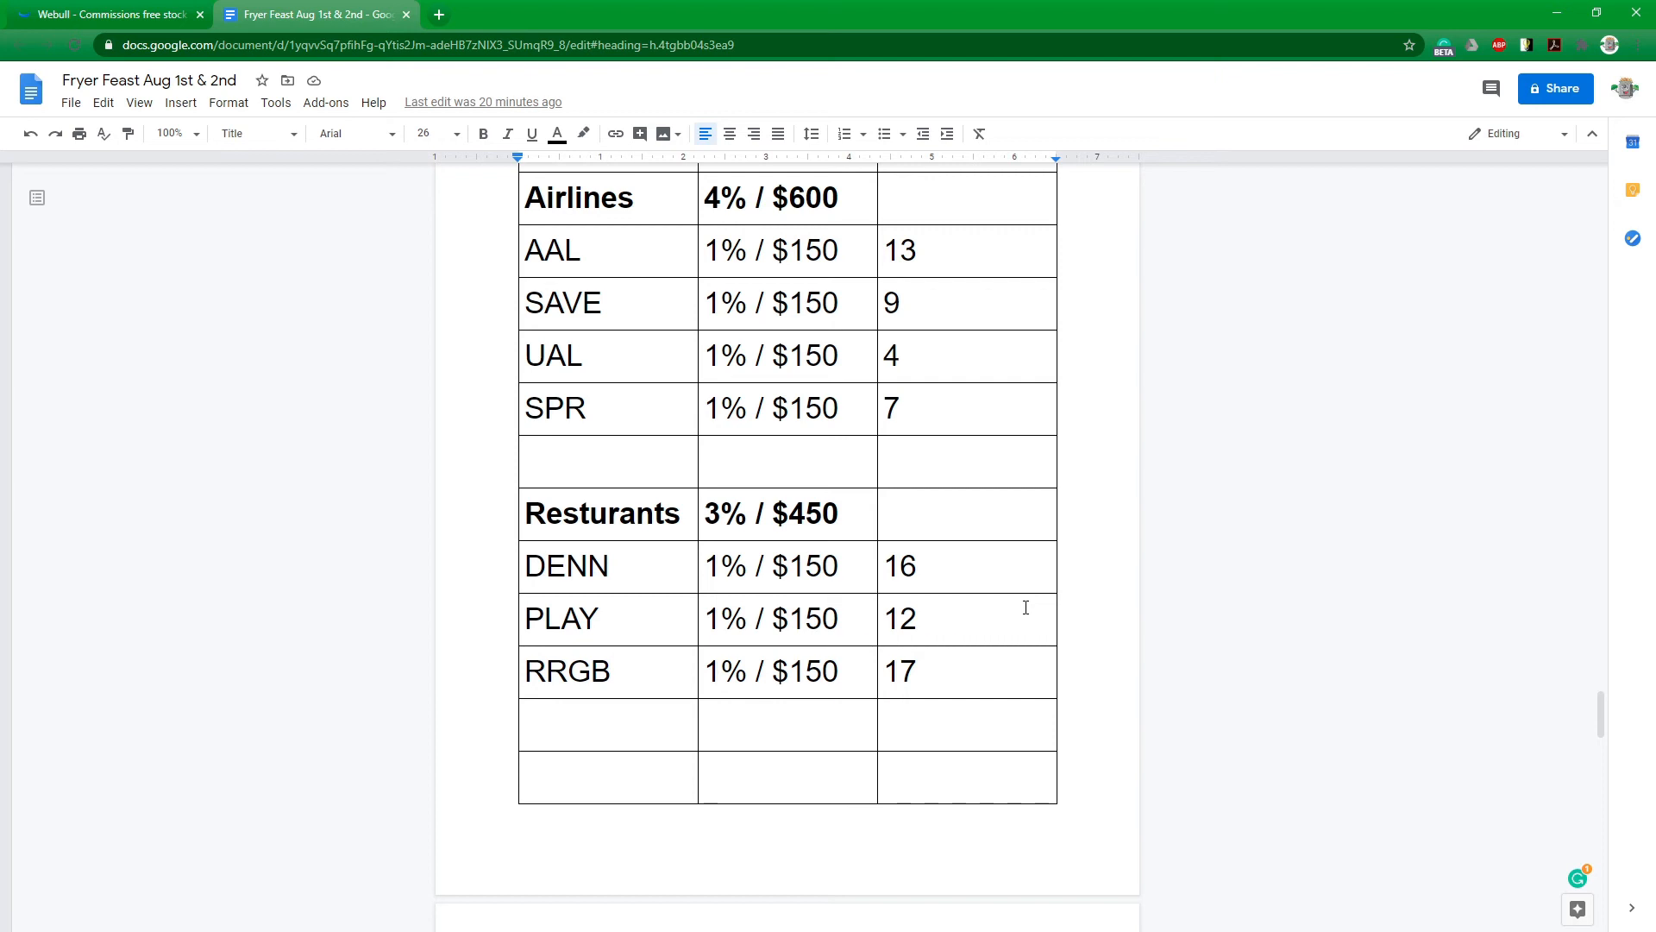
scroll(down, 3)
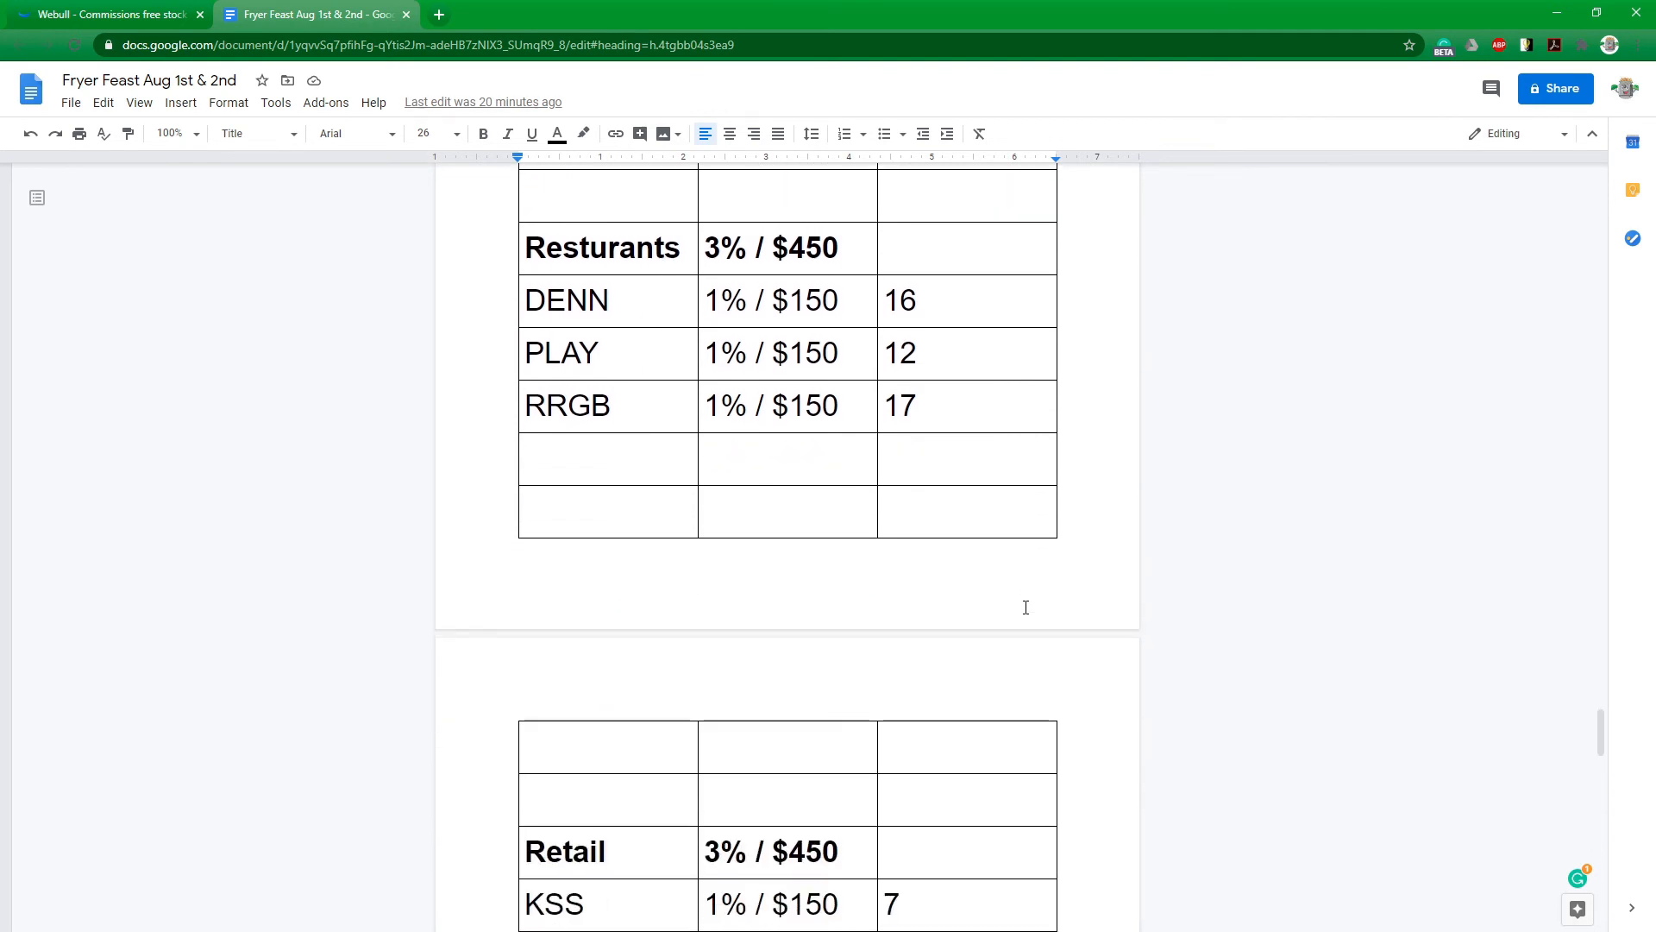
Scroll to show Retail's M and JWN rows and the Oil table (MRO, OXY, WTI).
scroll(down, 3)
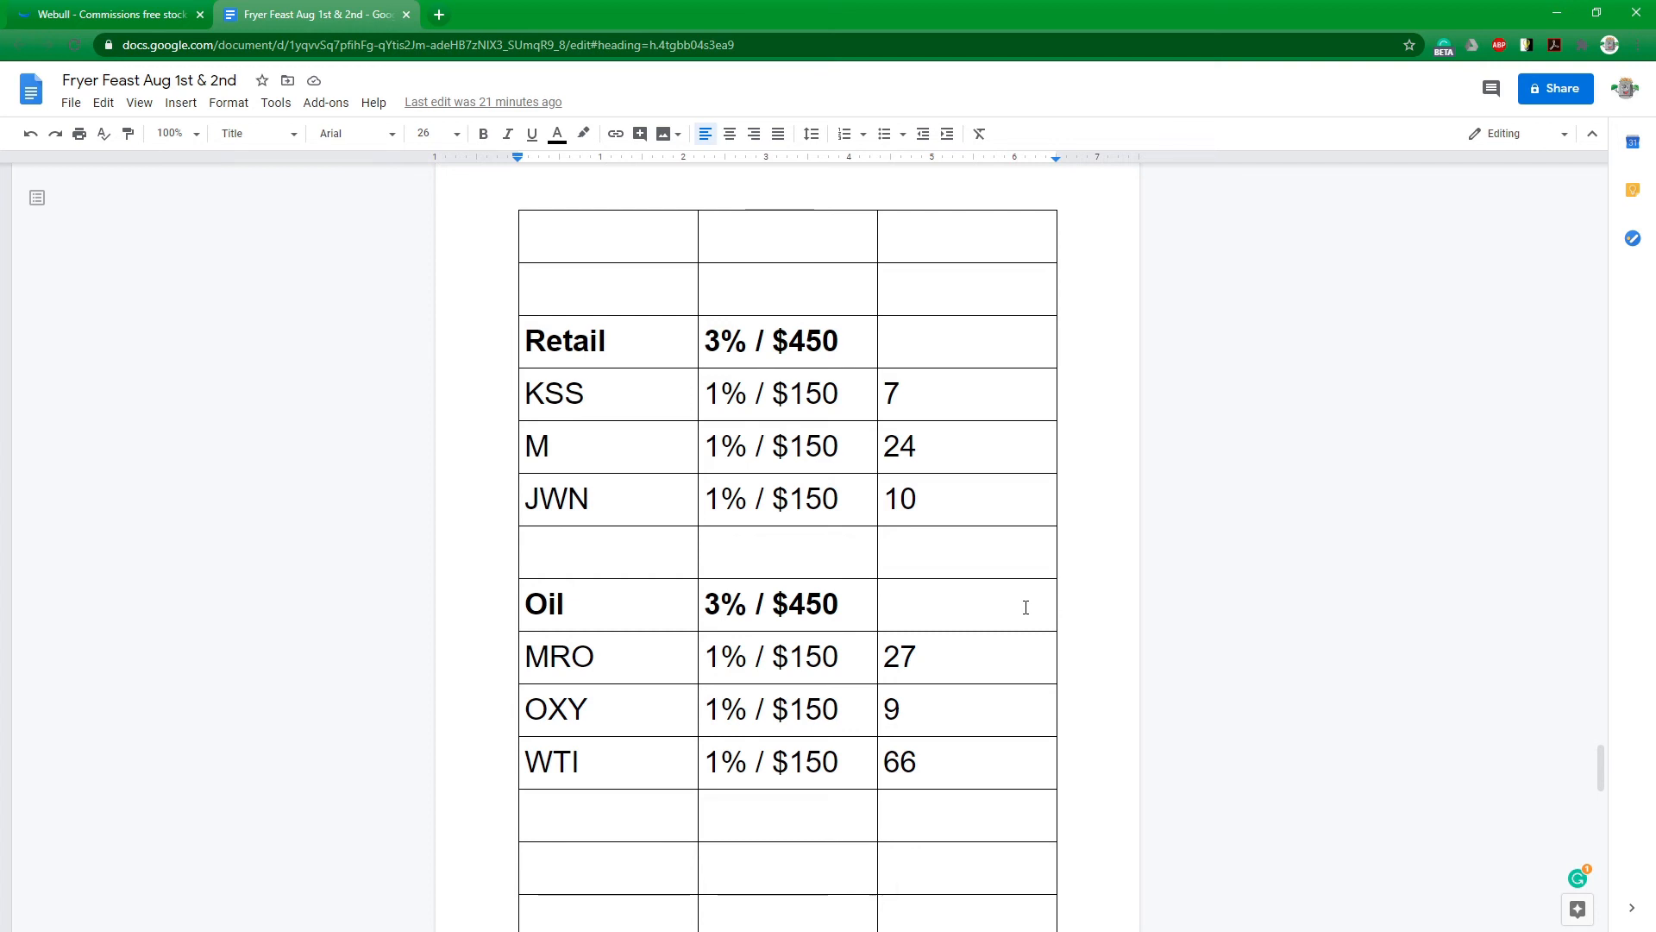
Scroll down to view the Theme Parks (SEAS, FUN, SIX) and Movies (AMC, IMAX, CNK) tables.
scroll(down, 3)
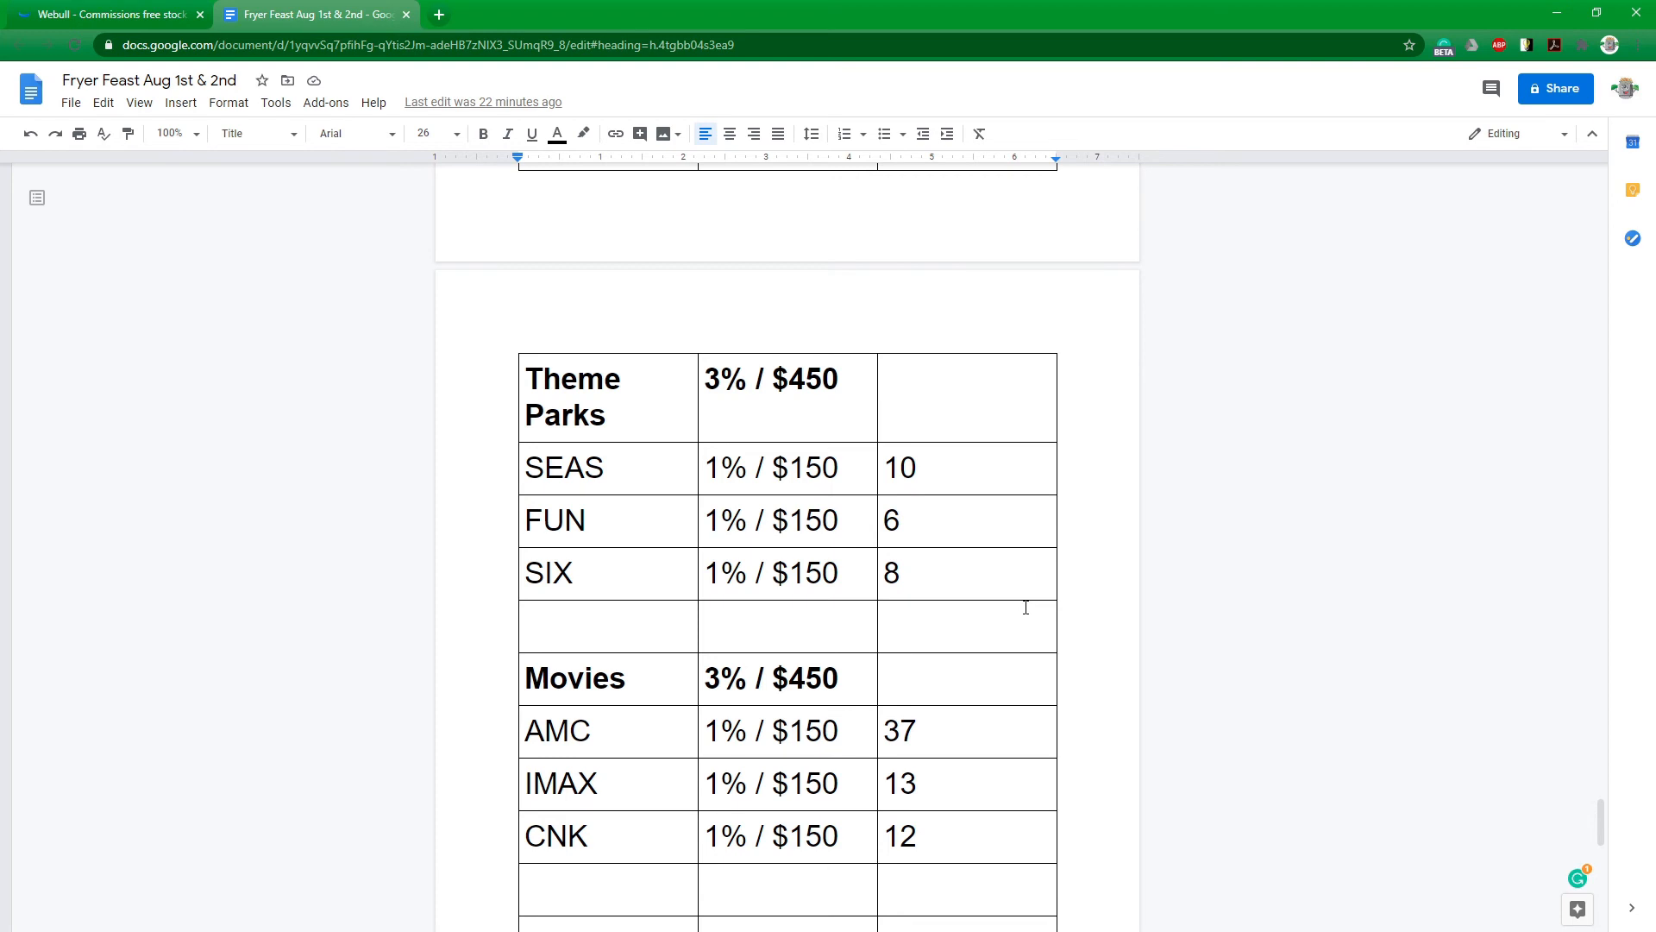
Scroll down to the Cruises table (CCL 10, NCLH 10, RCL 3) and the Others heading.
scroll(down, 3)
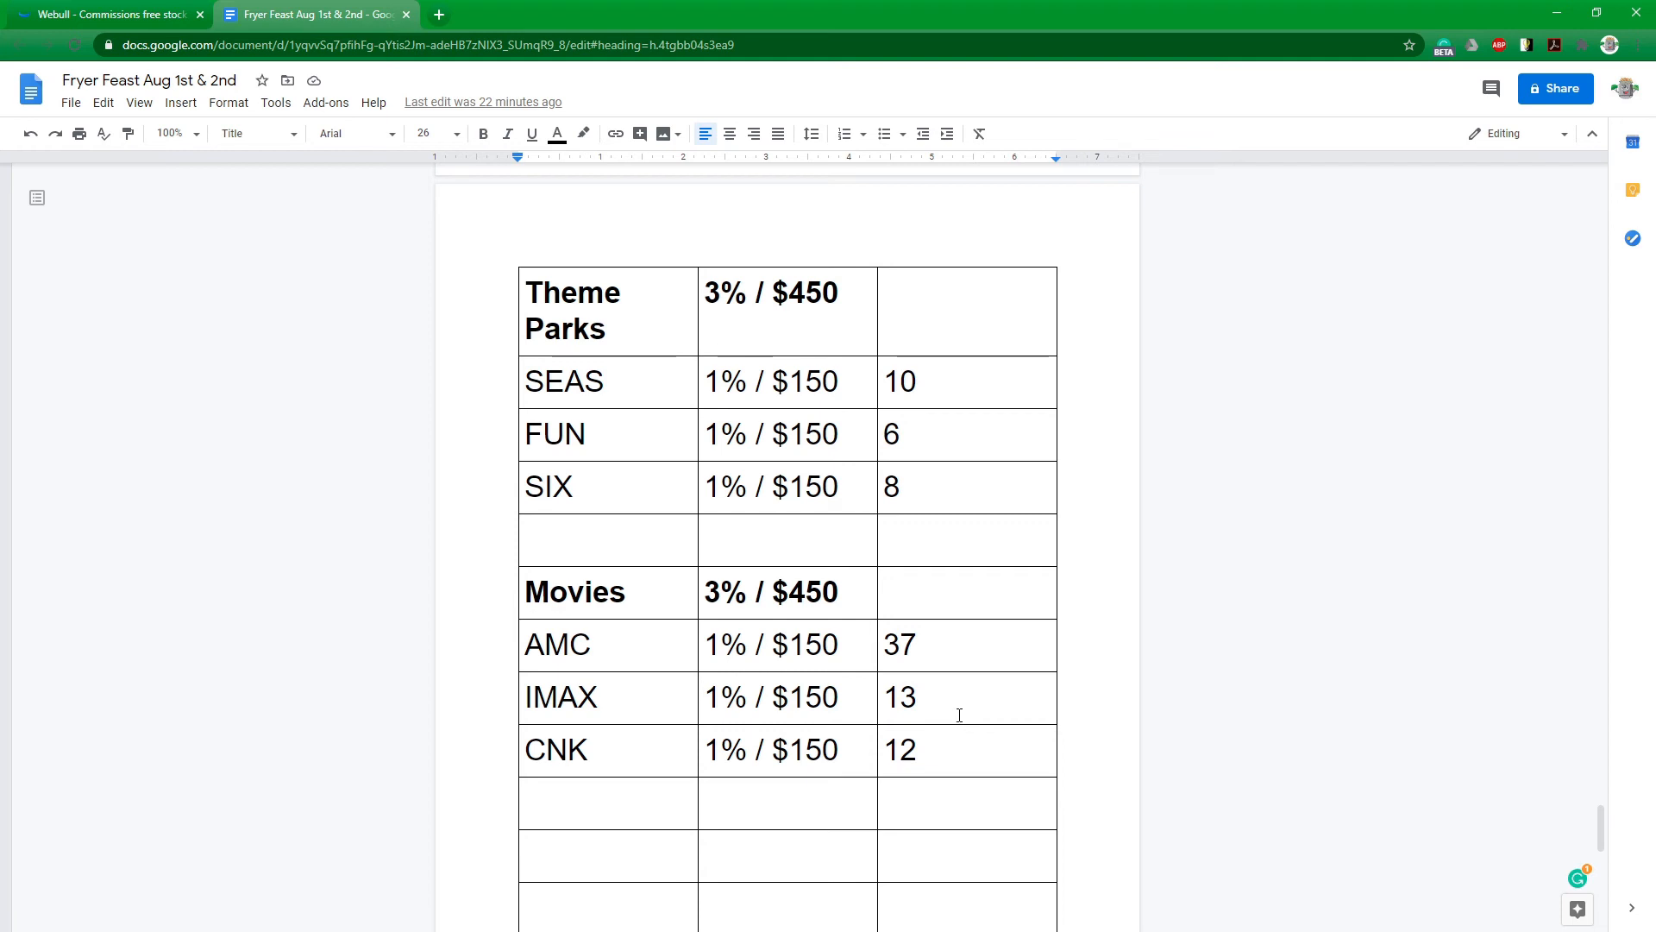
scroll(down, 3)
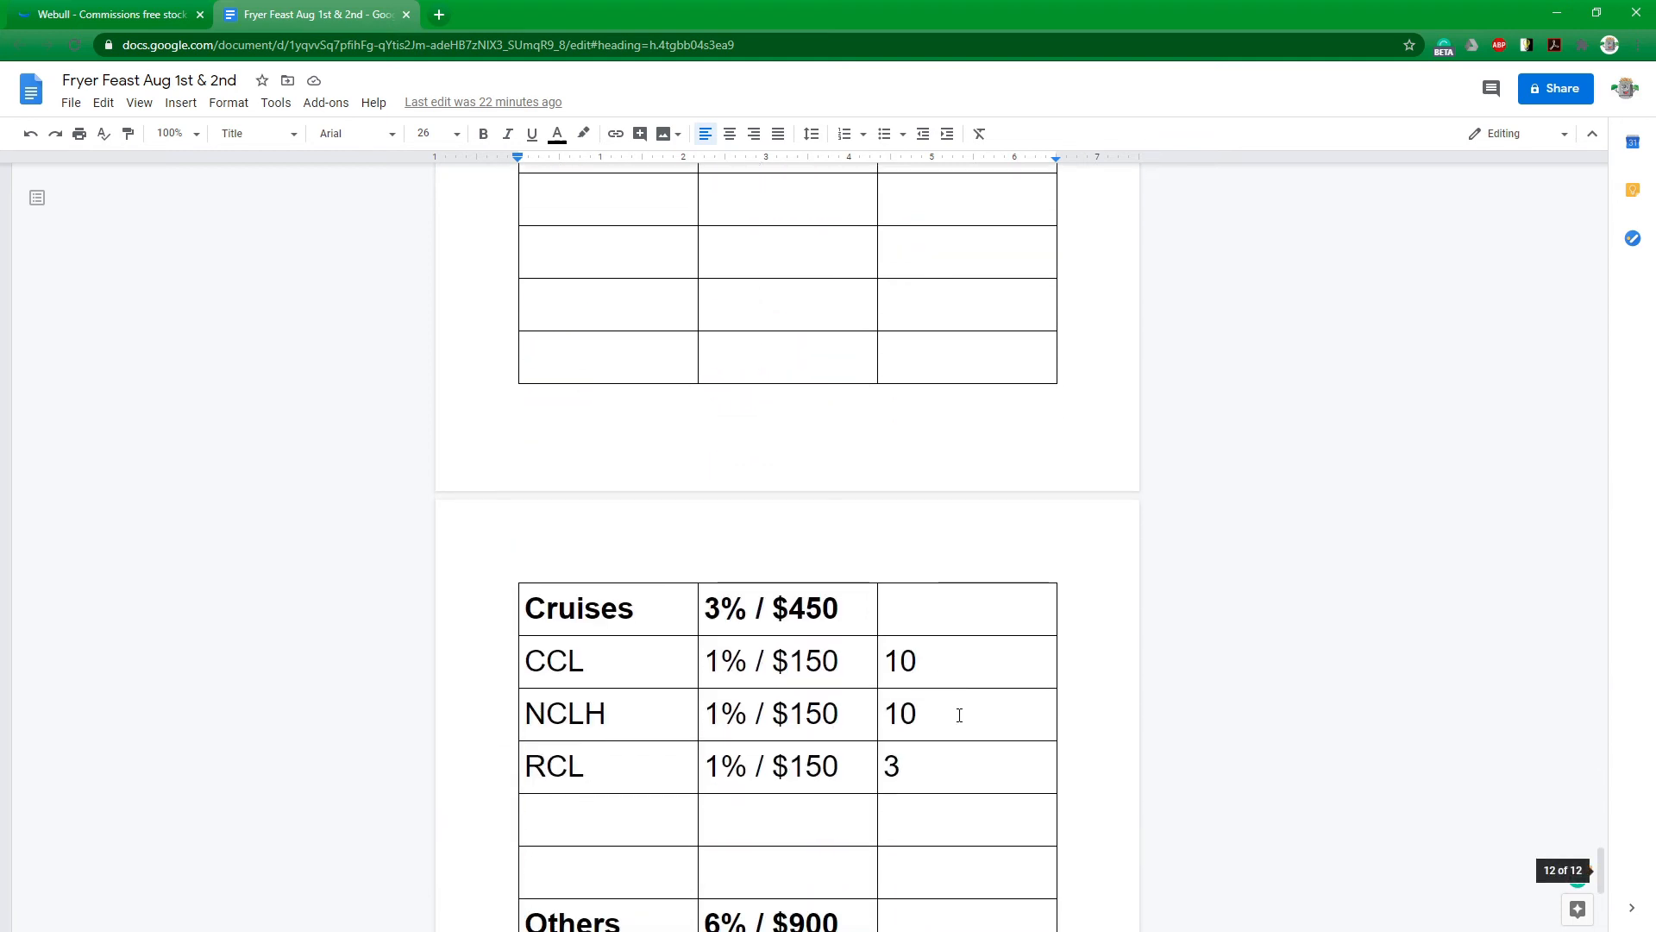
Scroll through the full Others list (EB, GRPN, IHRT, MFA, SABR, TRVG), then scroll back up.
scroll(down, 3)
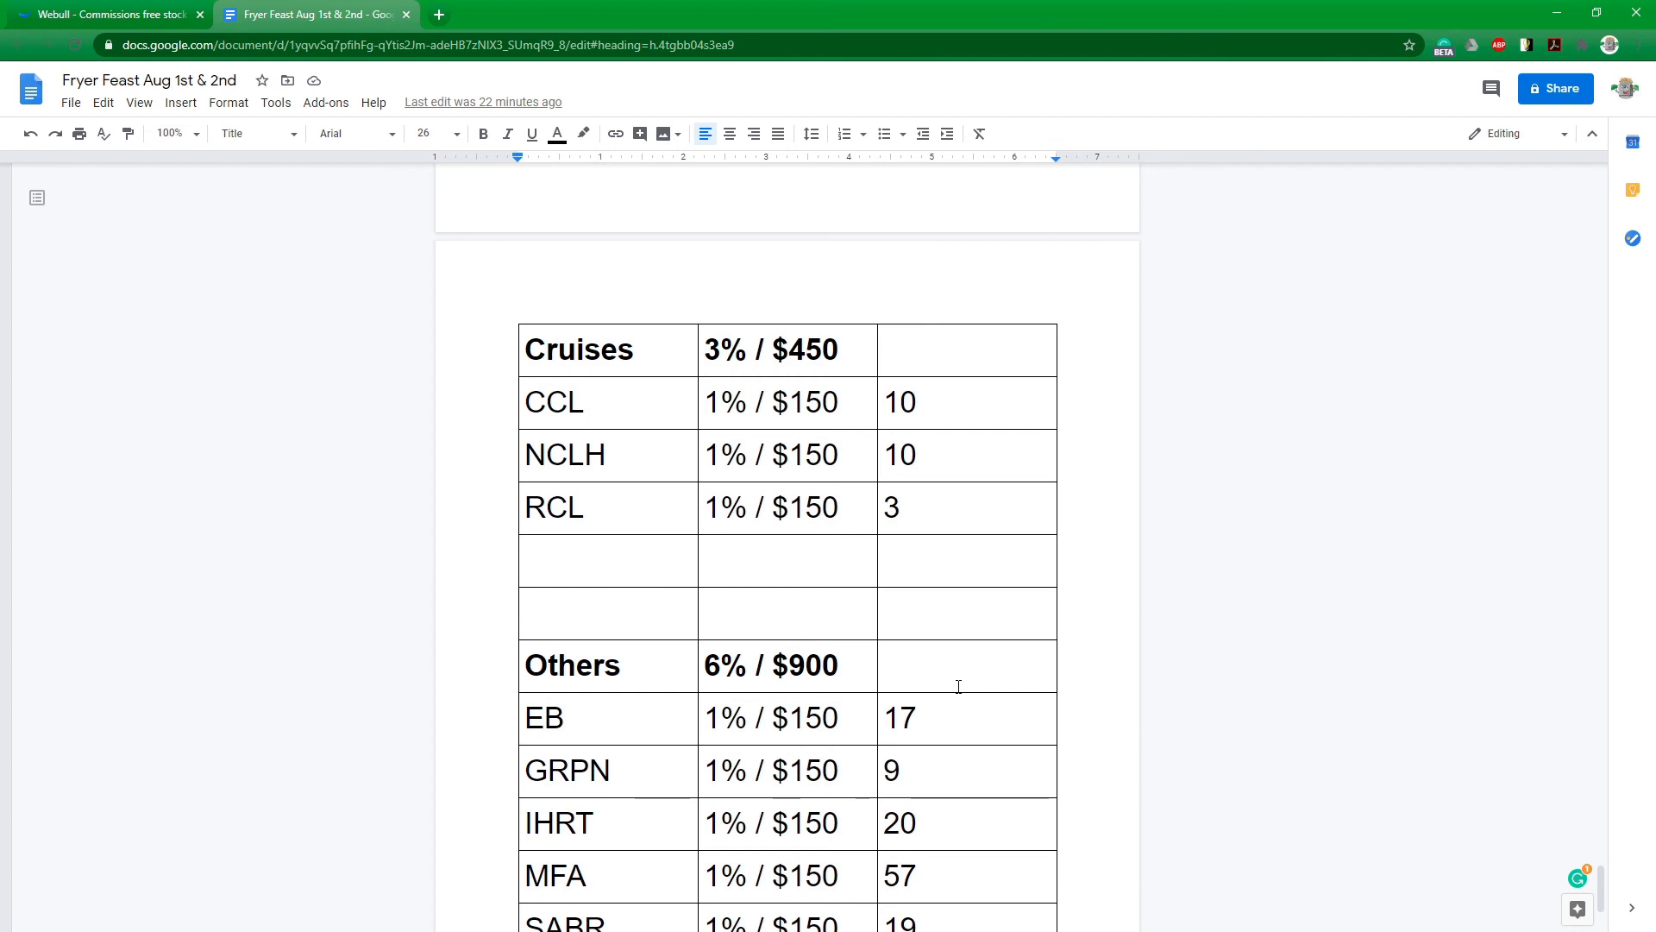
scroll(down, 3)
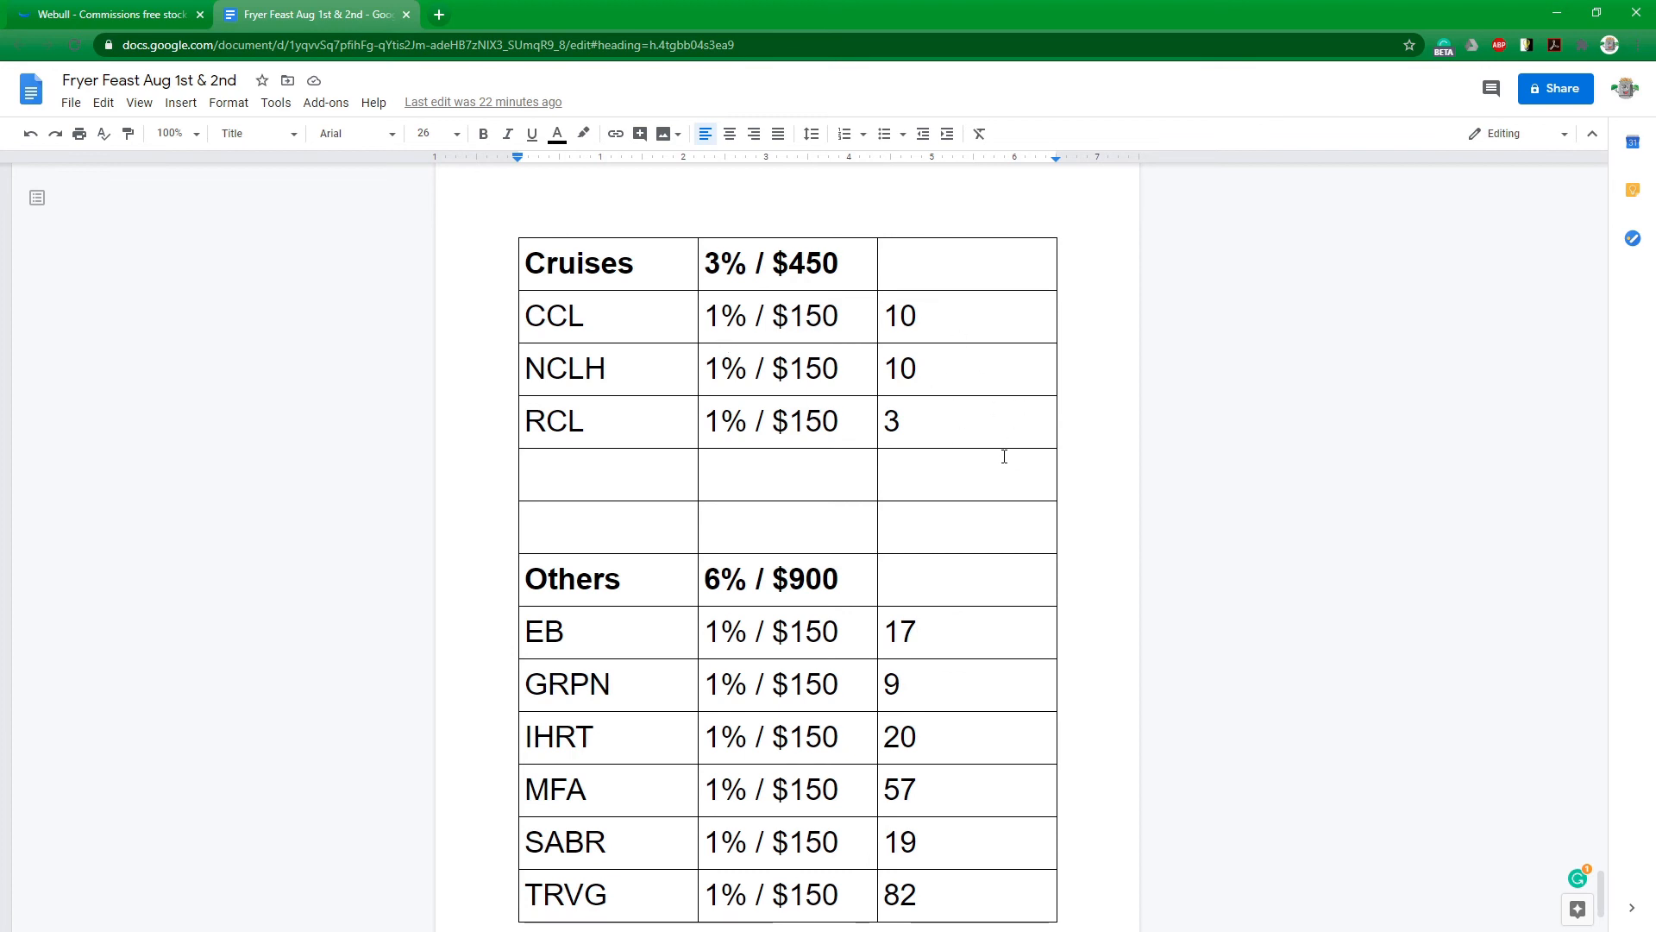
scroll(down, 3)
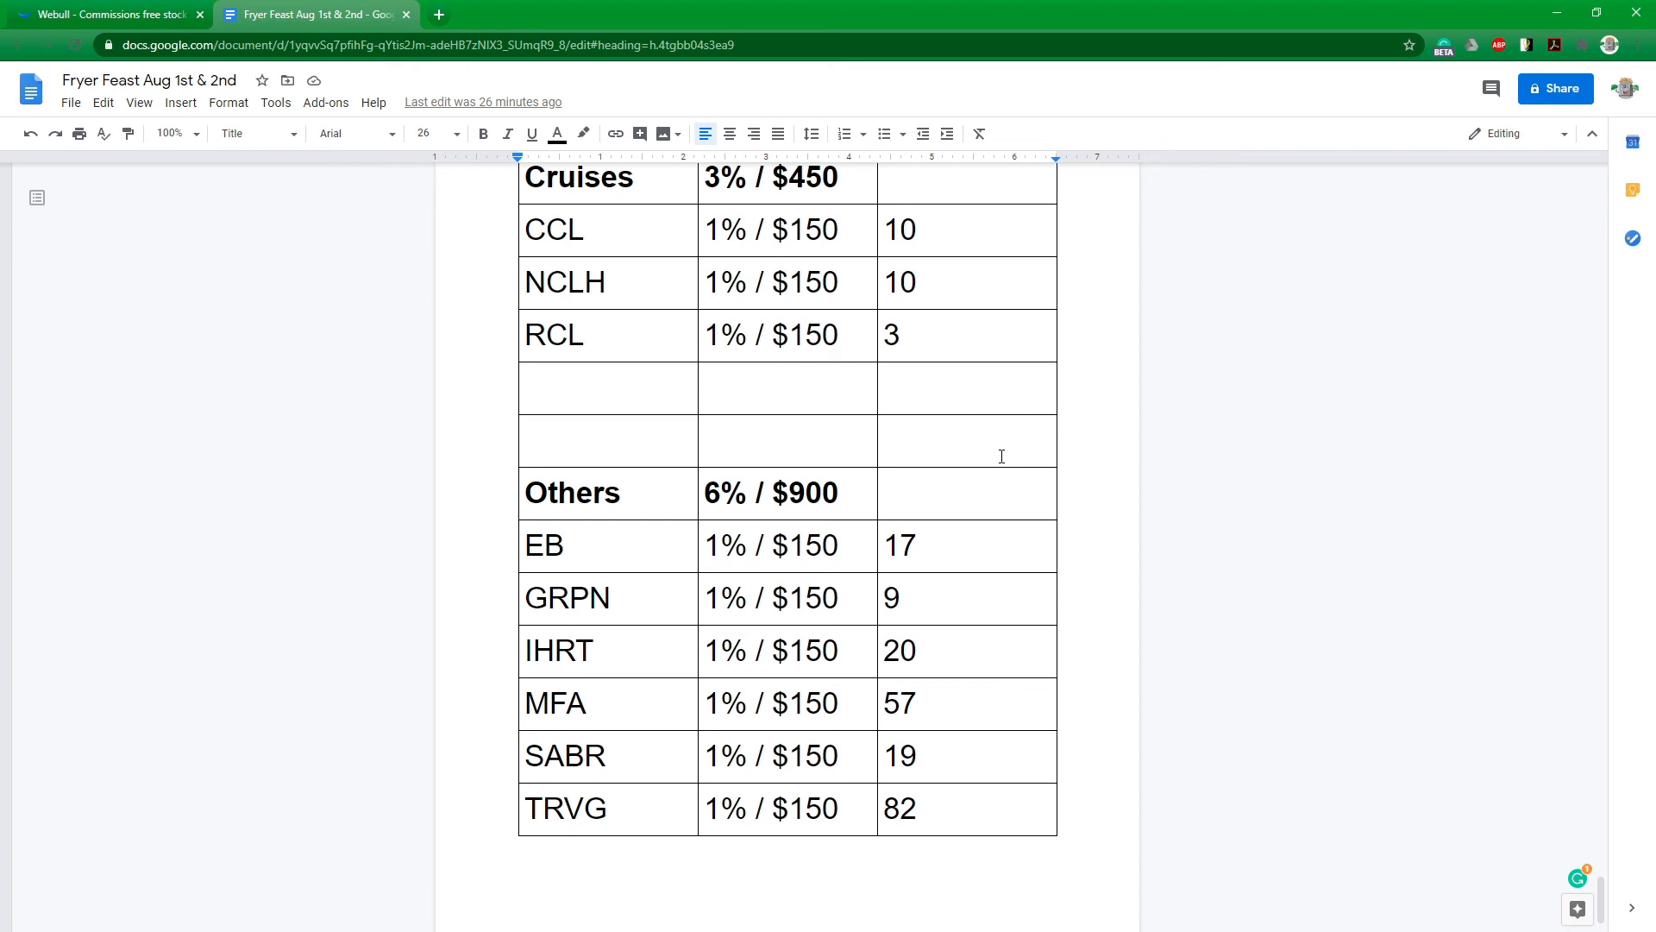
mouse_move(738, 658)
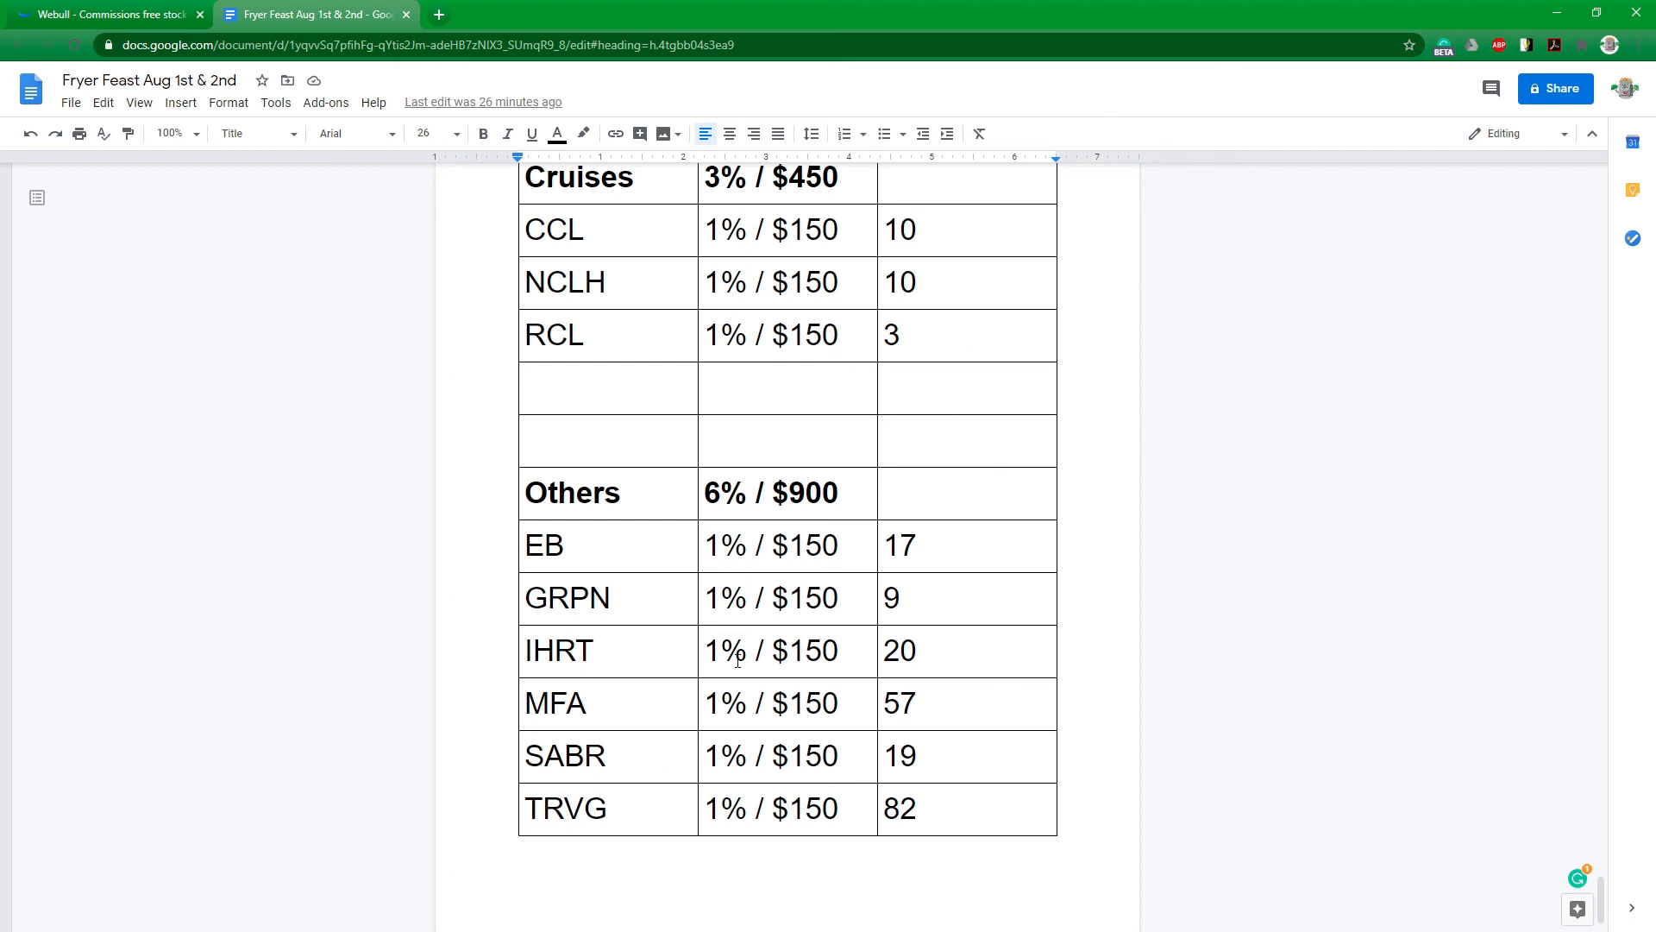
mouse_move(833, 688)
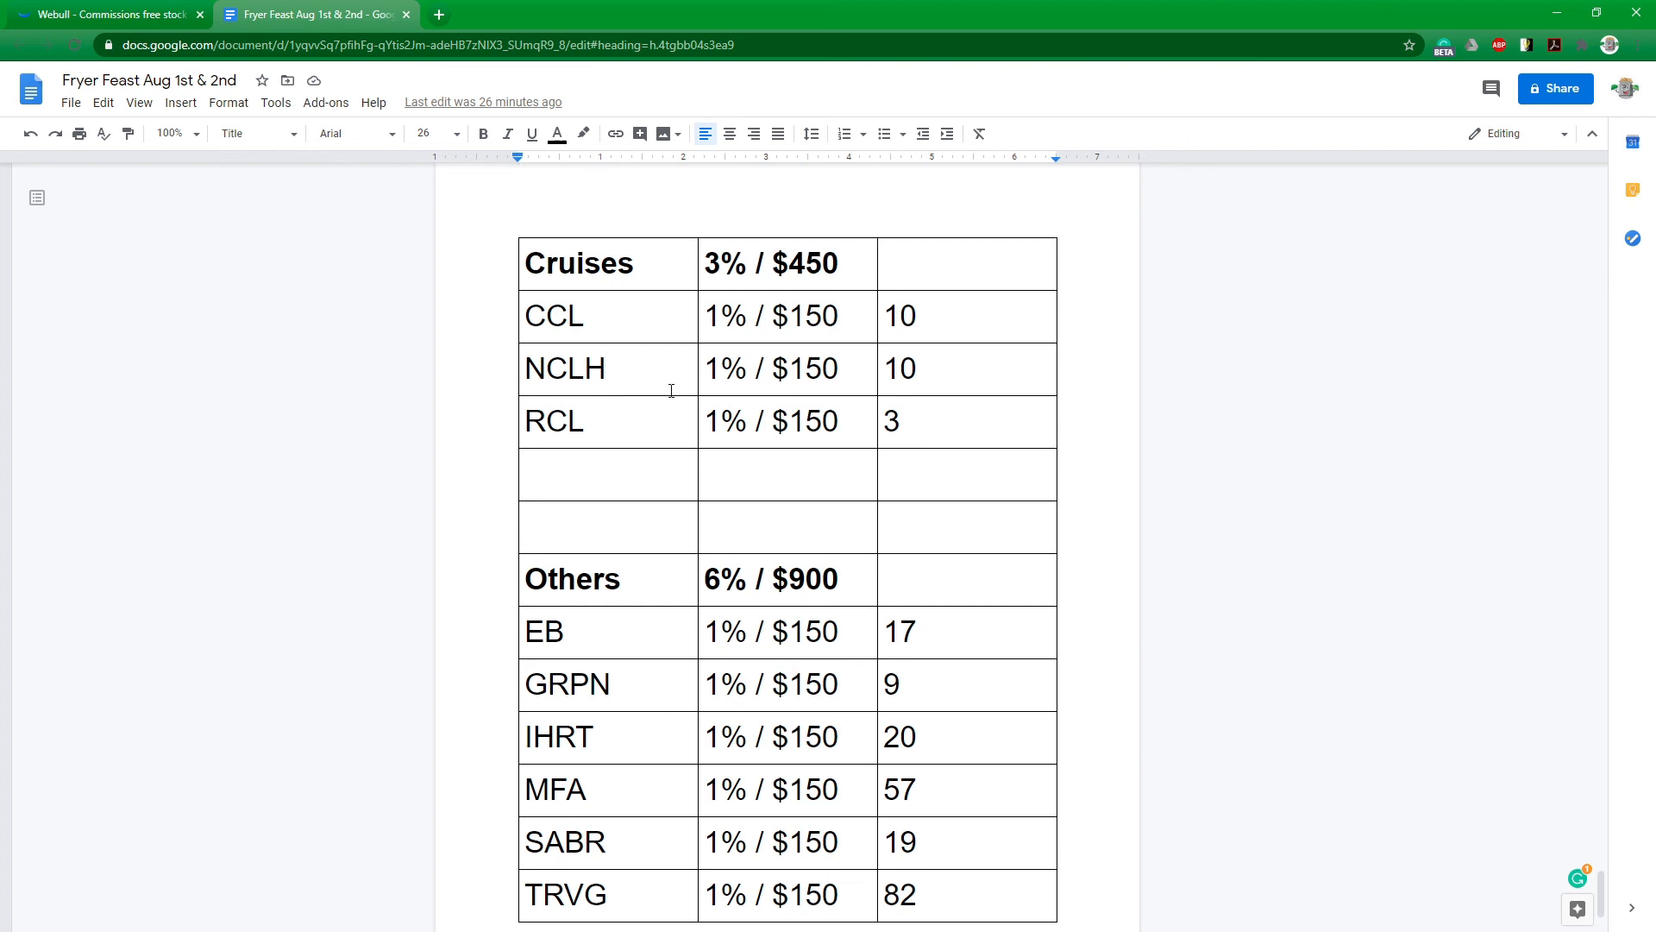
mouse_move(684, 422)
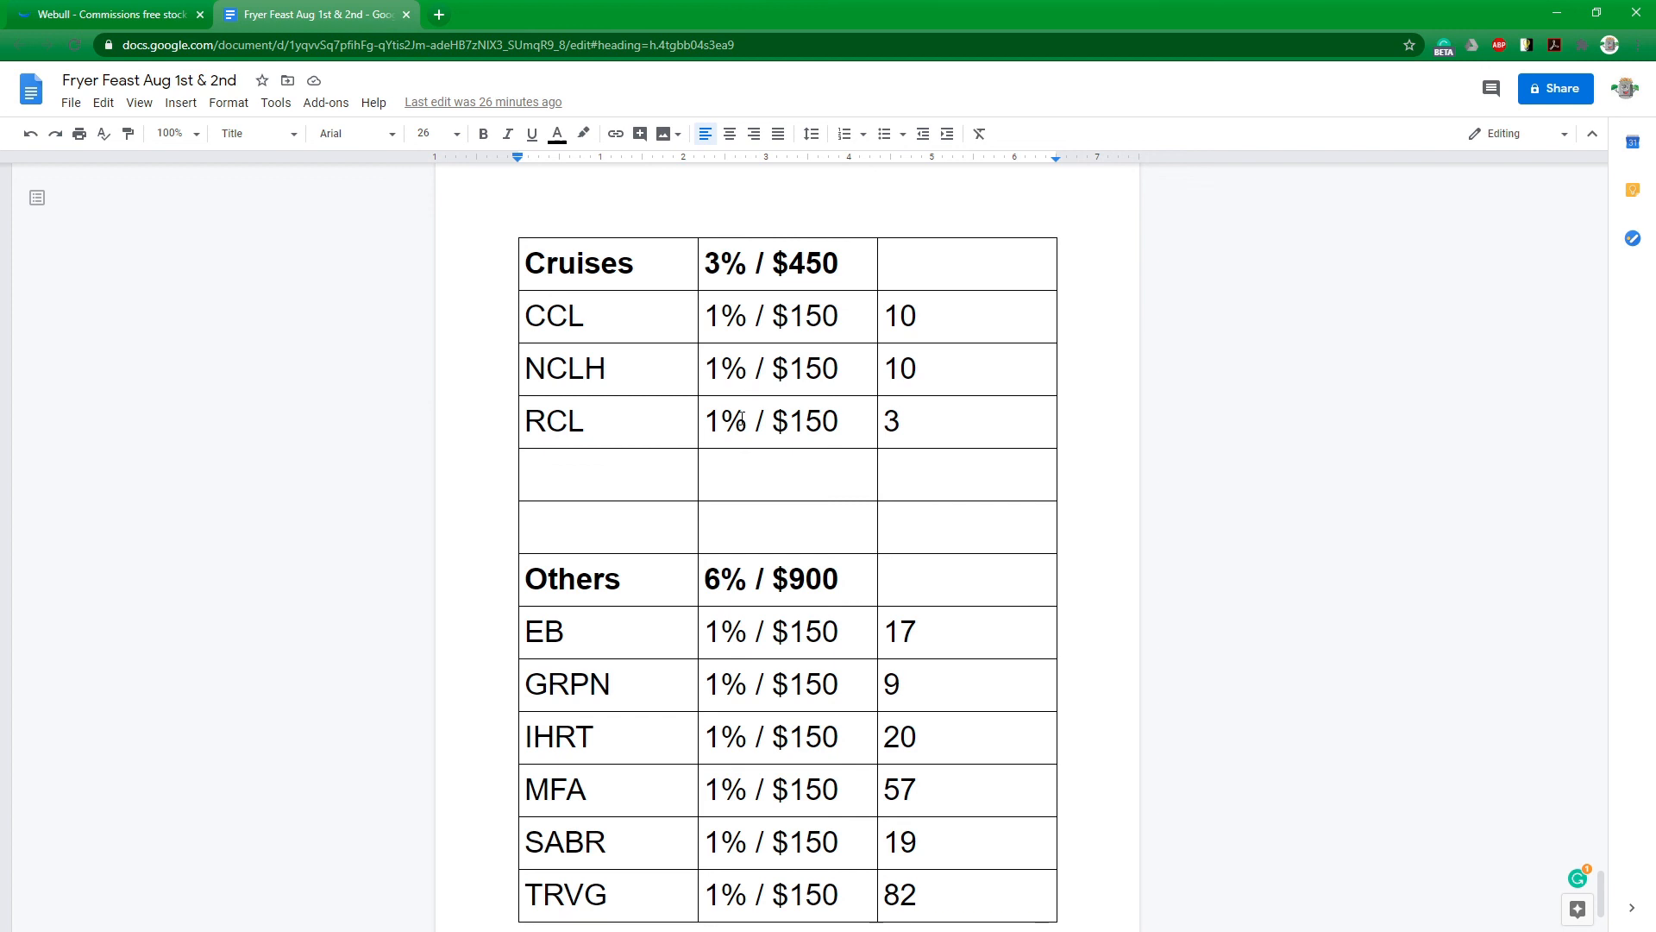
scroll(down, 3)
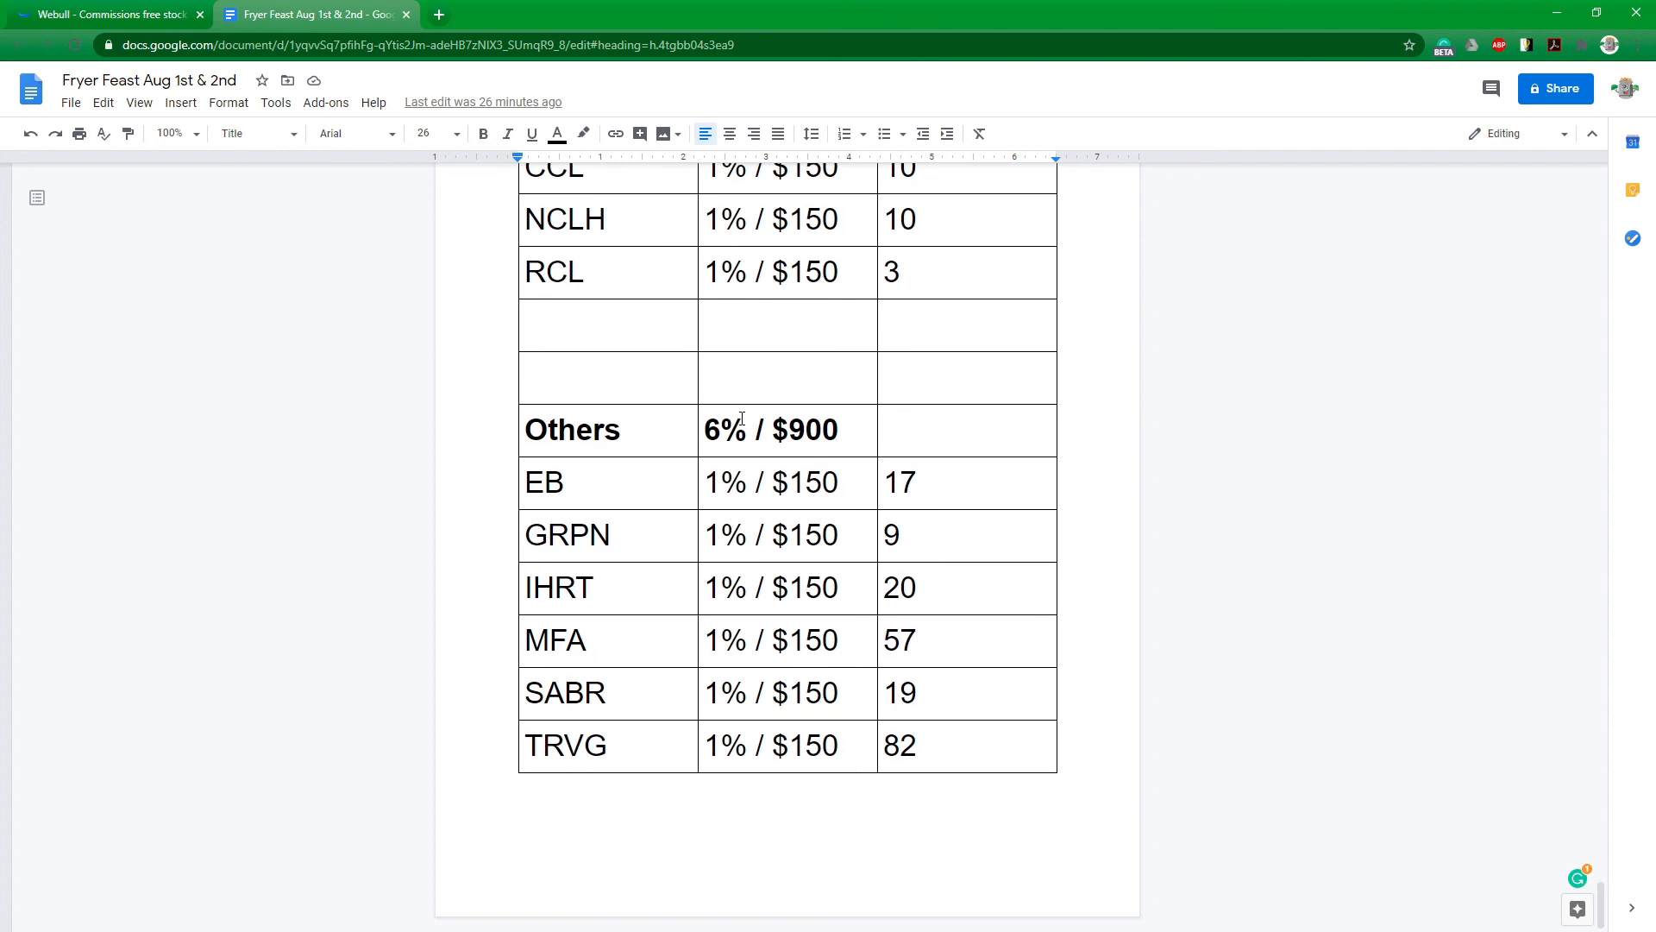
mouse_move(737, 401)
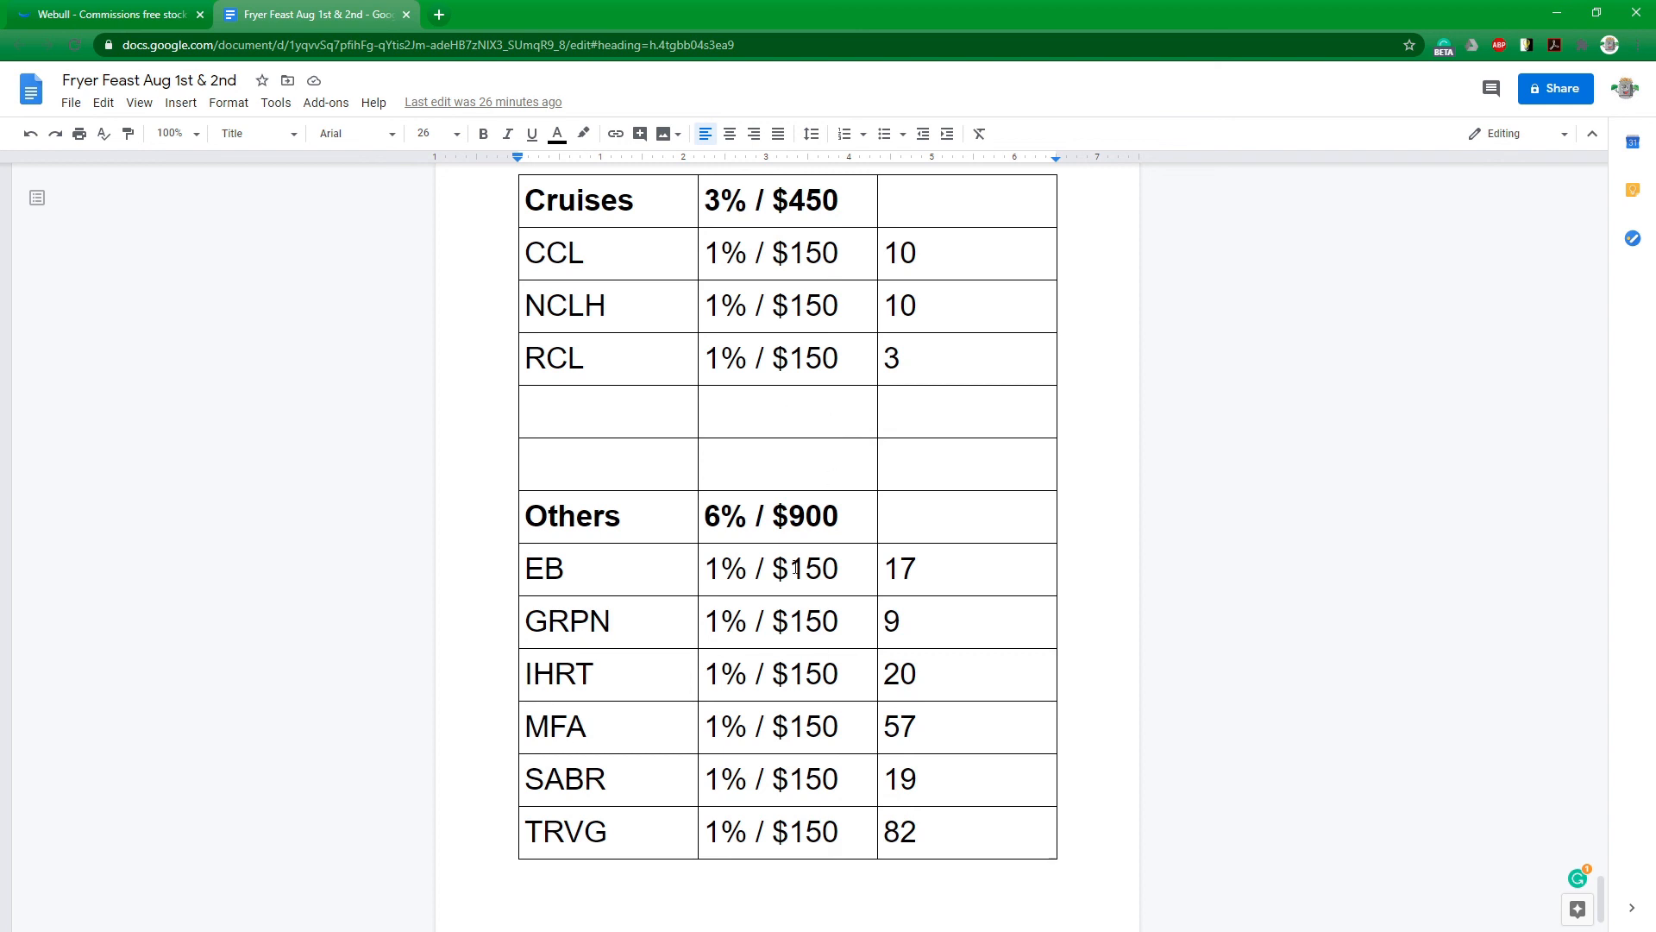
scroll(up, 3)
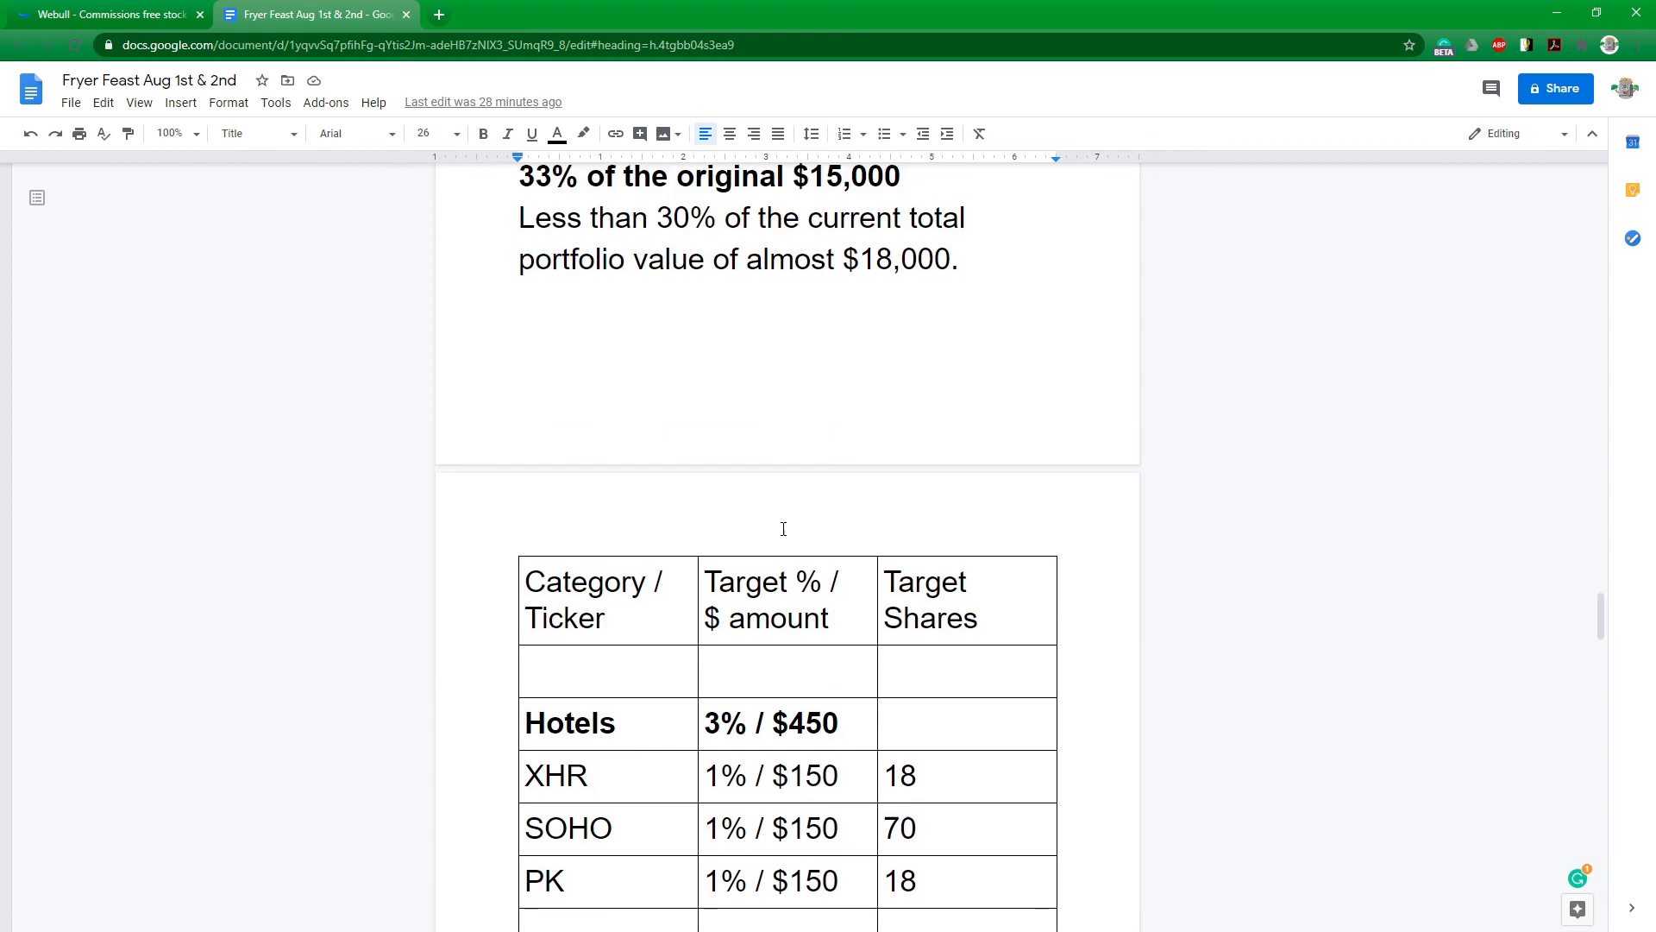
Scroll through Hotels, Casinos, Airlines and Restaurants, briefly checking the Webull positions.
scroll(down, 3)
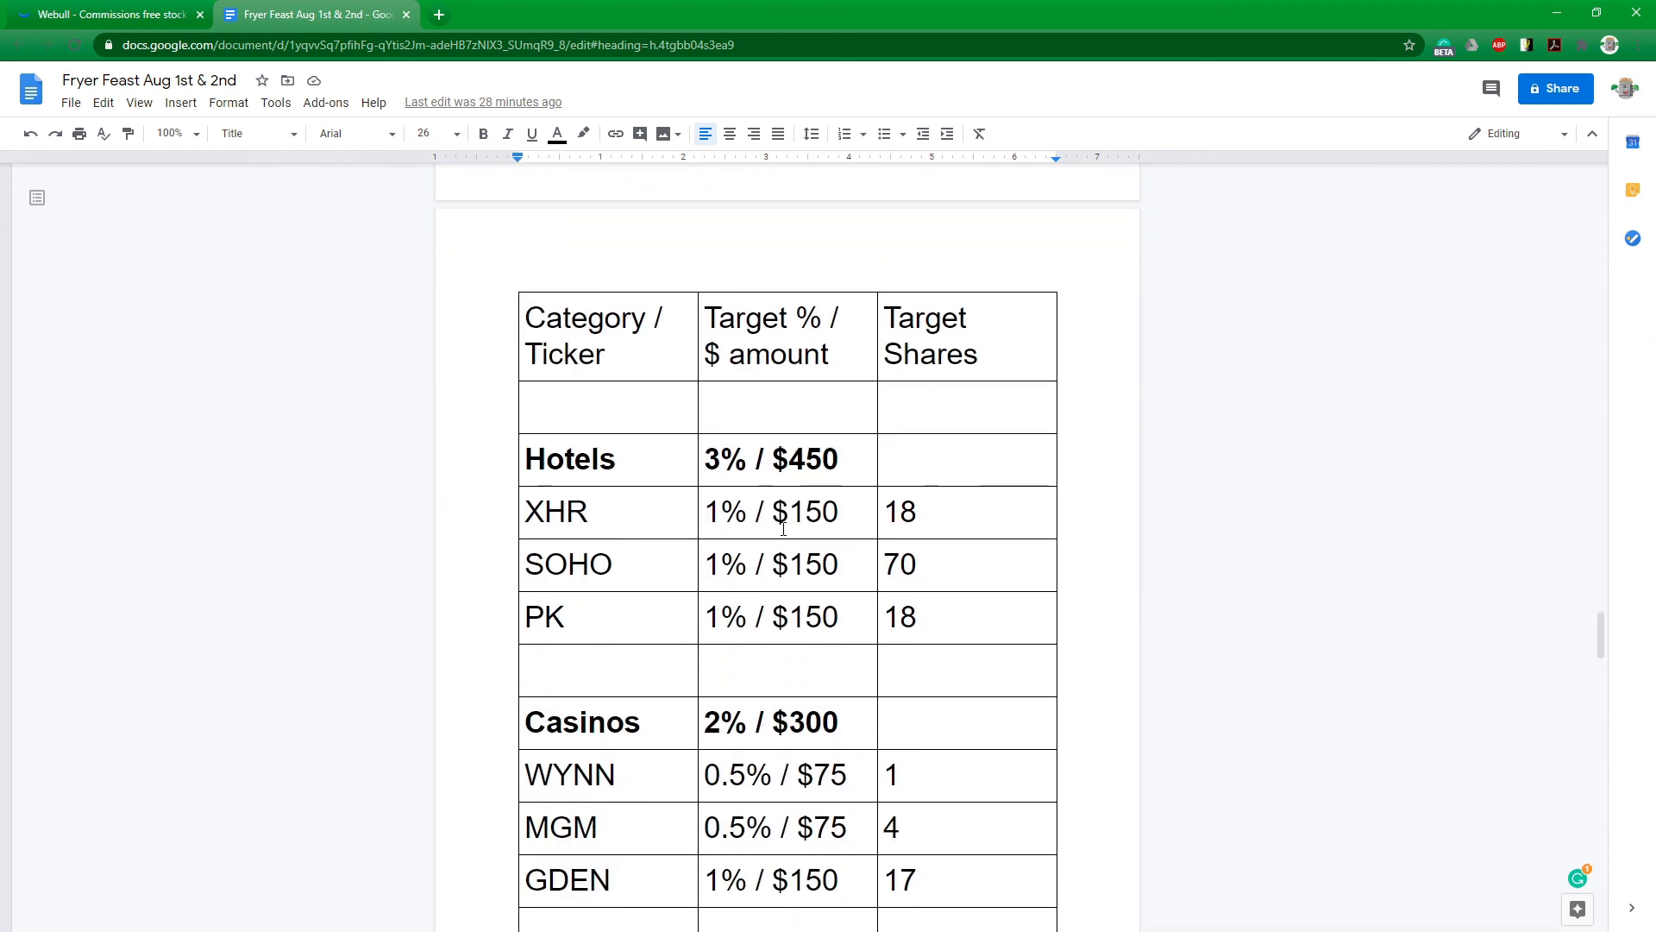
scroll(down, 3)
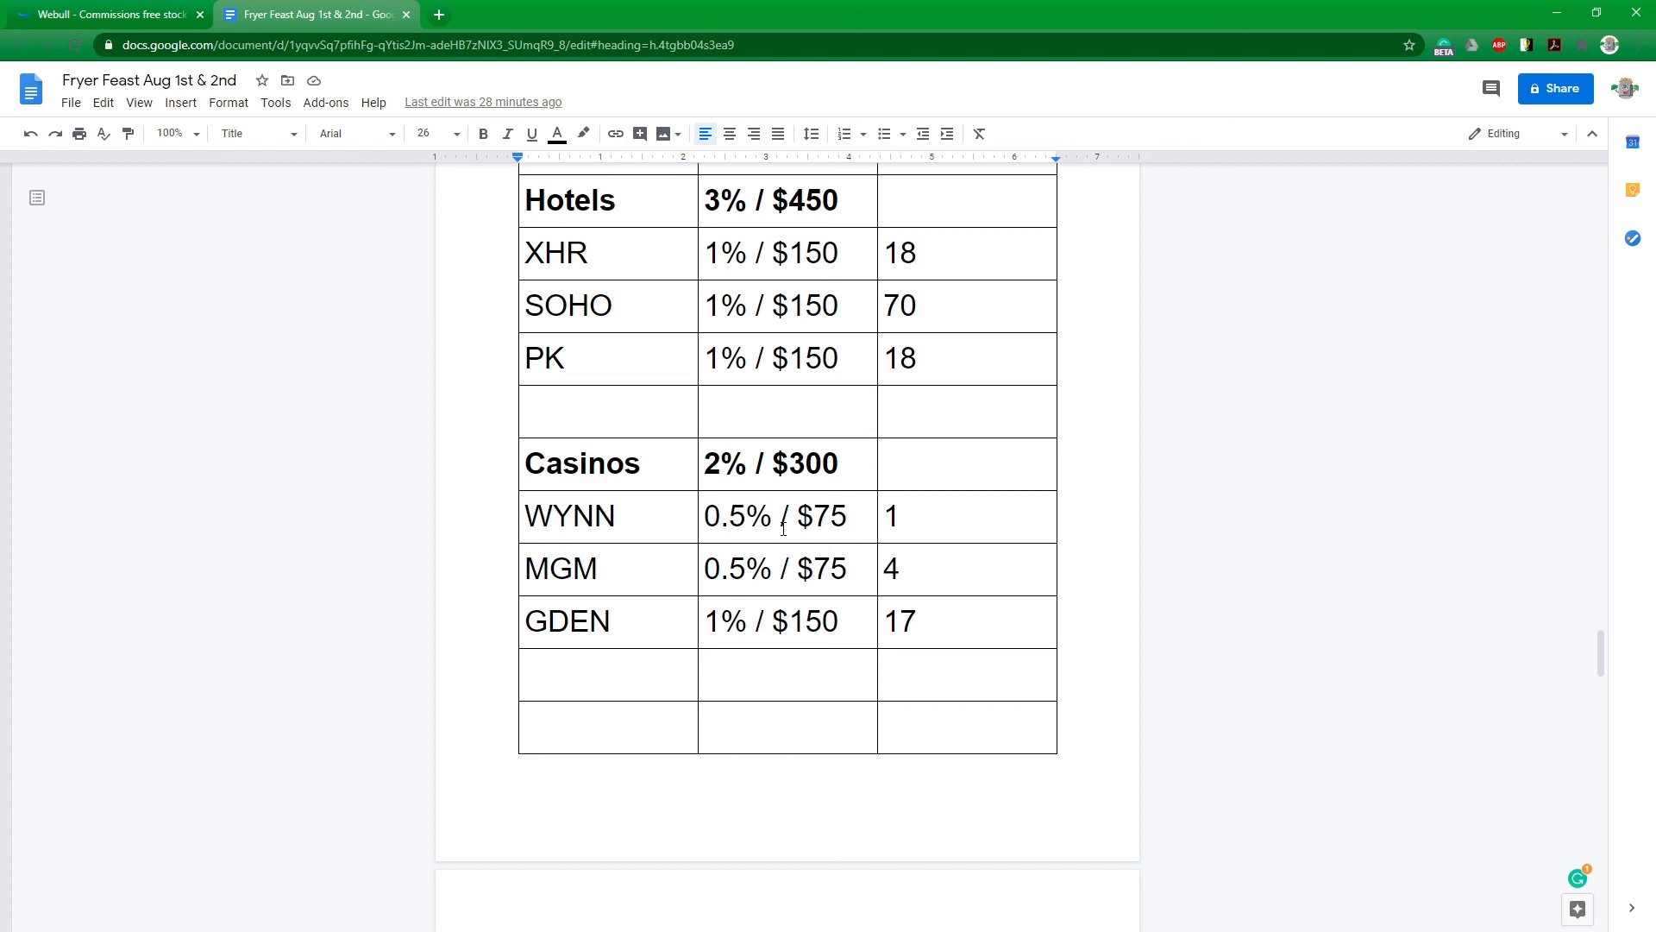
scroll(down, 3)
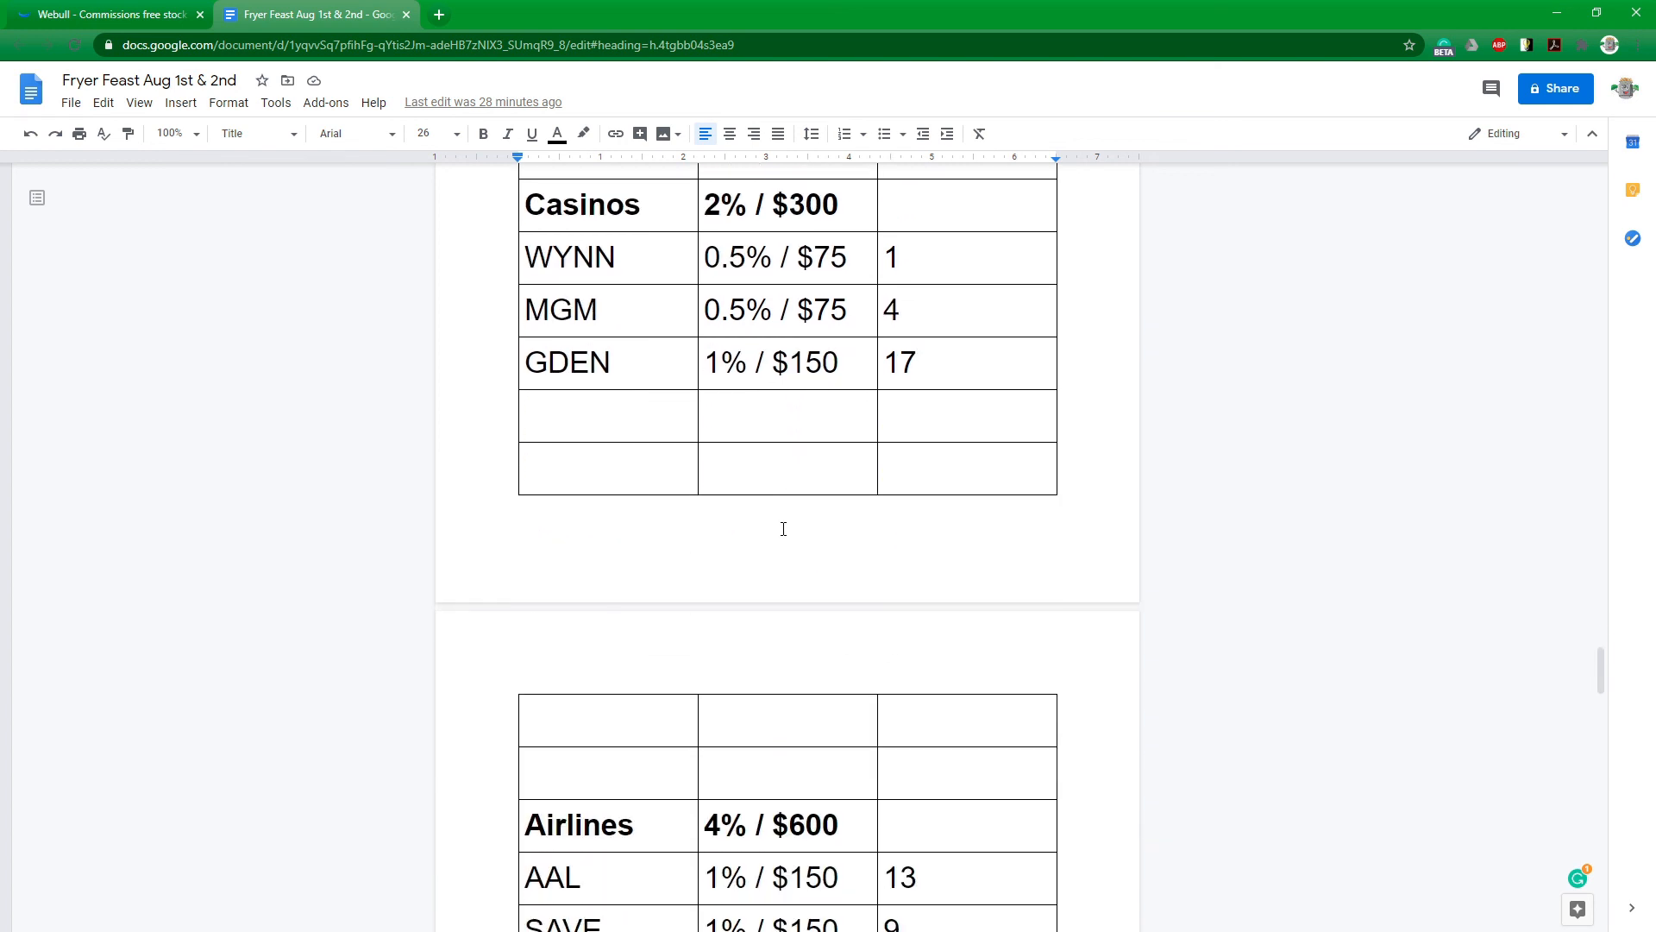
scroll(down, 3)
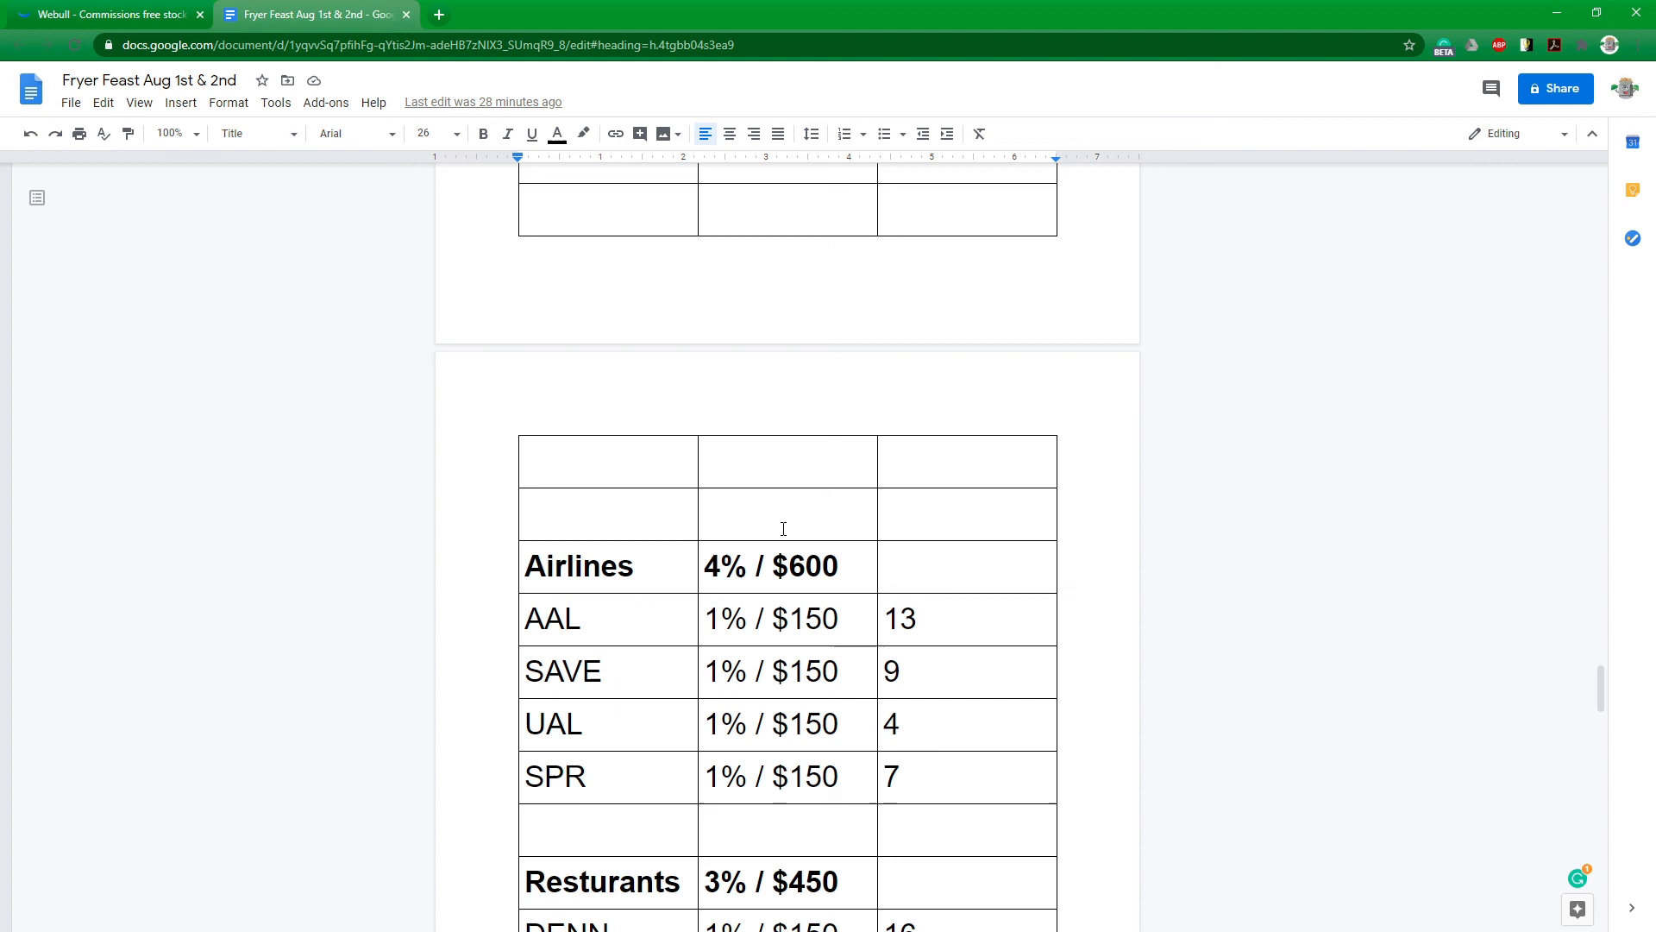
scroll(down, 3)
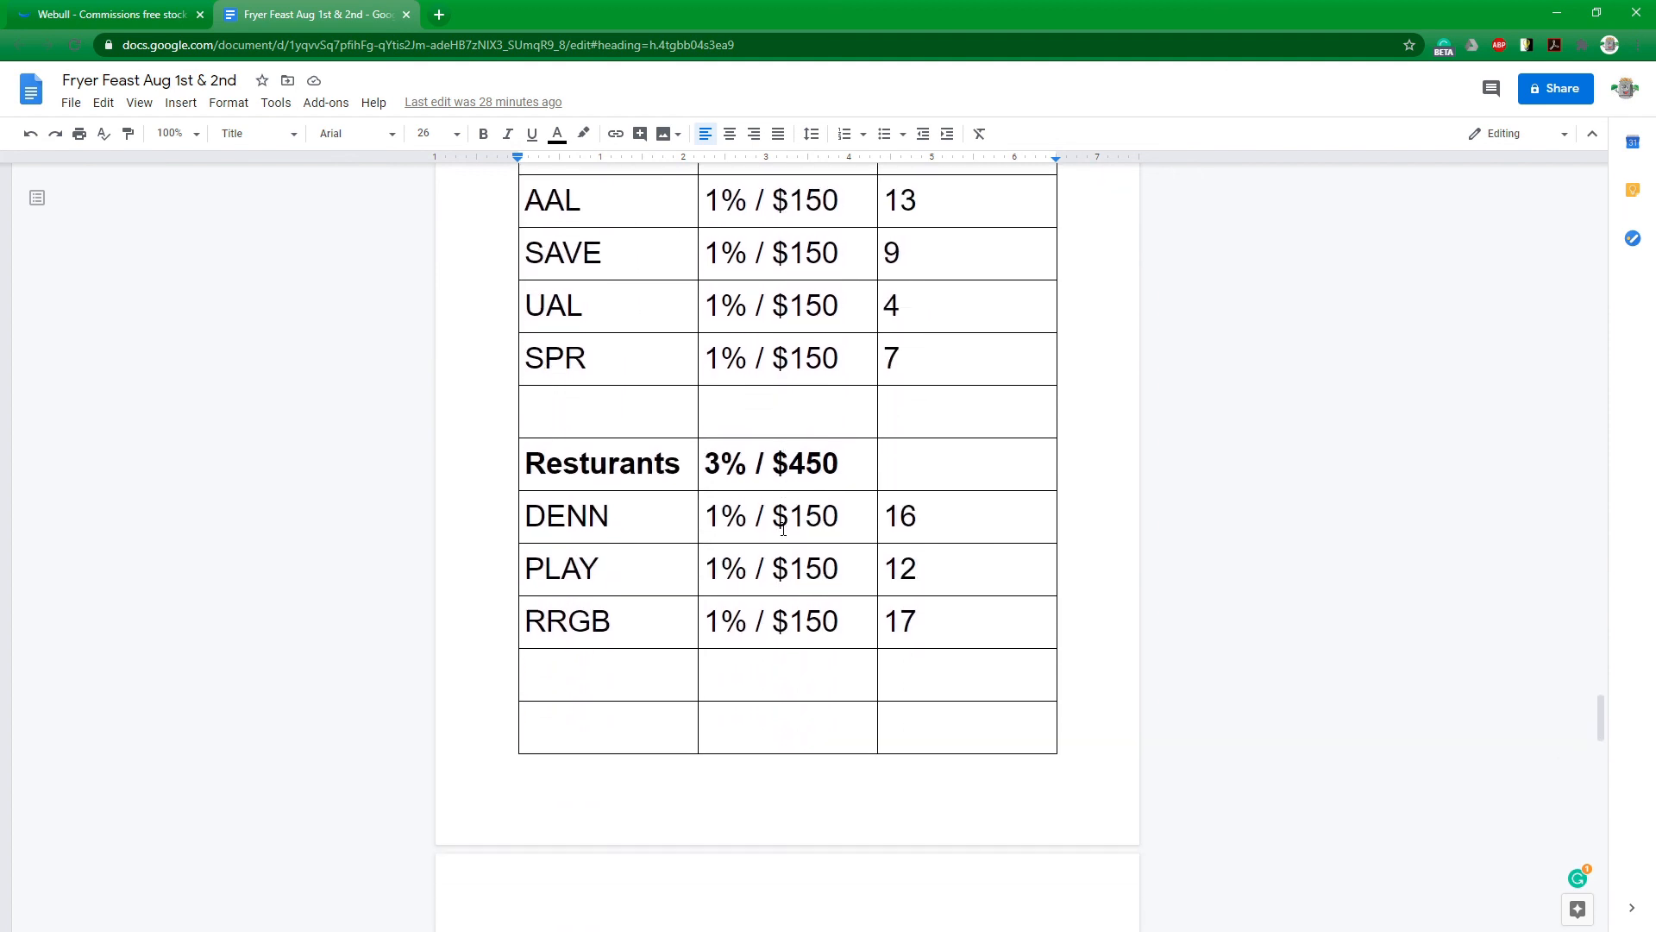
scroll(down, 3)
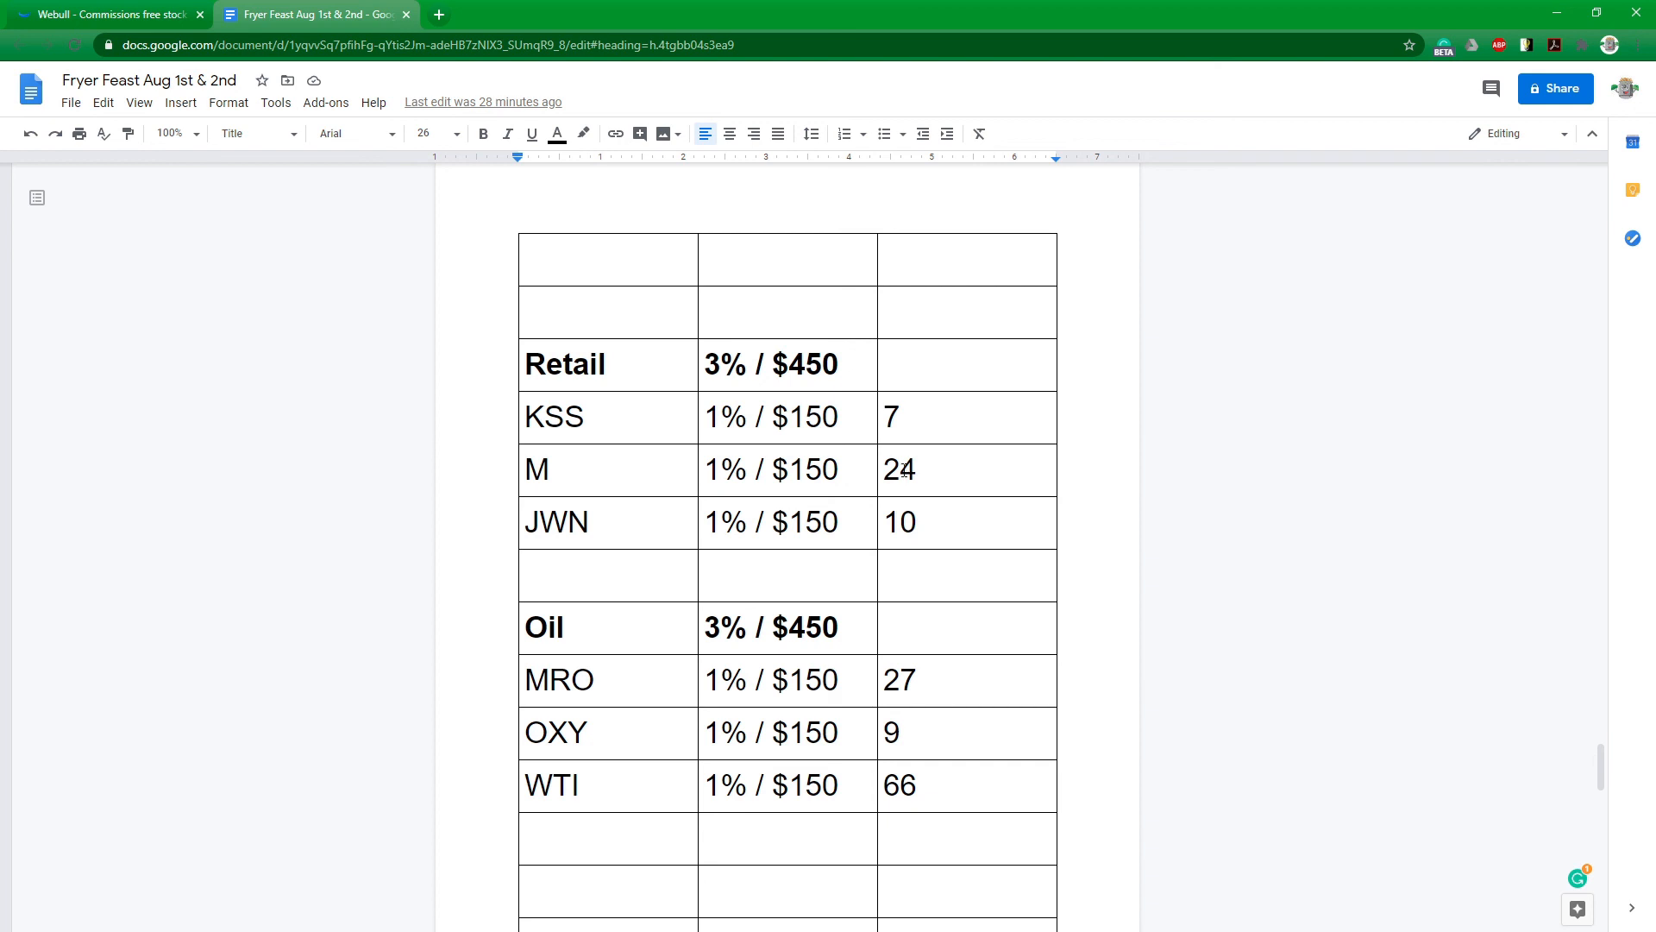
scroll(down, 3)
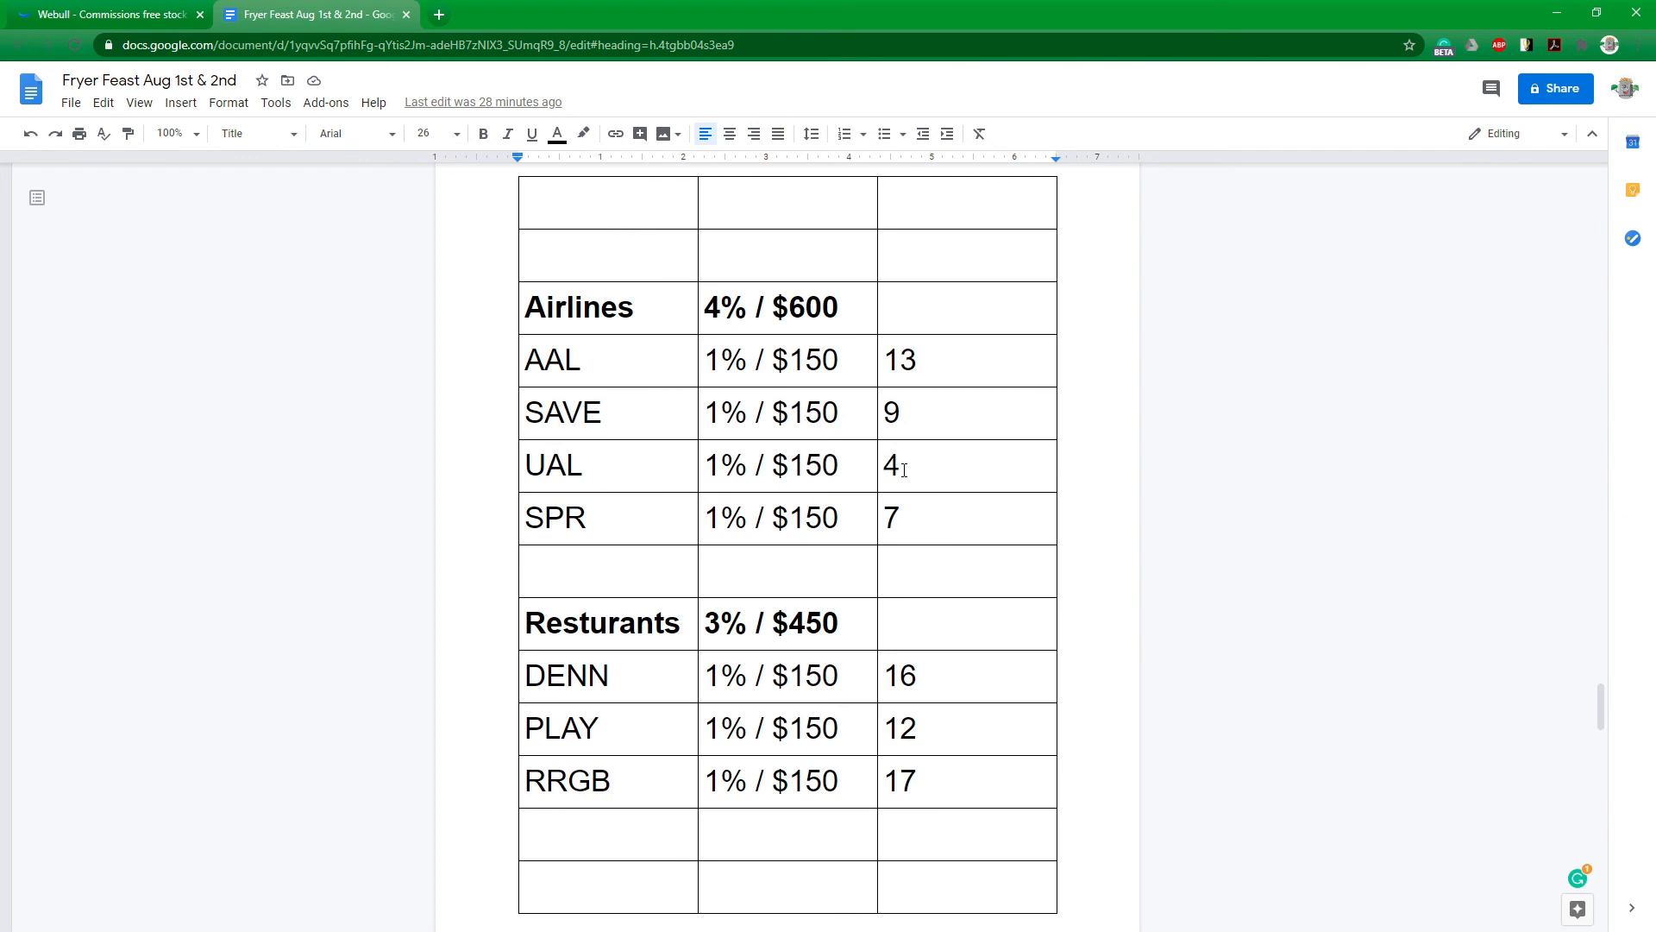
click(105, 14)
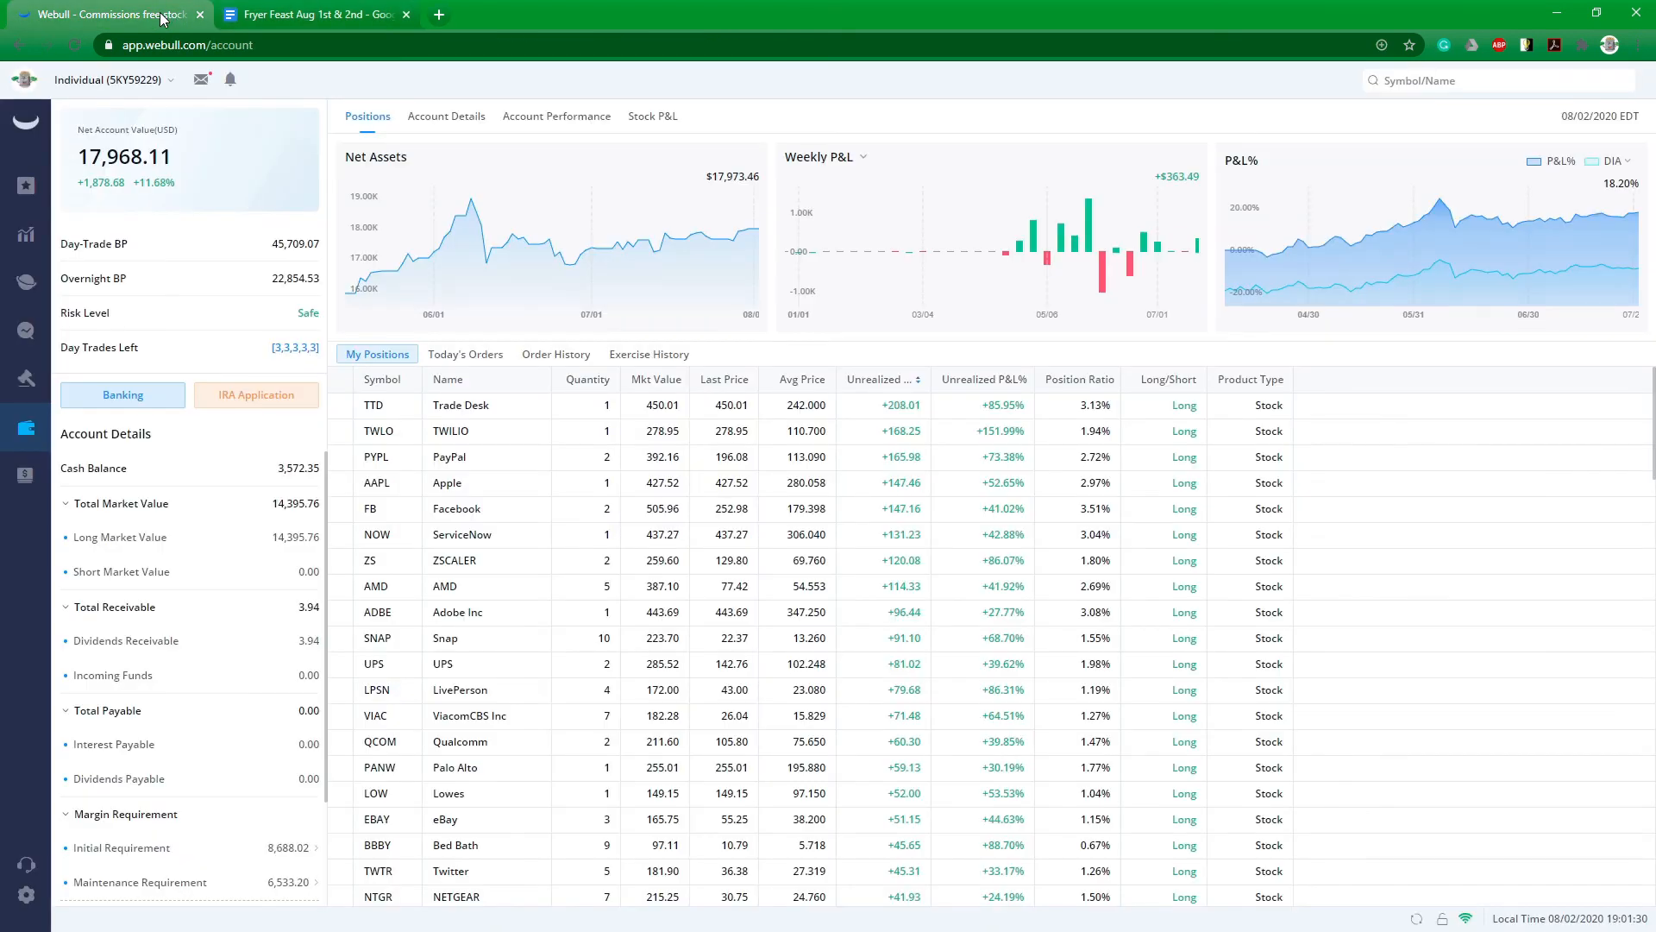
click(314, 13)
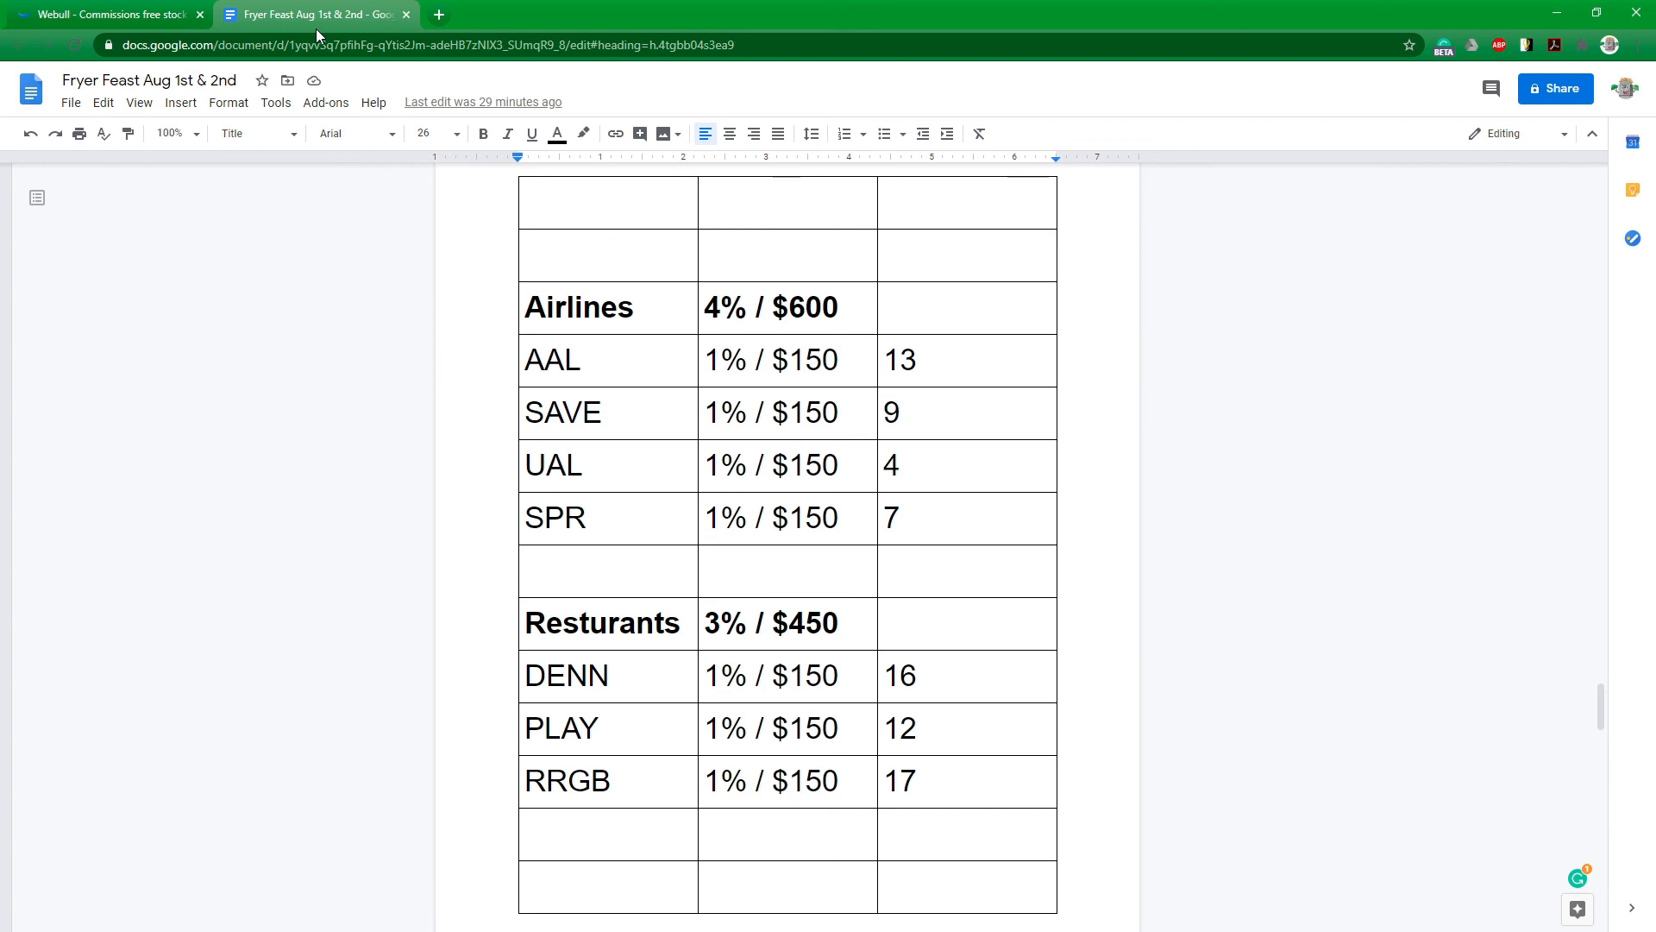
mouse_move(597, 266)
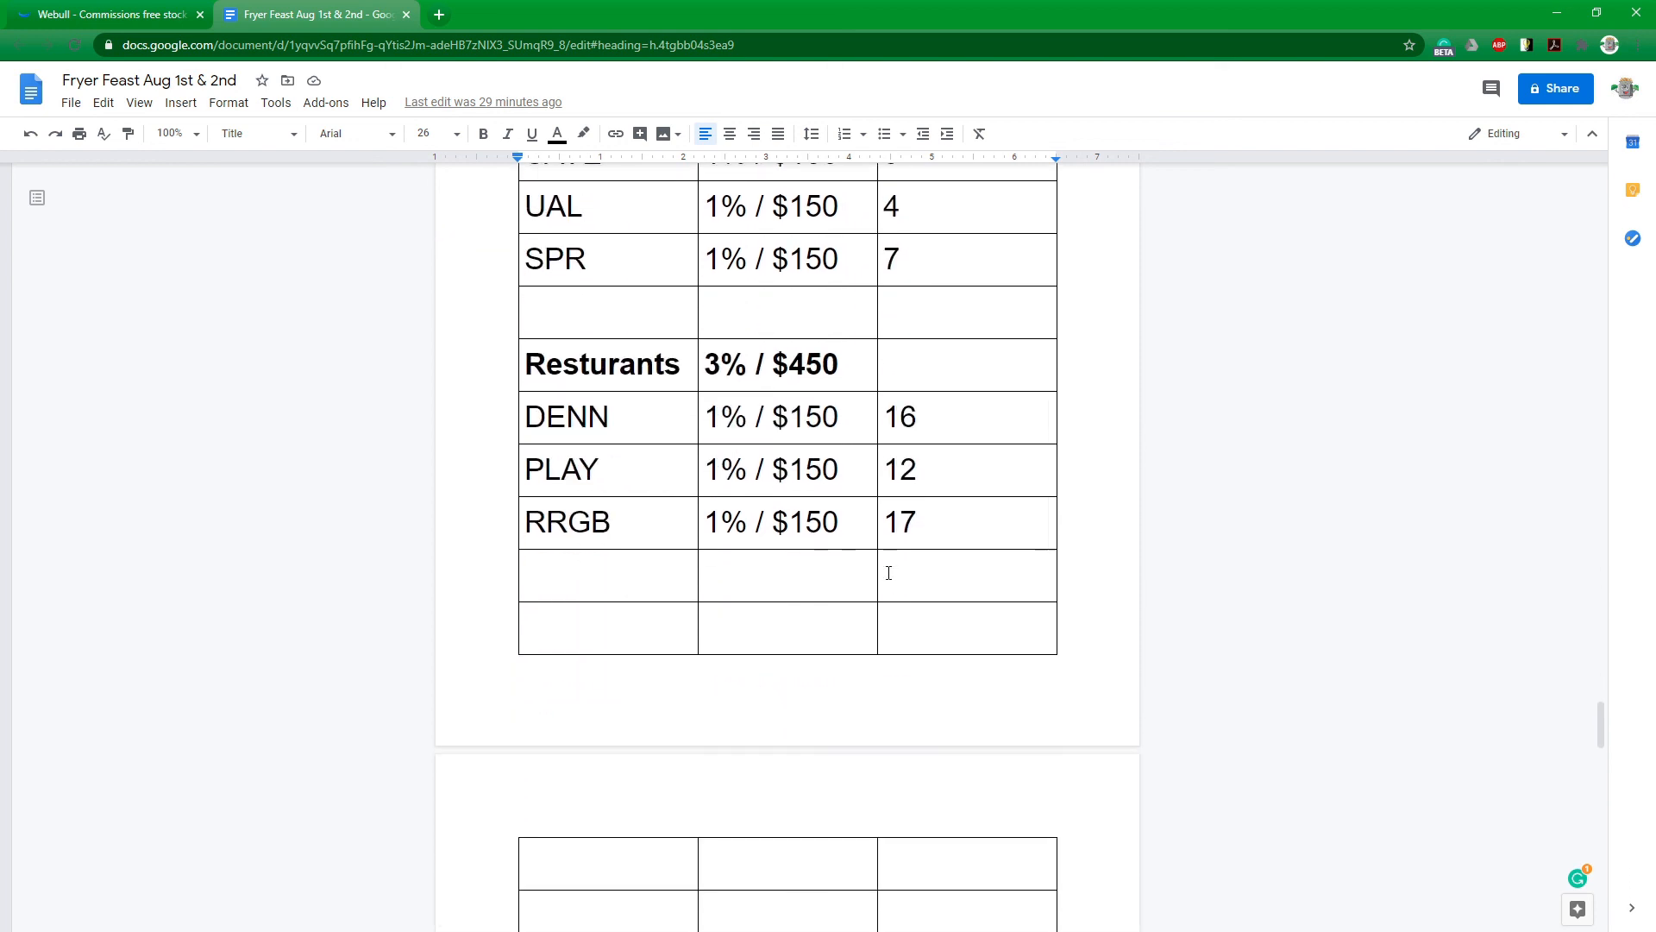
Scroll down to the Retail and Oil allocations (KSS 7, M 24, JWN 10, MRO 27).
scroll(down, 3)
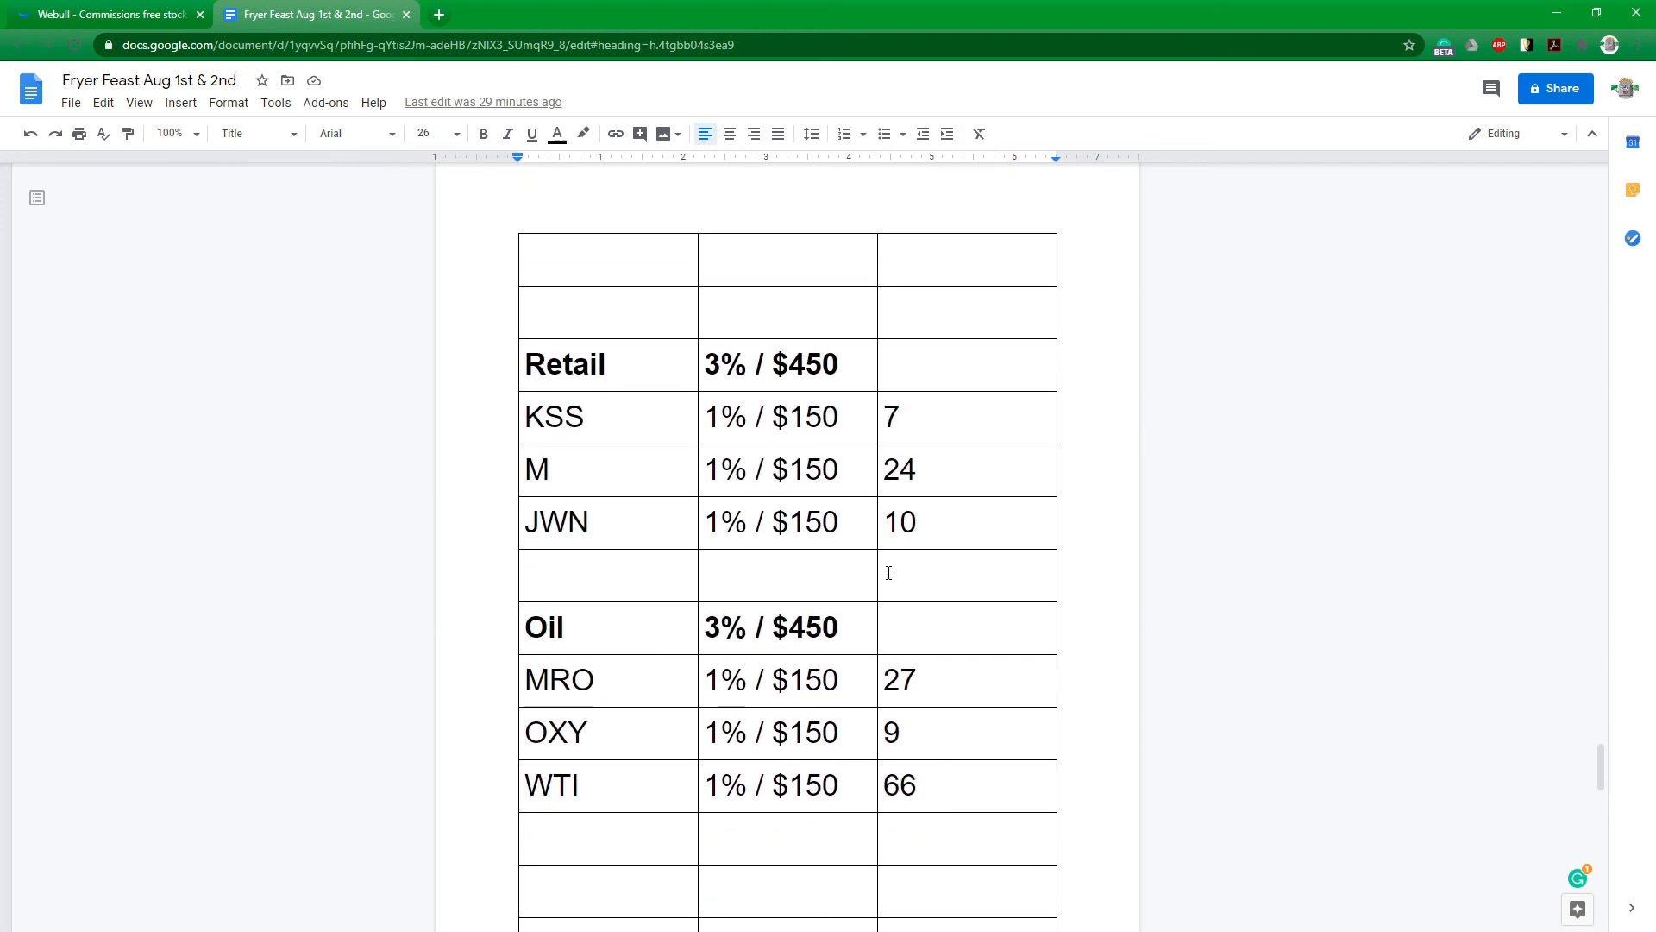